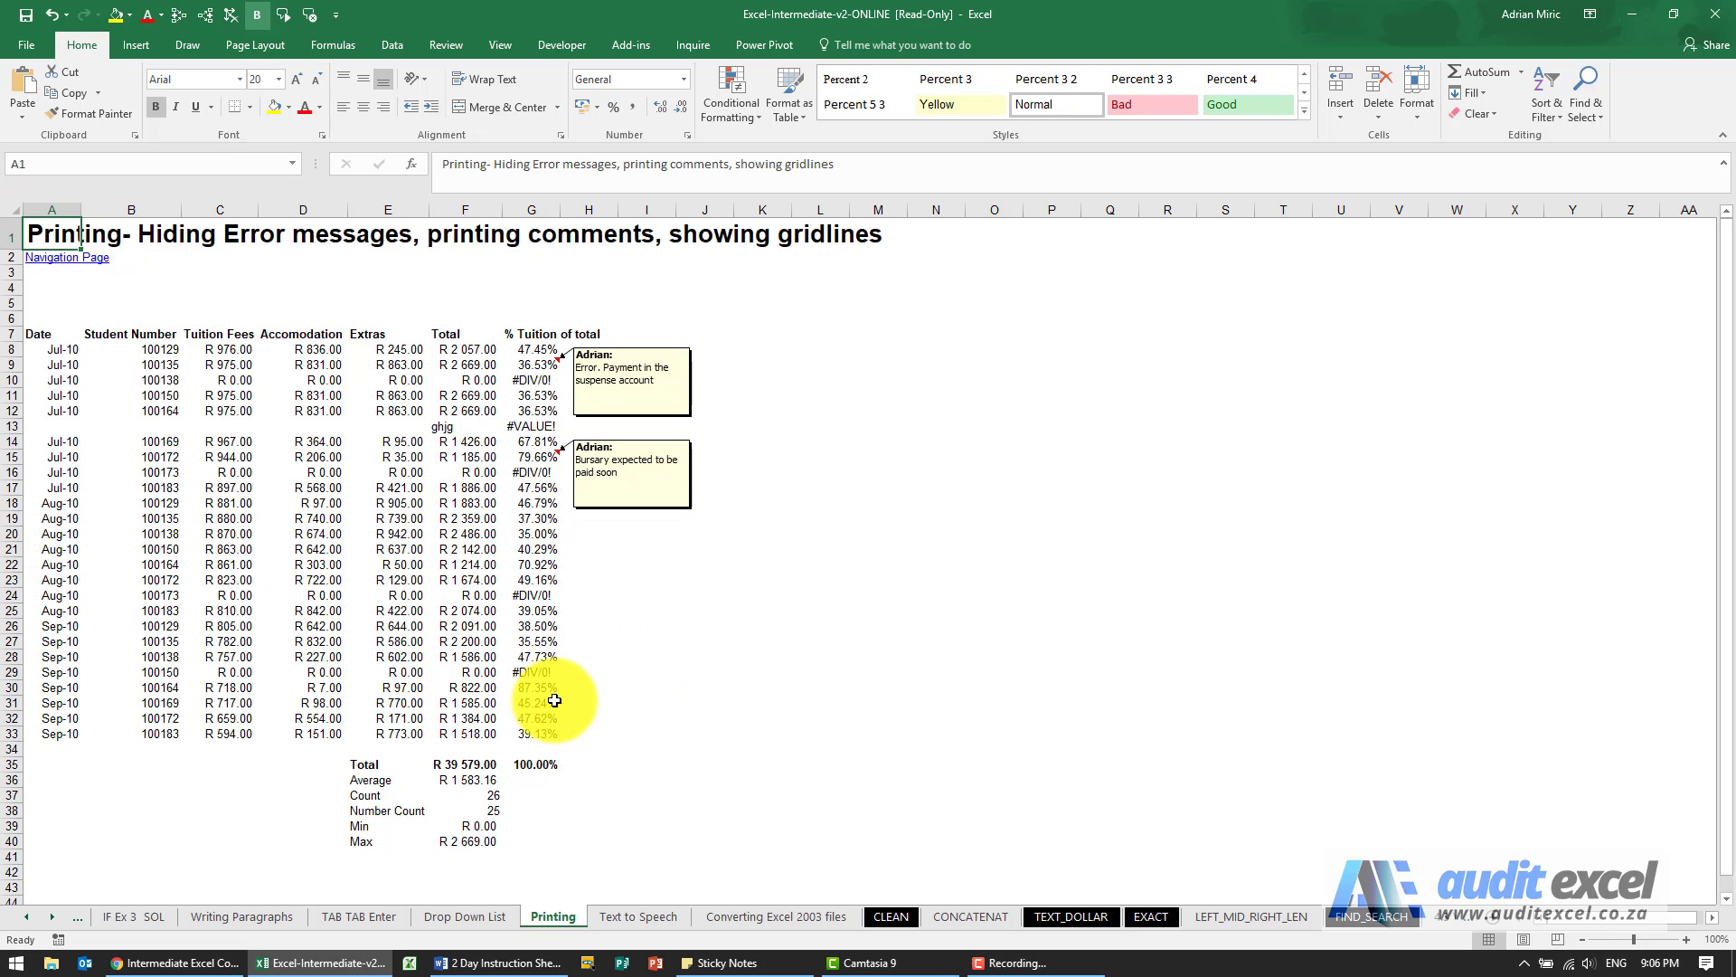
mouse_move(620, 691)
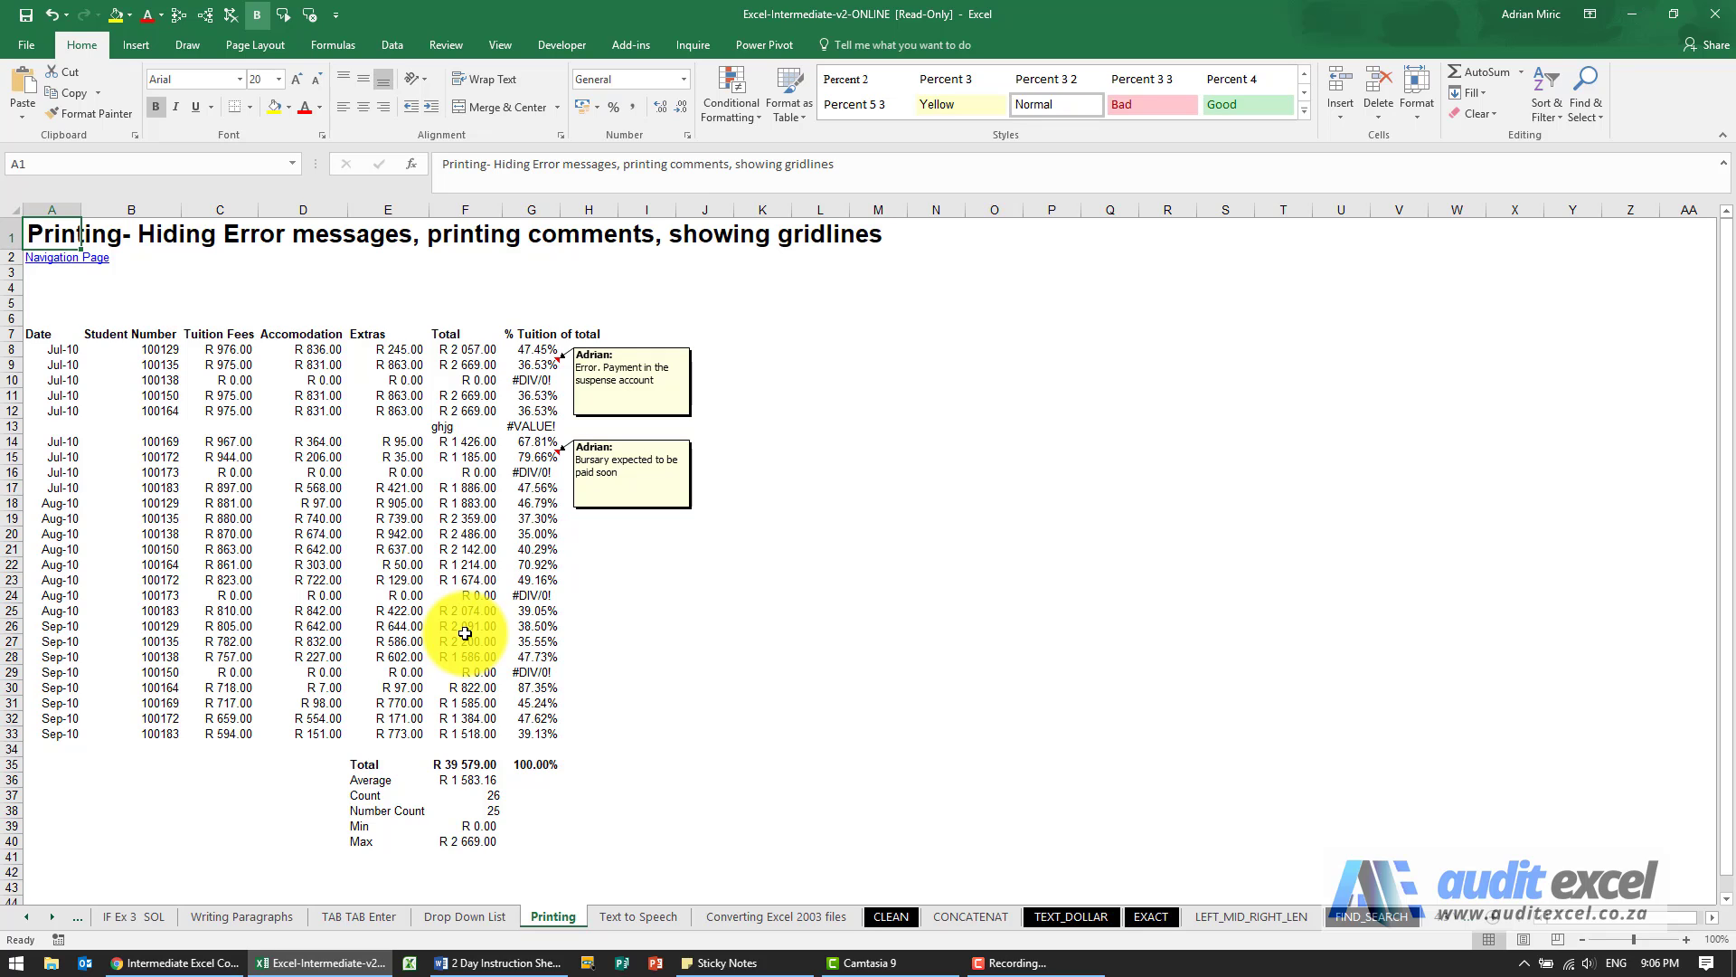
- Open print preview of the tuition sheet, then its Page Setup dialog with Ctrl+P
key("ctrl+p")
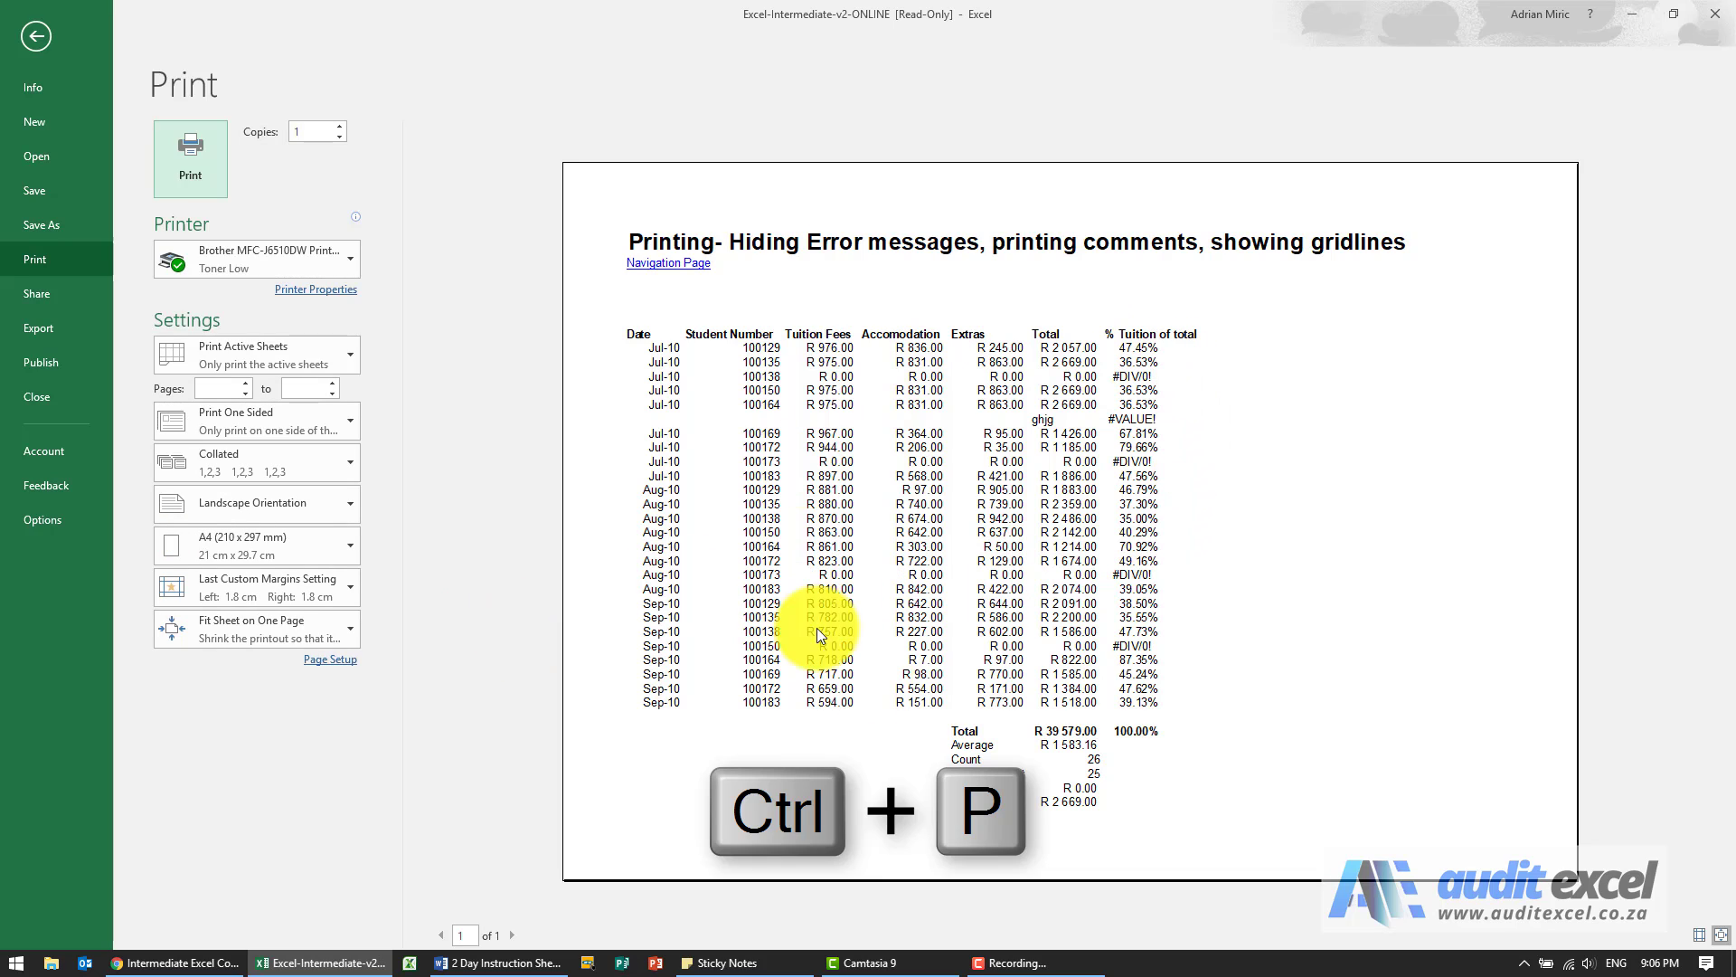
mouse_move(1202, 458)
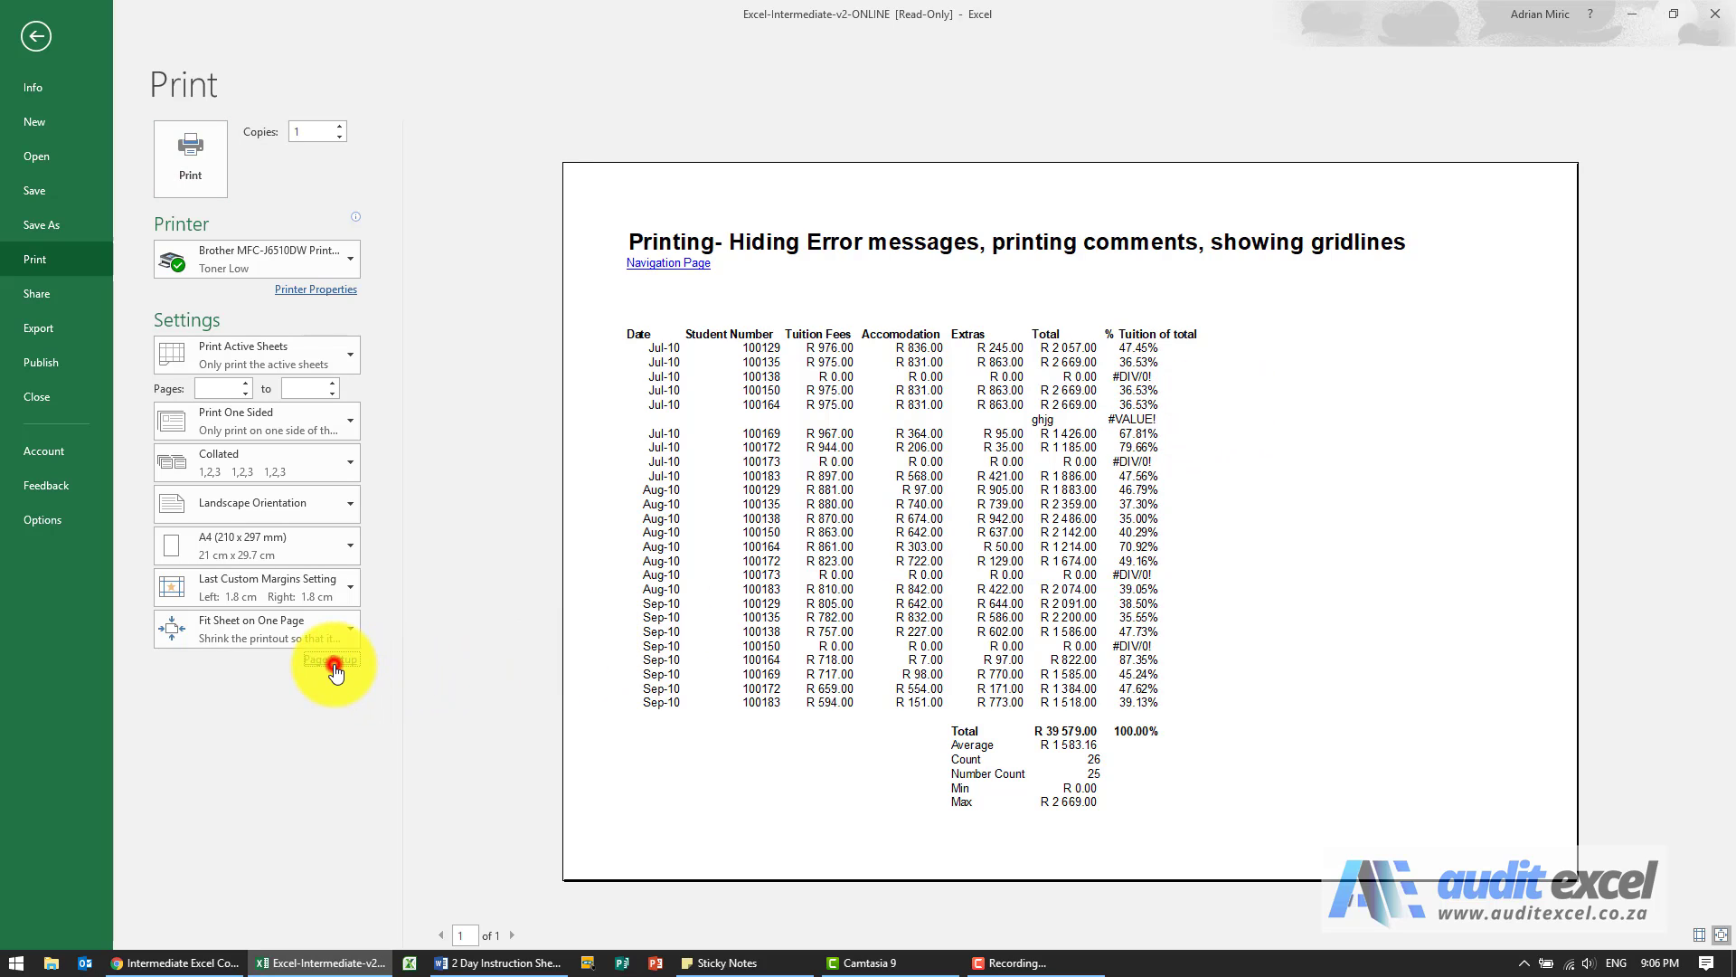
left_click(329, 659)
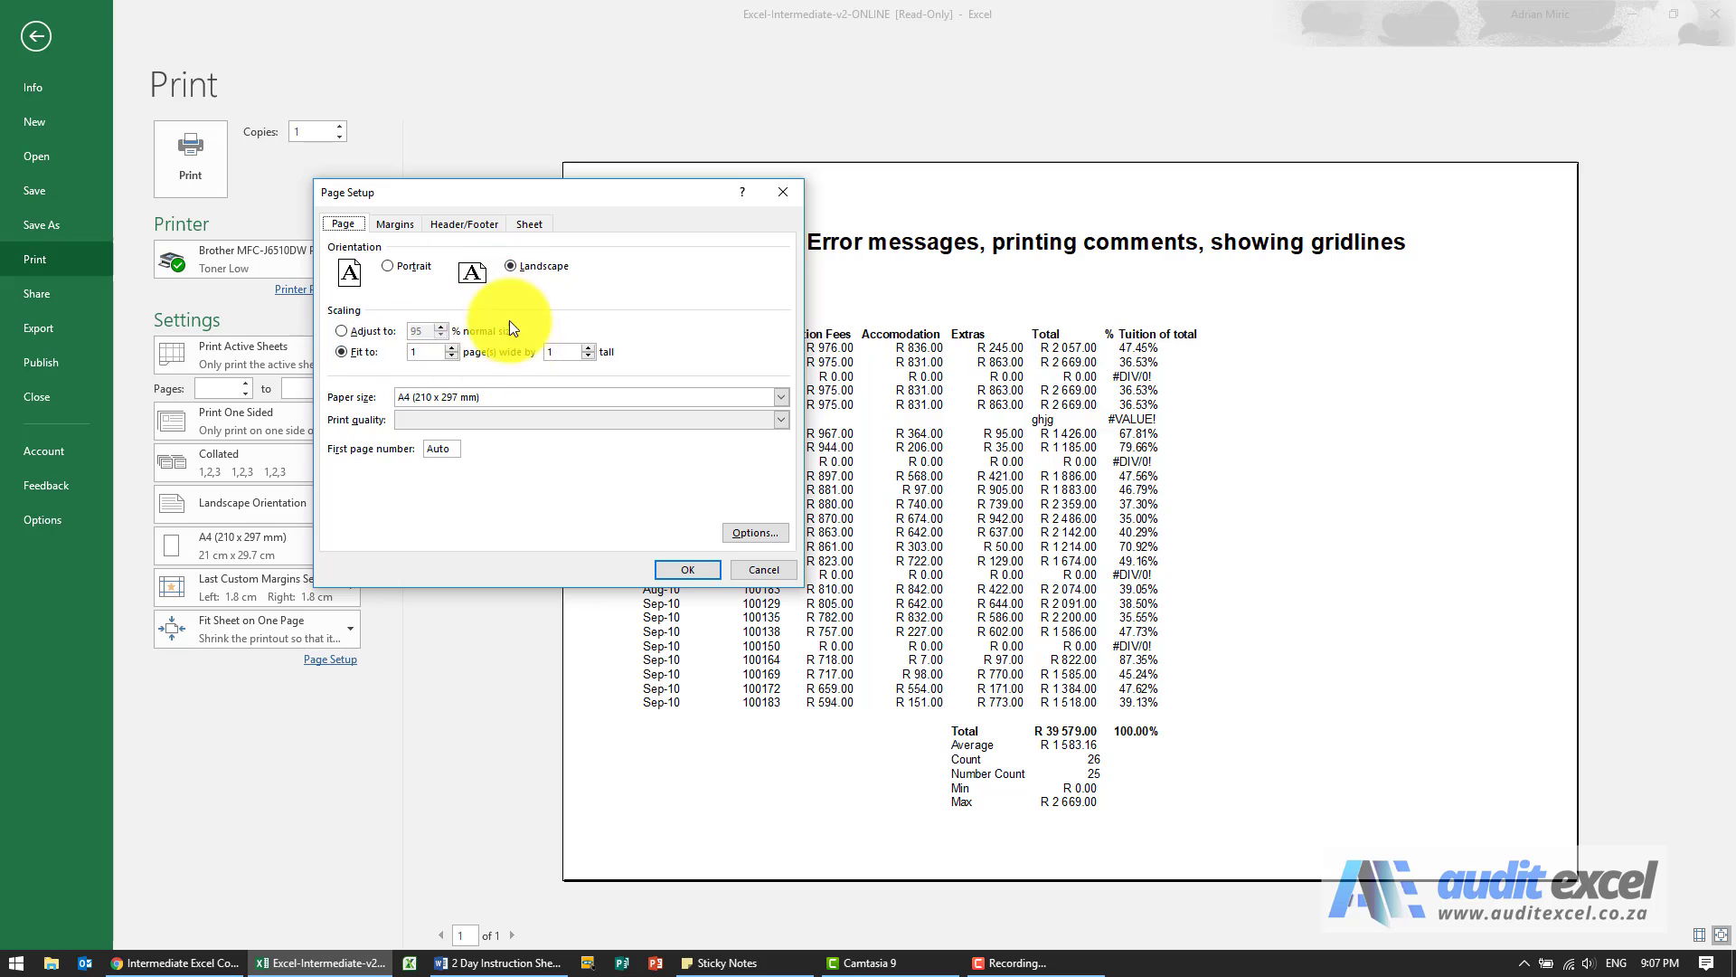
- Review the Margins and Header/Footer settings, ending on the Sheet tab options
left_click(394, 223)
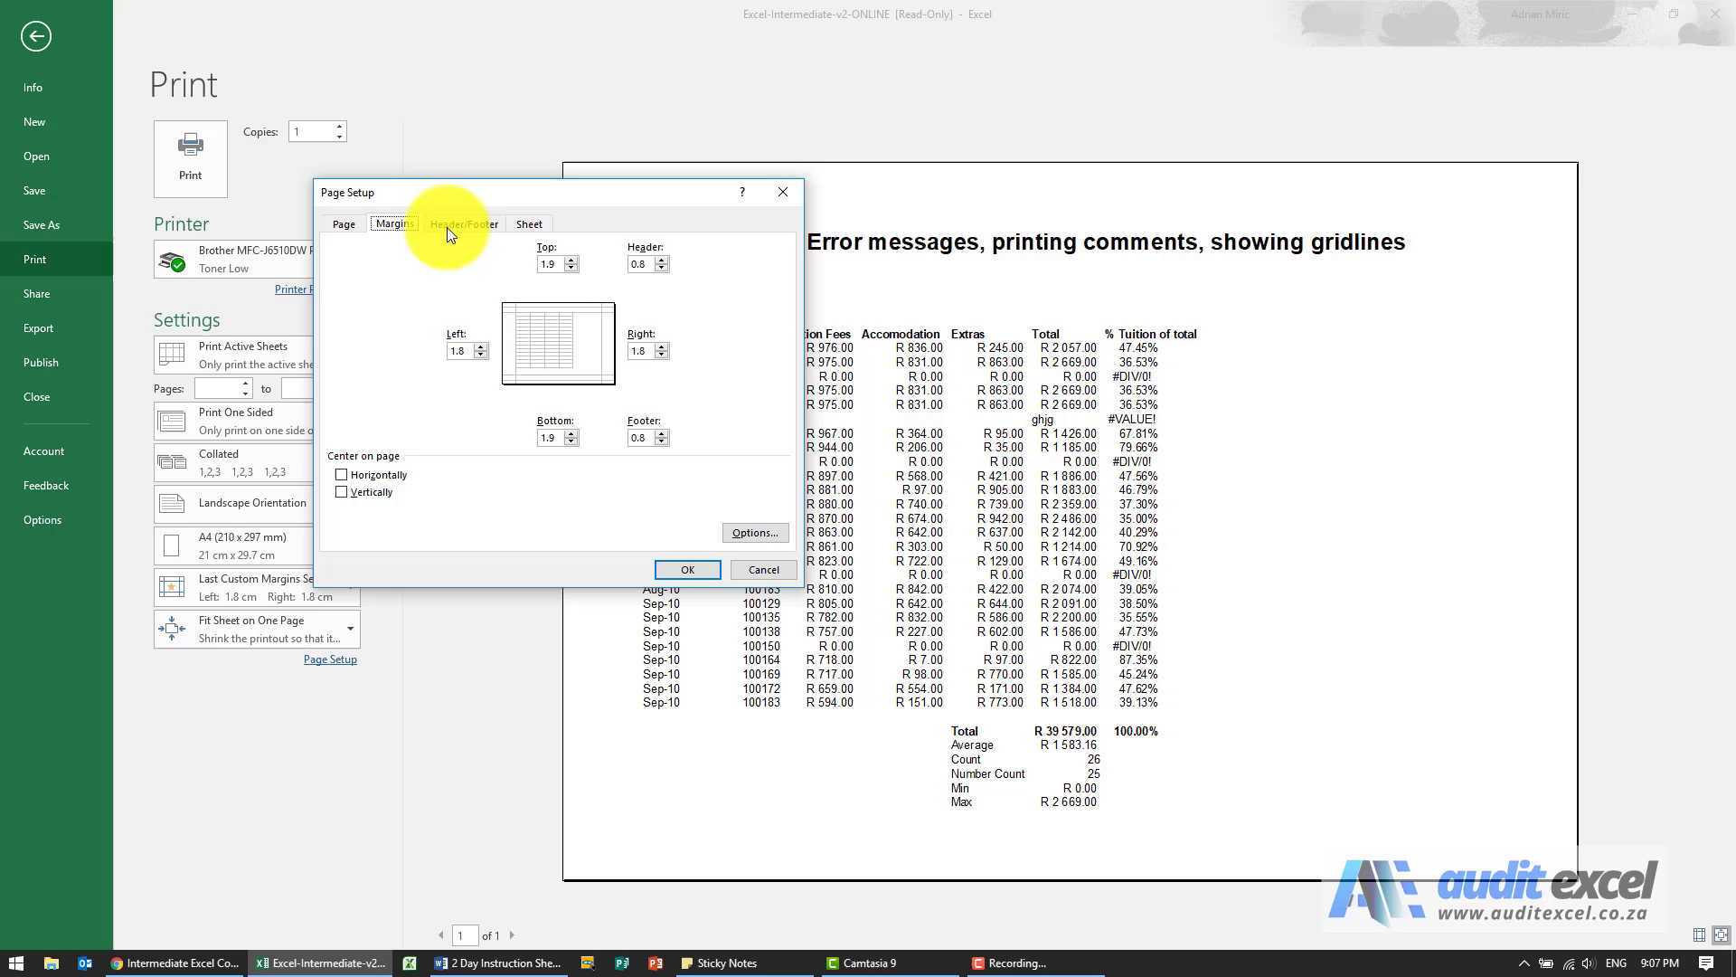
left_click(464, 223)
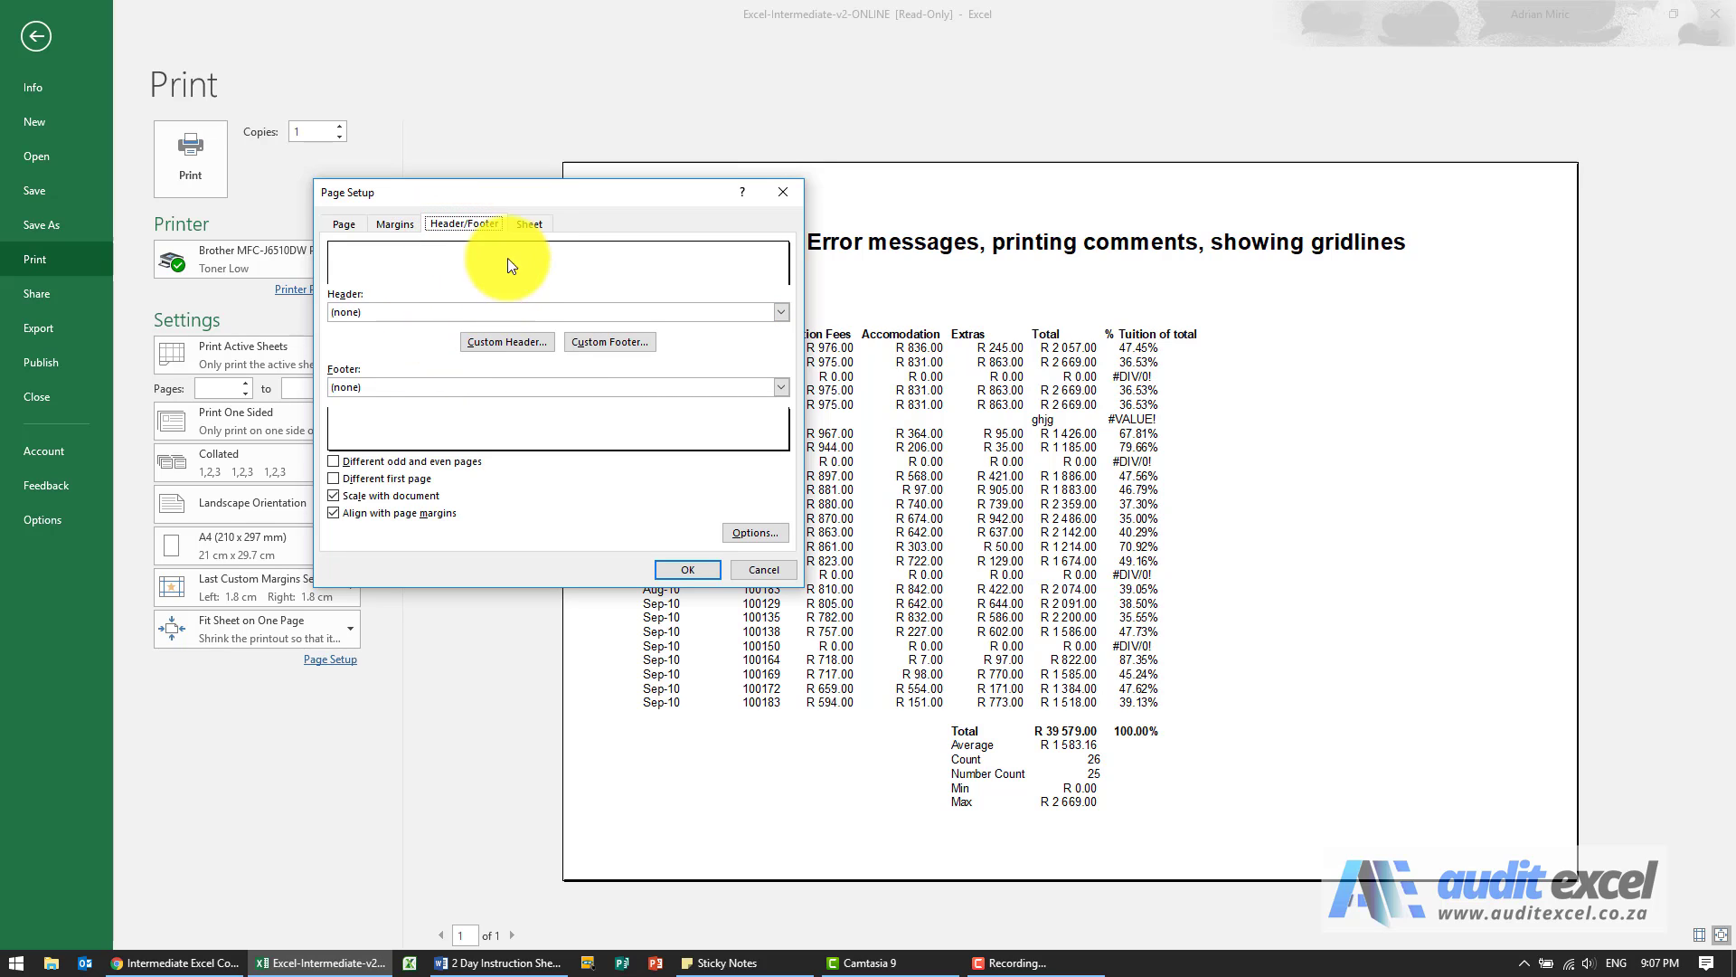
left_click(529, 223)
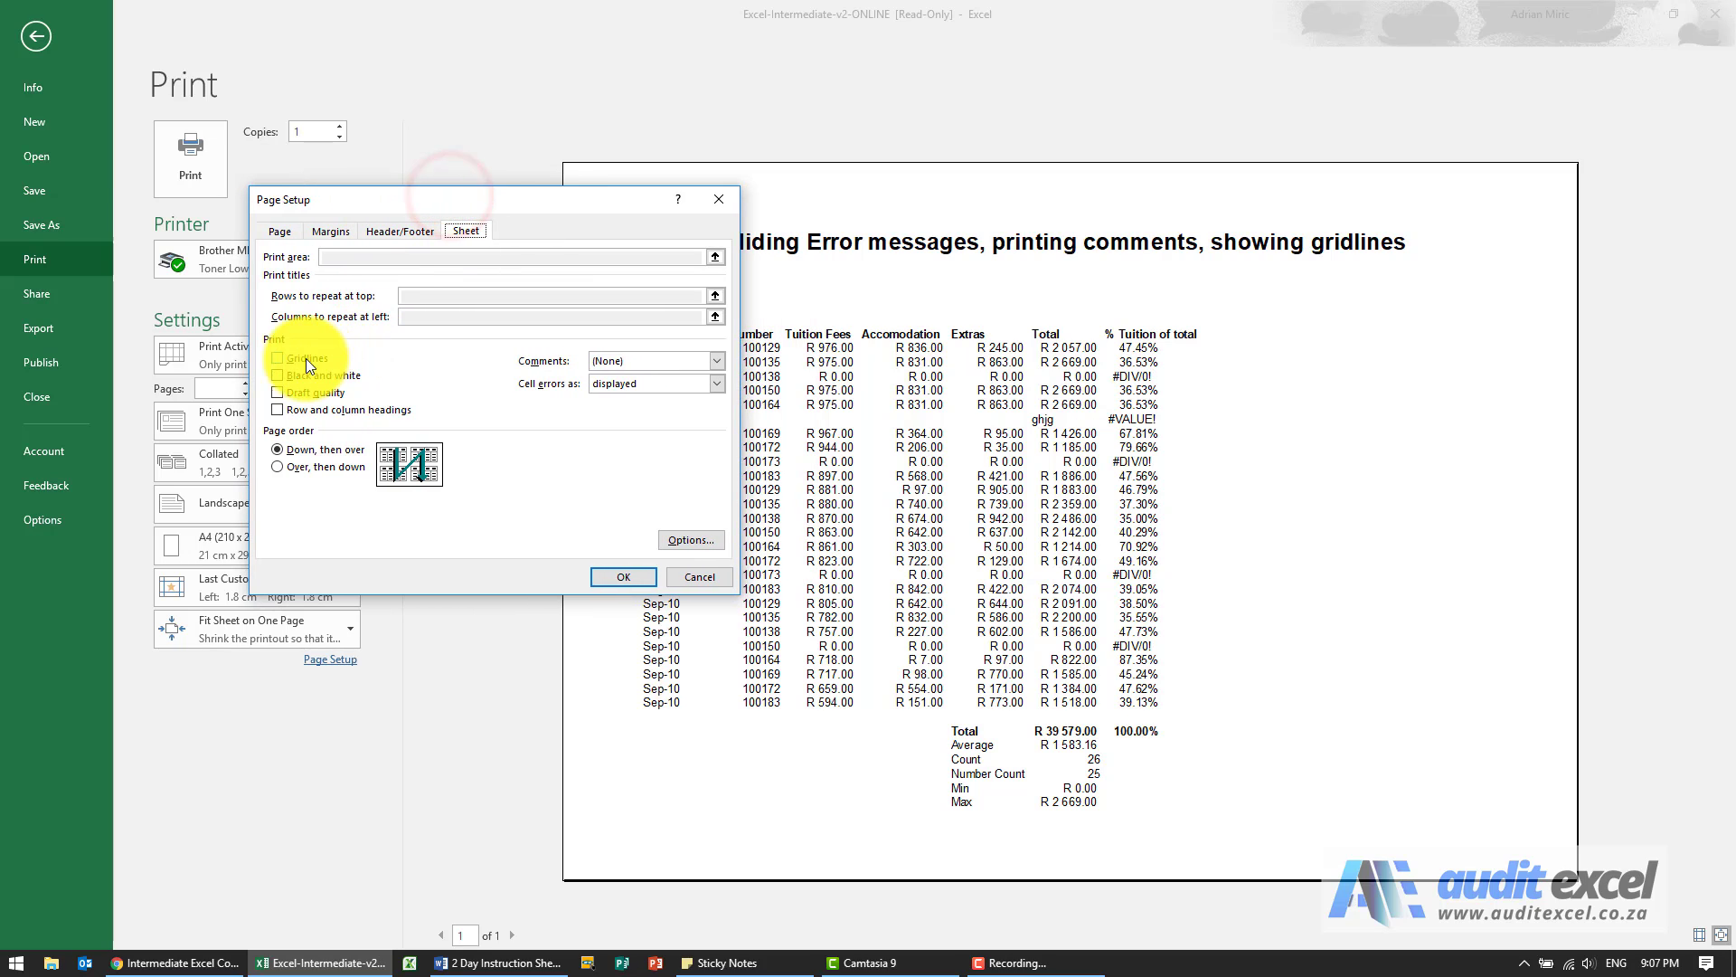
- Enable Gridlines printing on the Sheet tab and apply it to the preview
left_click(278, 357)
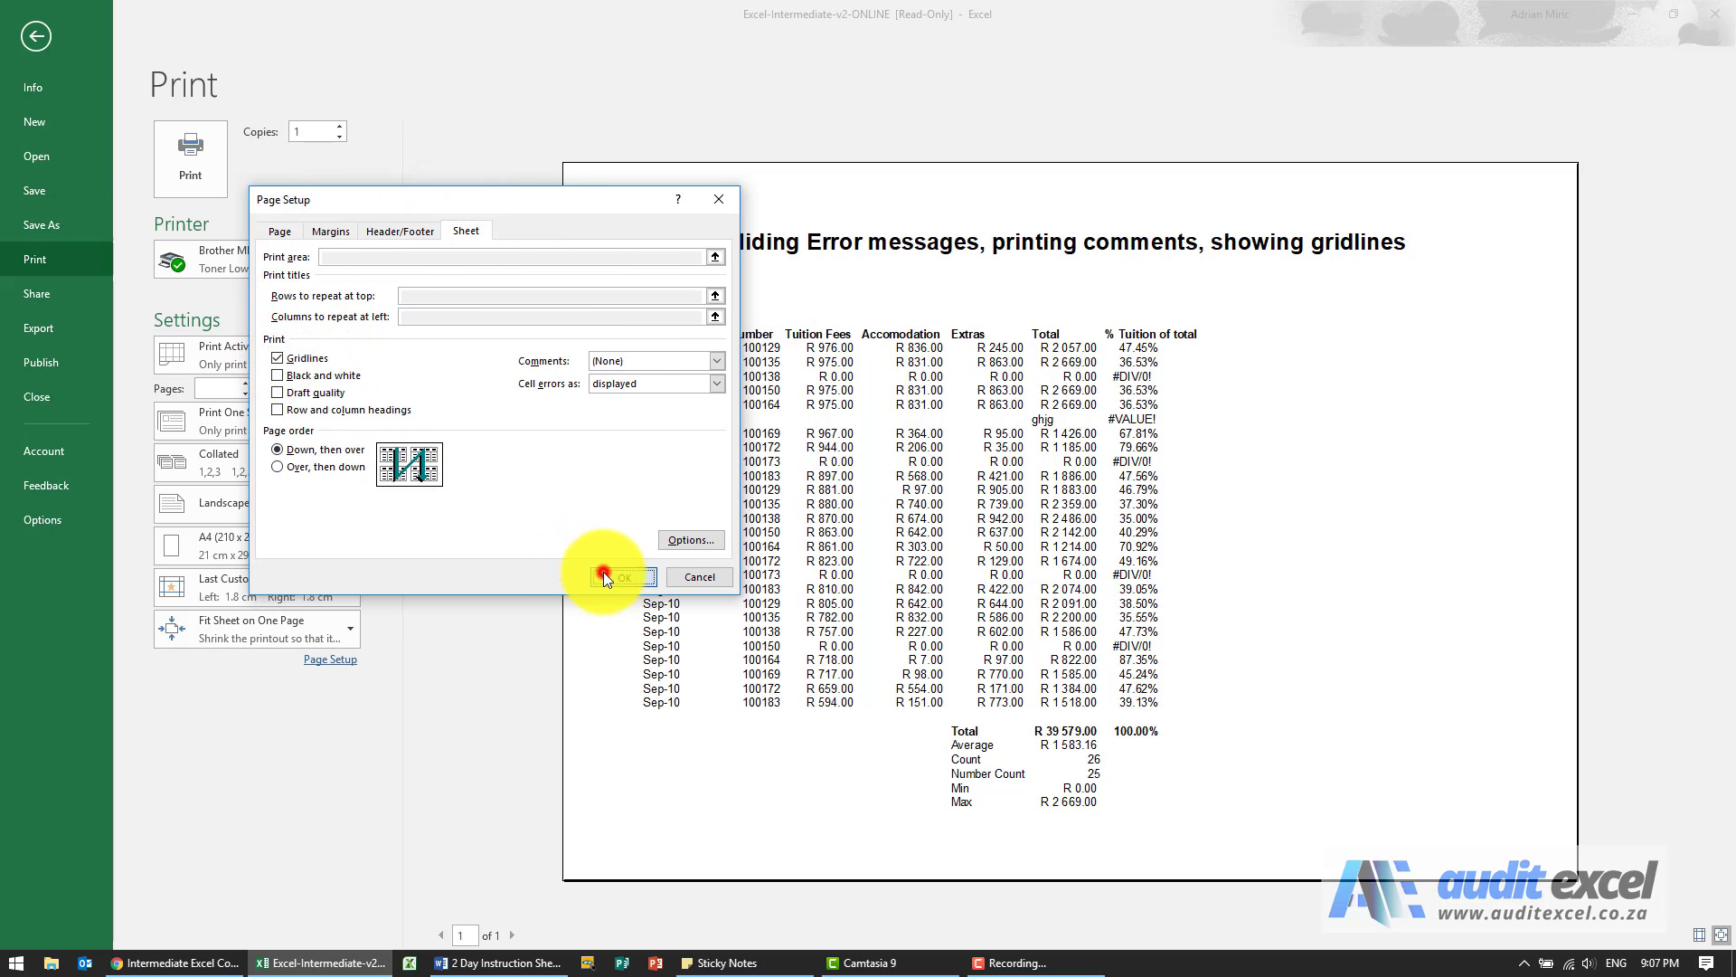
left_click(616, 577)
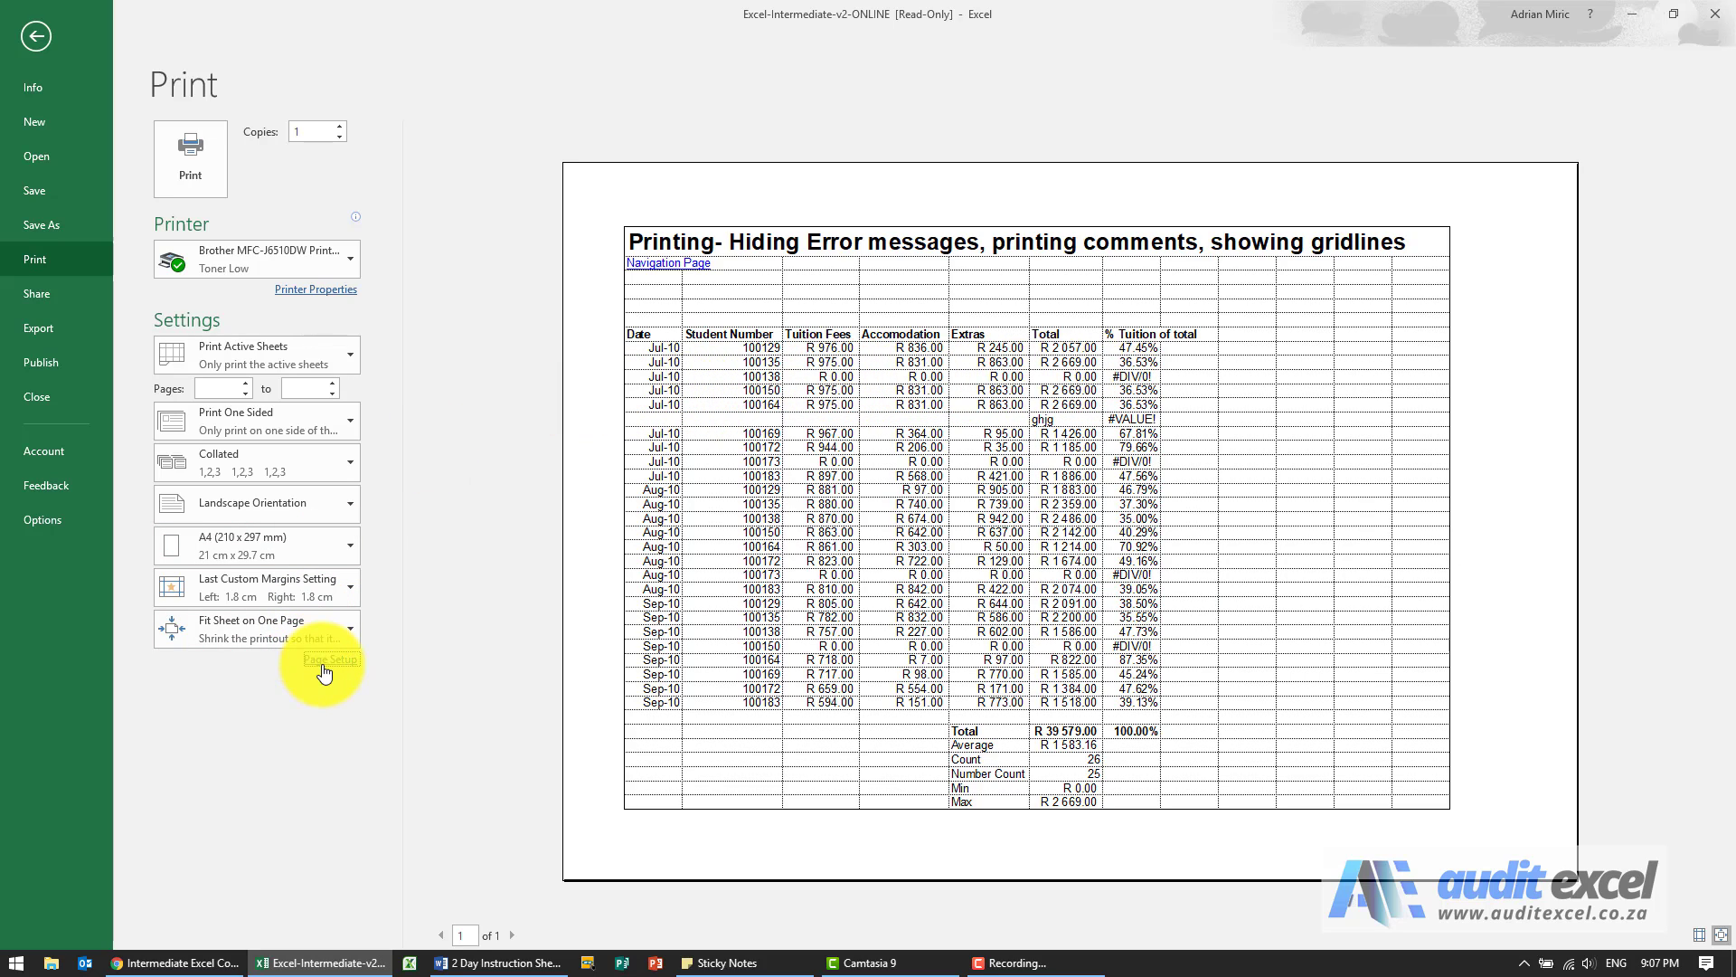
- In Page Setup's Sheet tab, swap printed gridlines for row and column headings
left_click(329, 659)
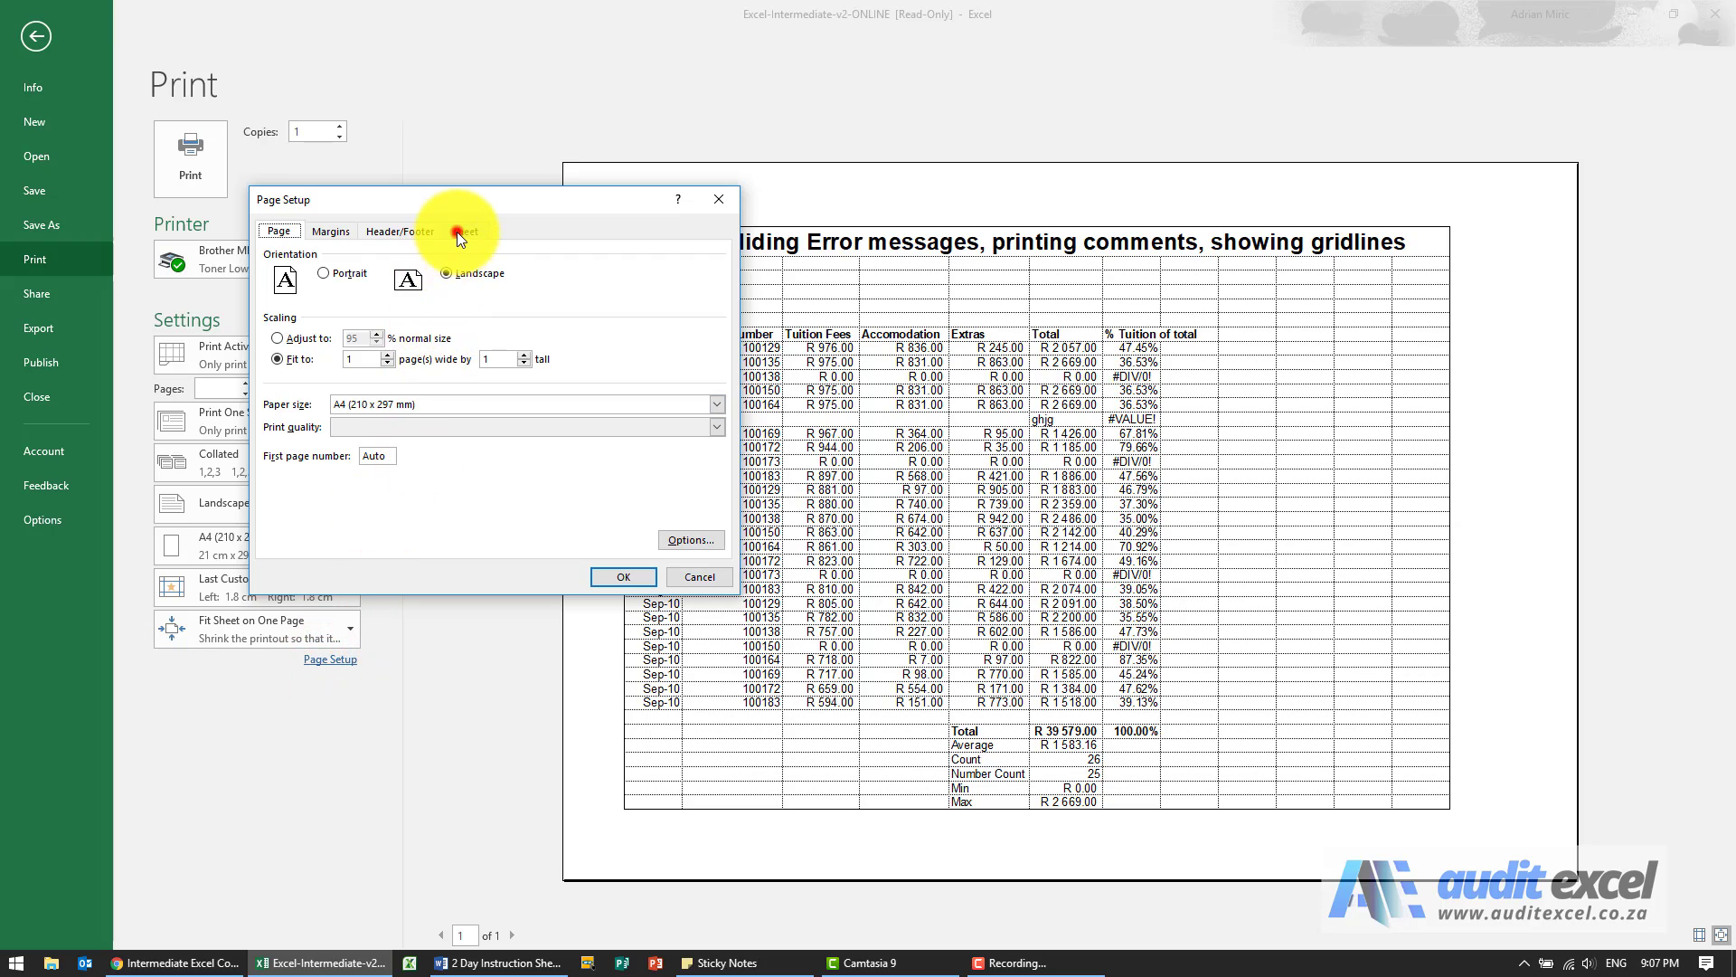
left_click(465, 231)
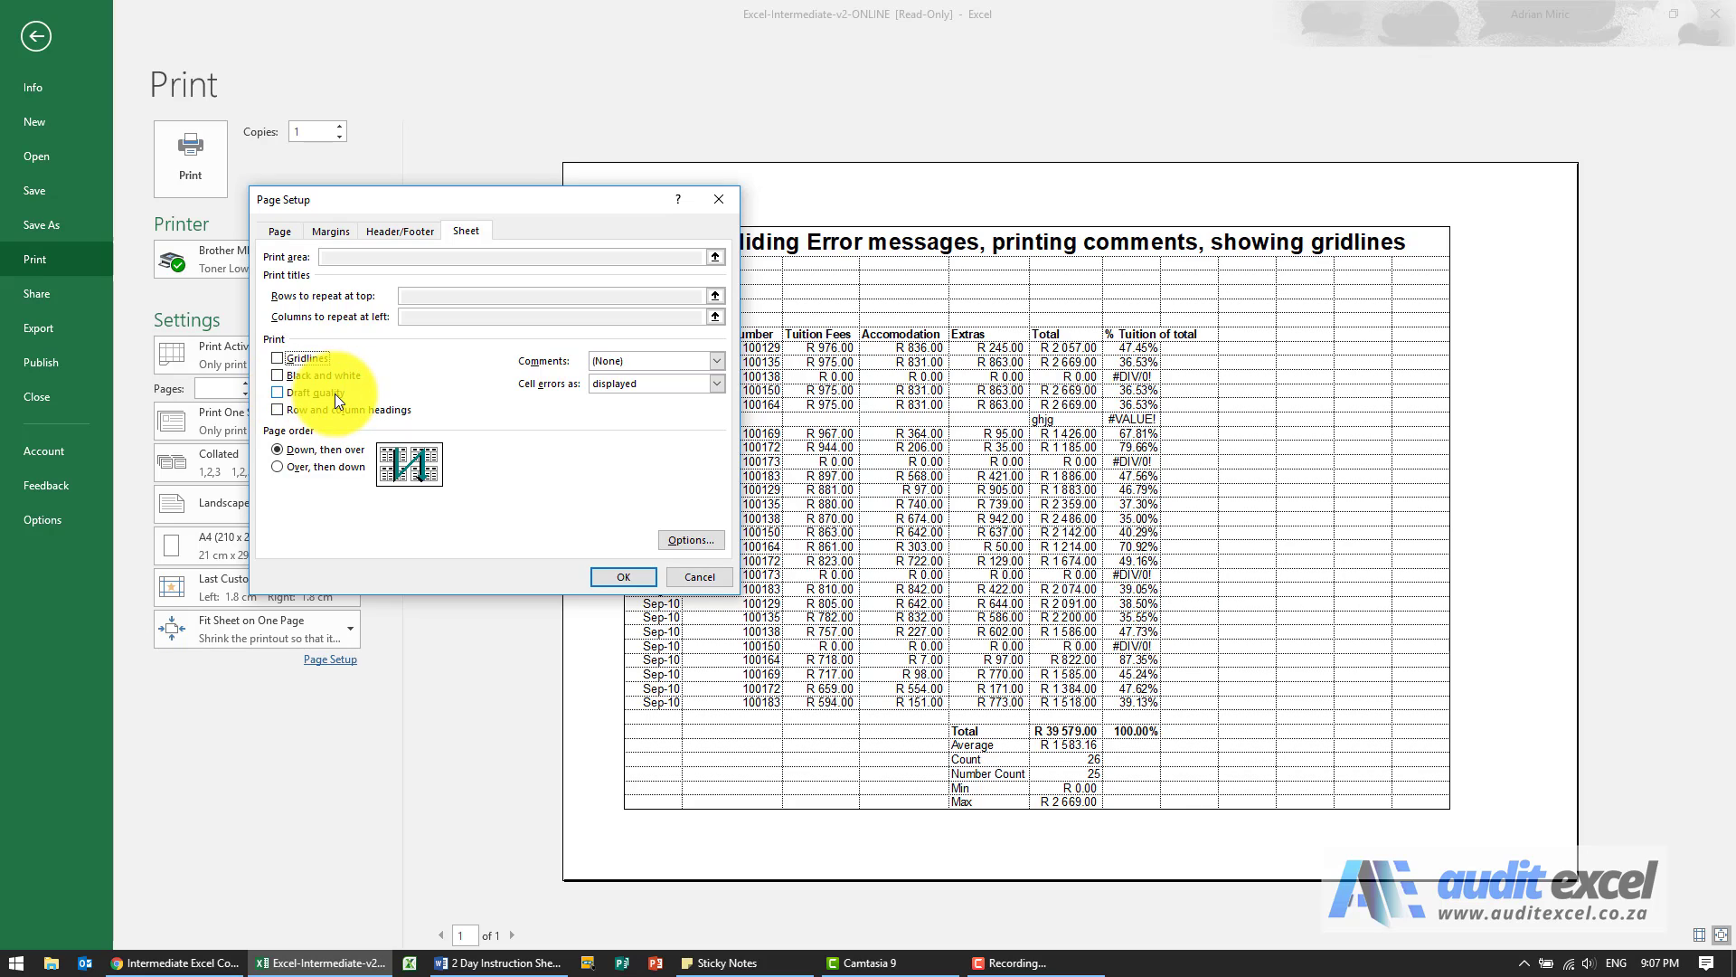
left_click(279, 410)
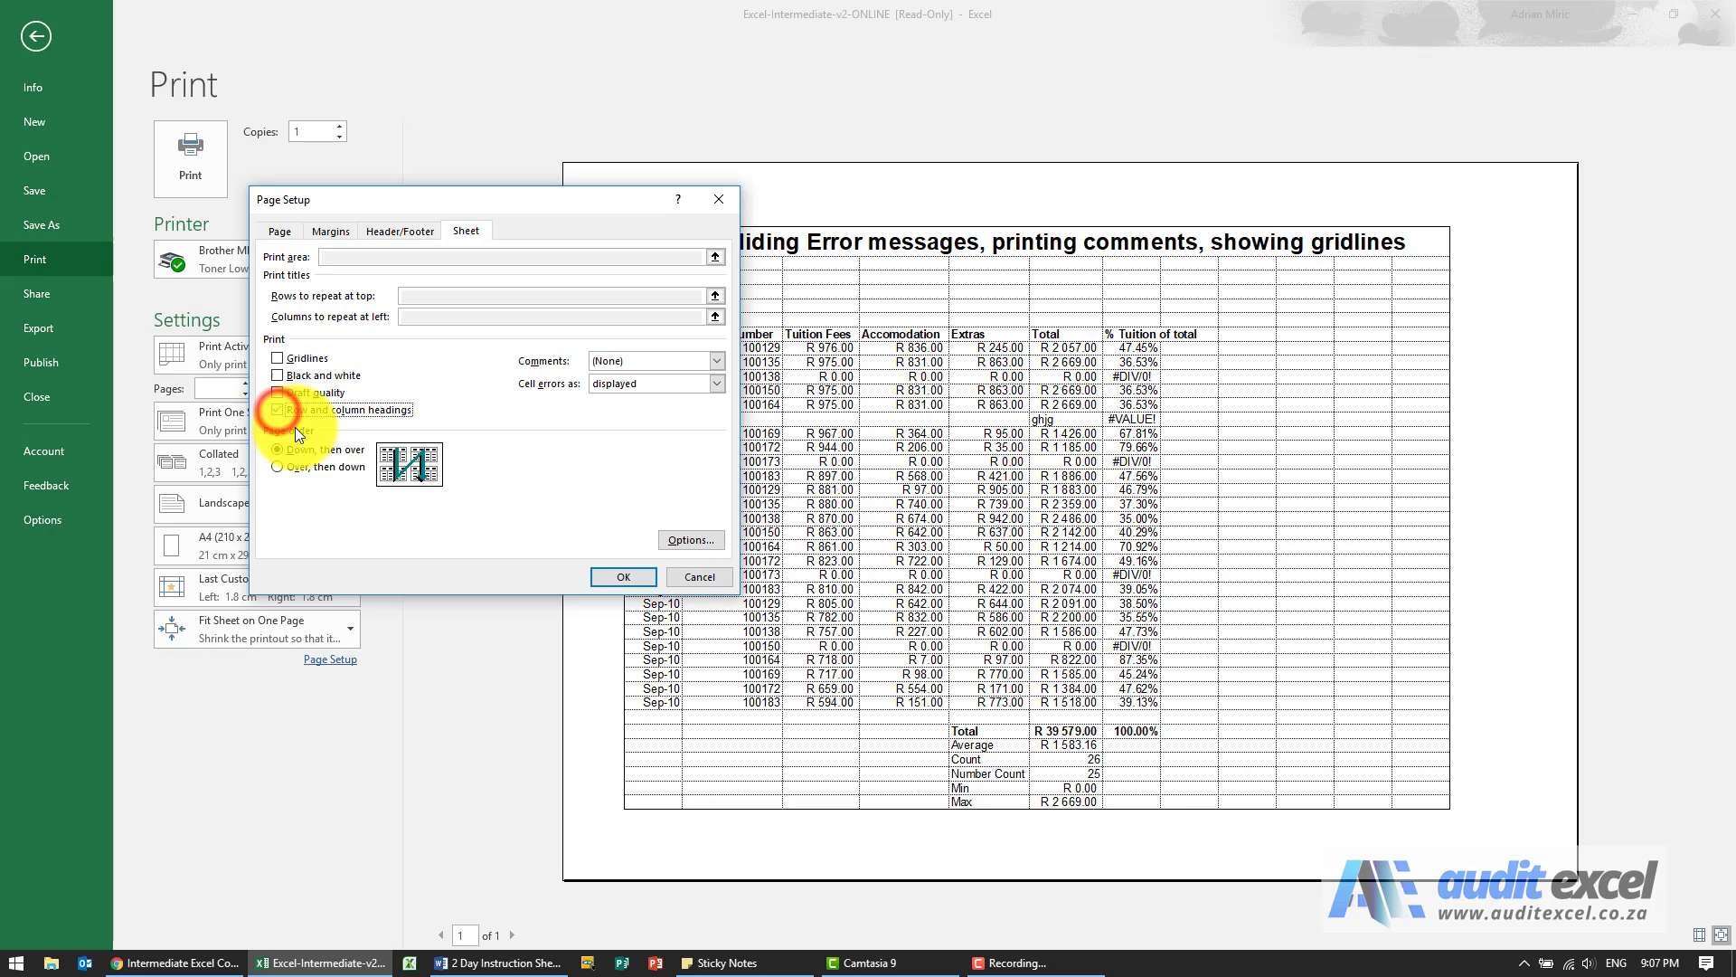
left_click(622, 576)
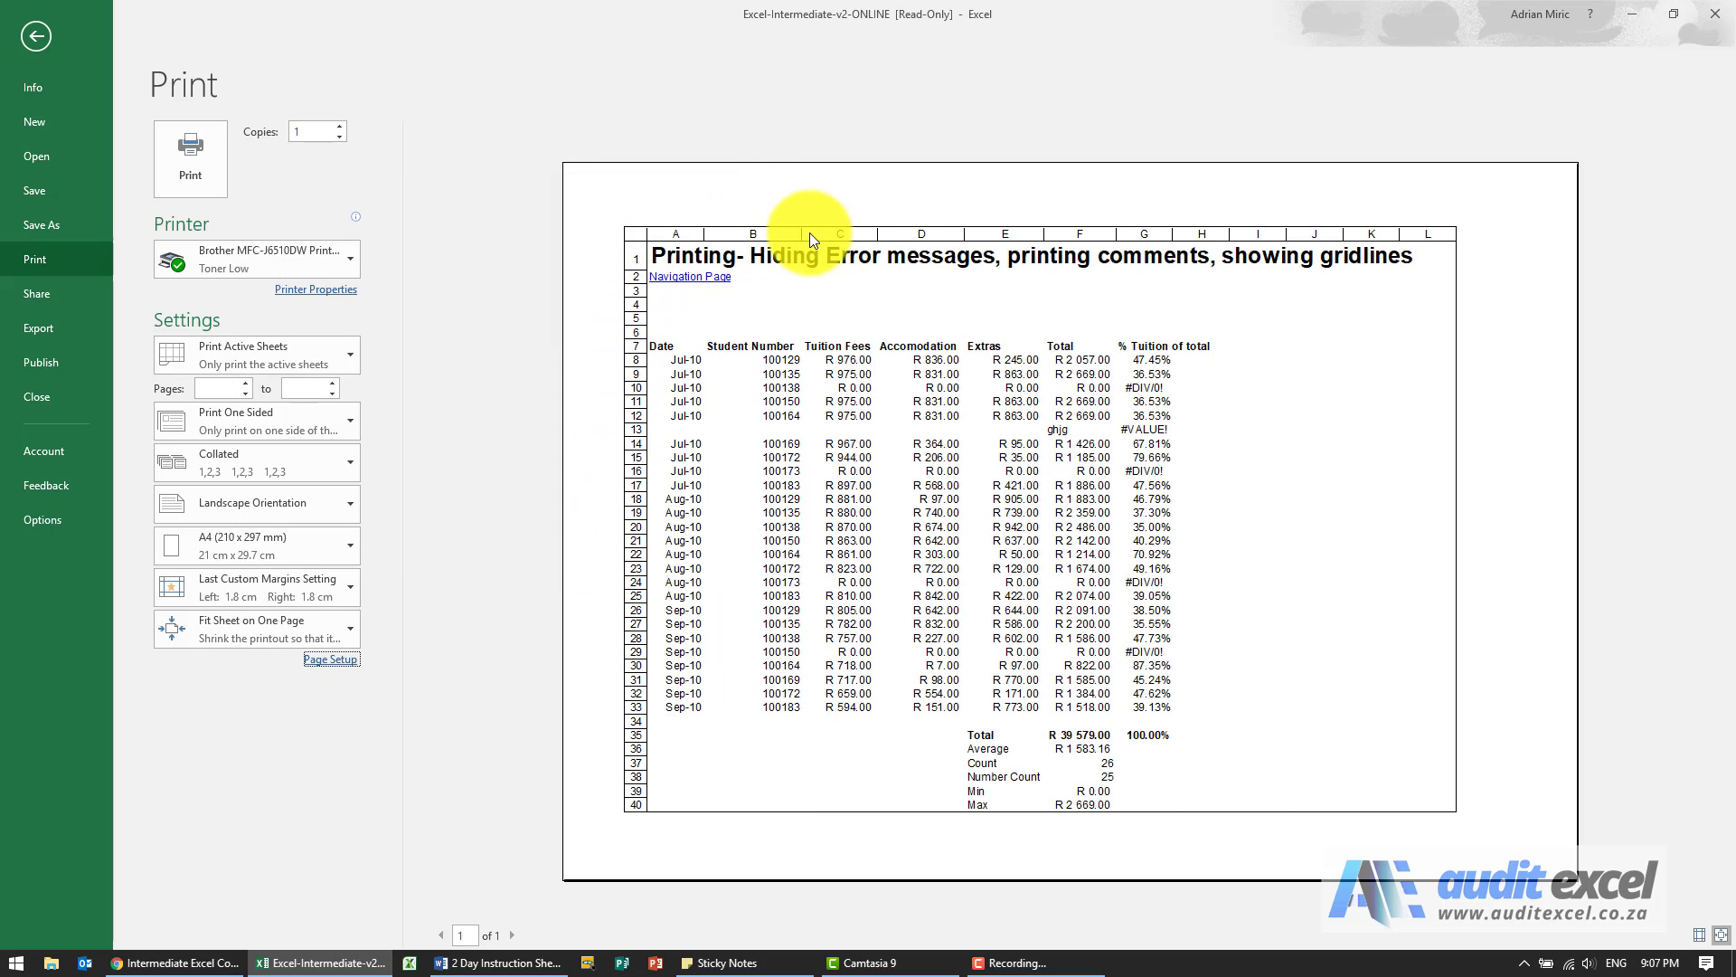
mouse_move(642, 291)
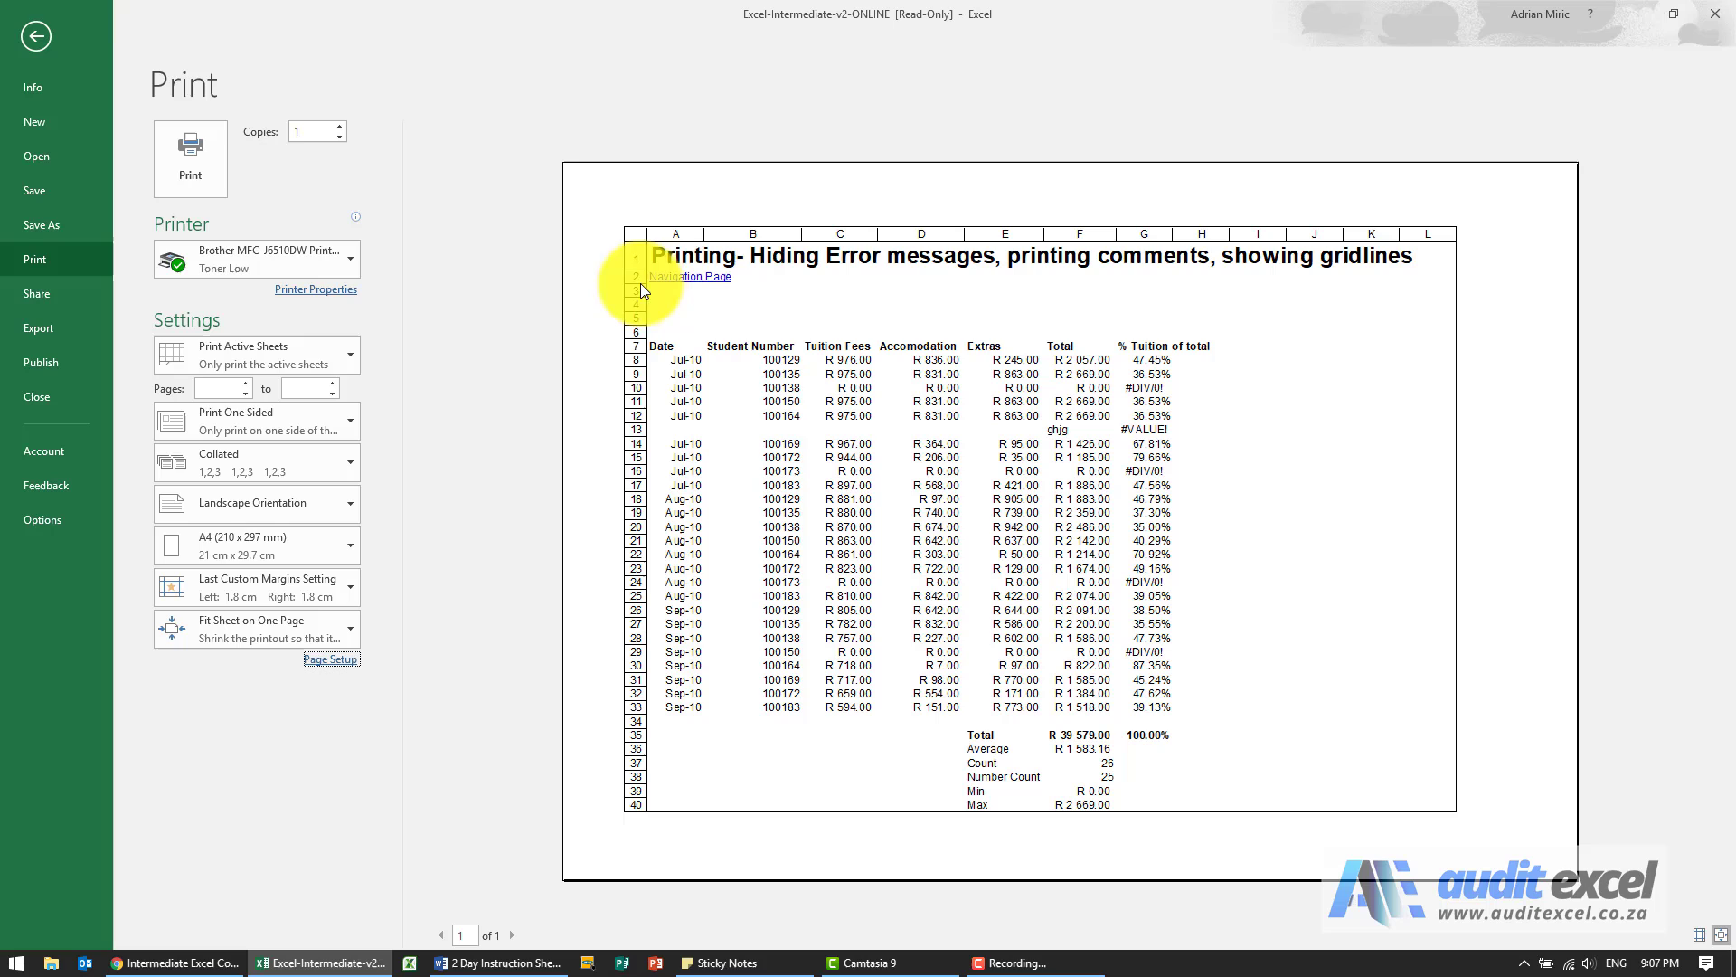
- Turn off row and column headings and set Comments to 'As displayed on sheet'
left_click(330, 659)
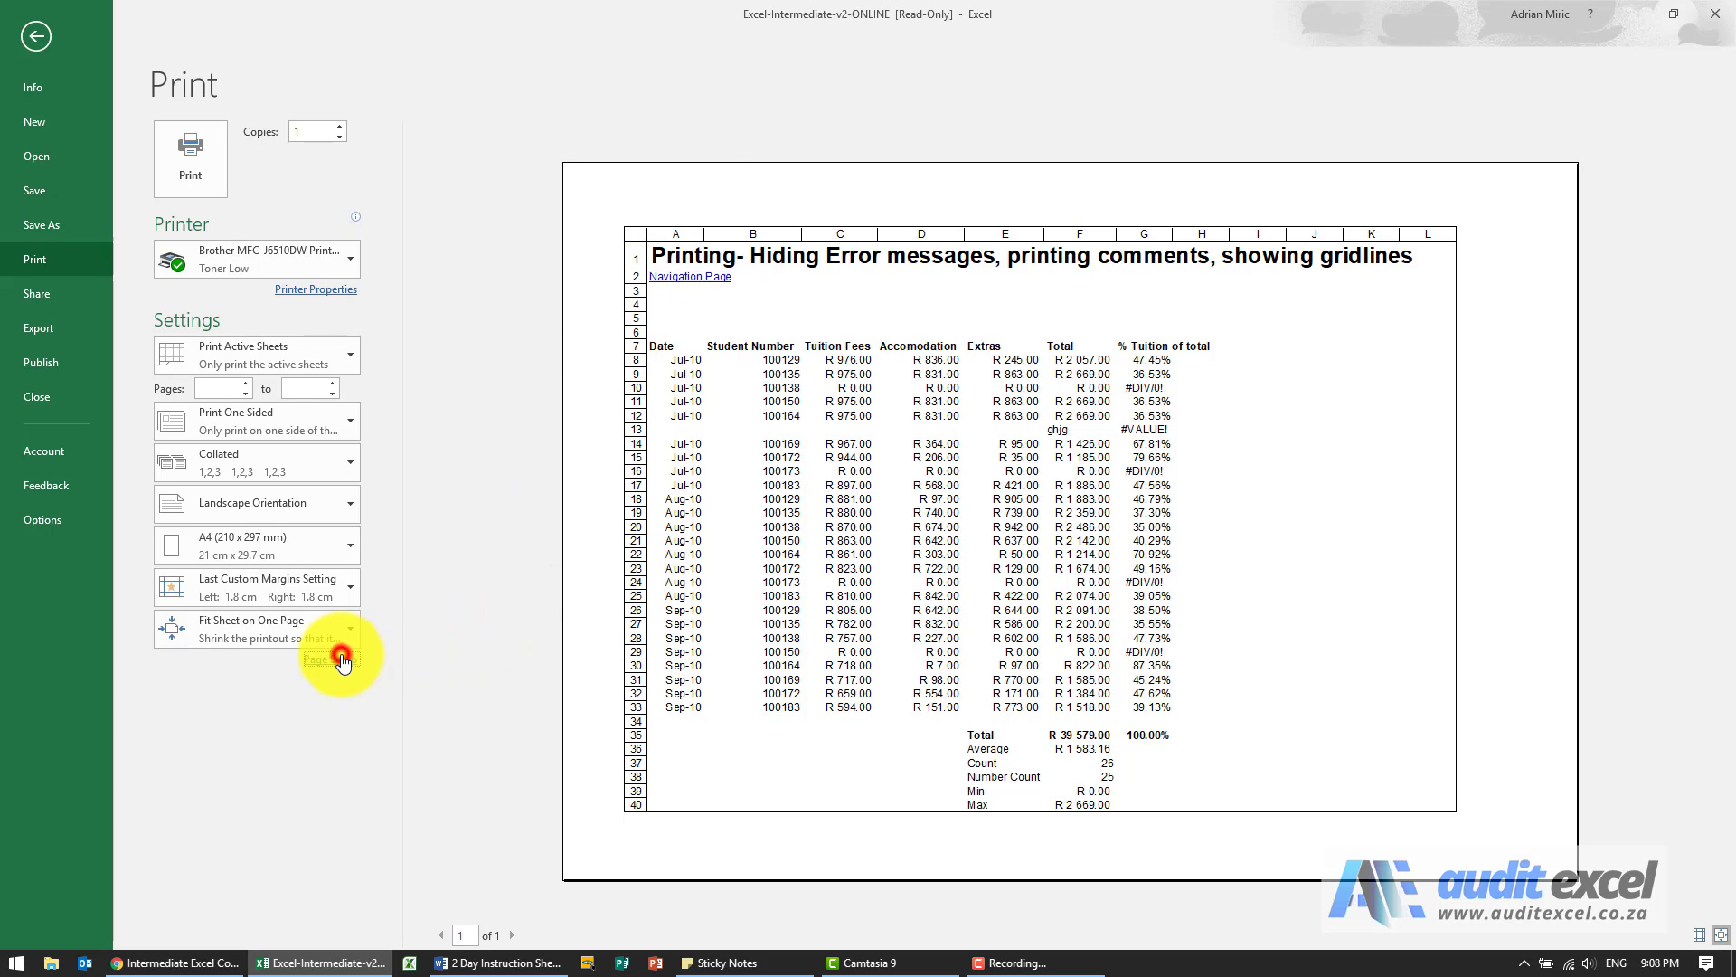
left_click(329, 659)
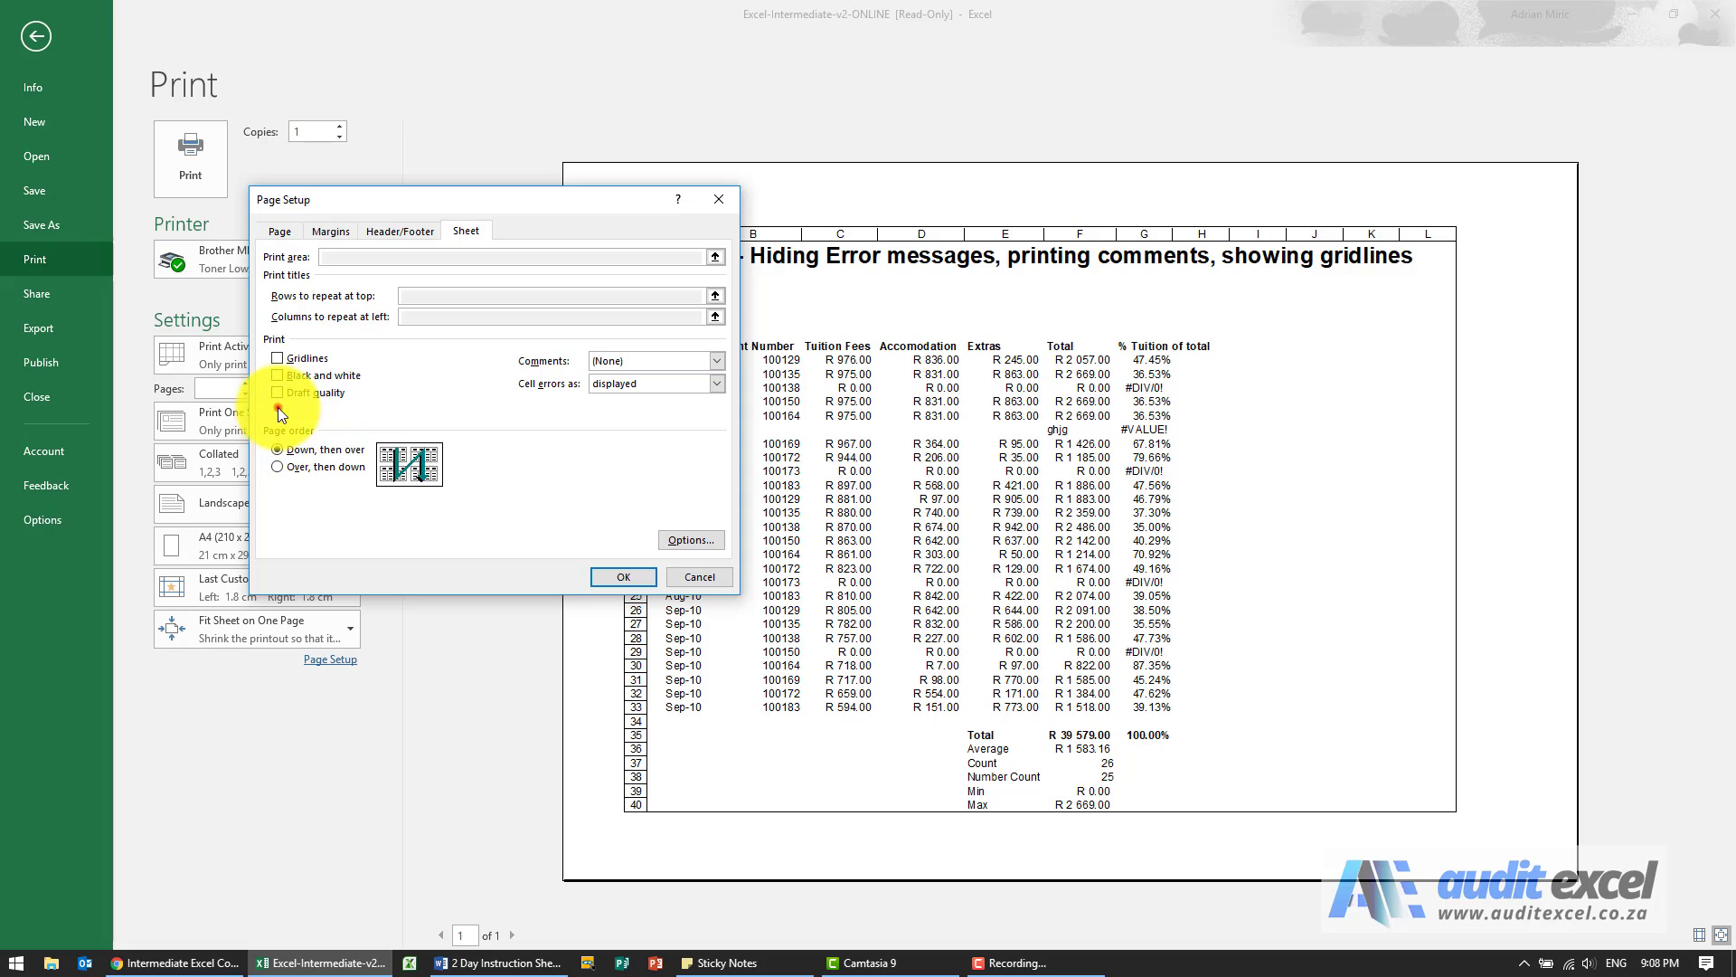
left_click(279, 408)
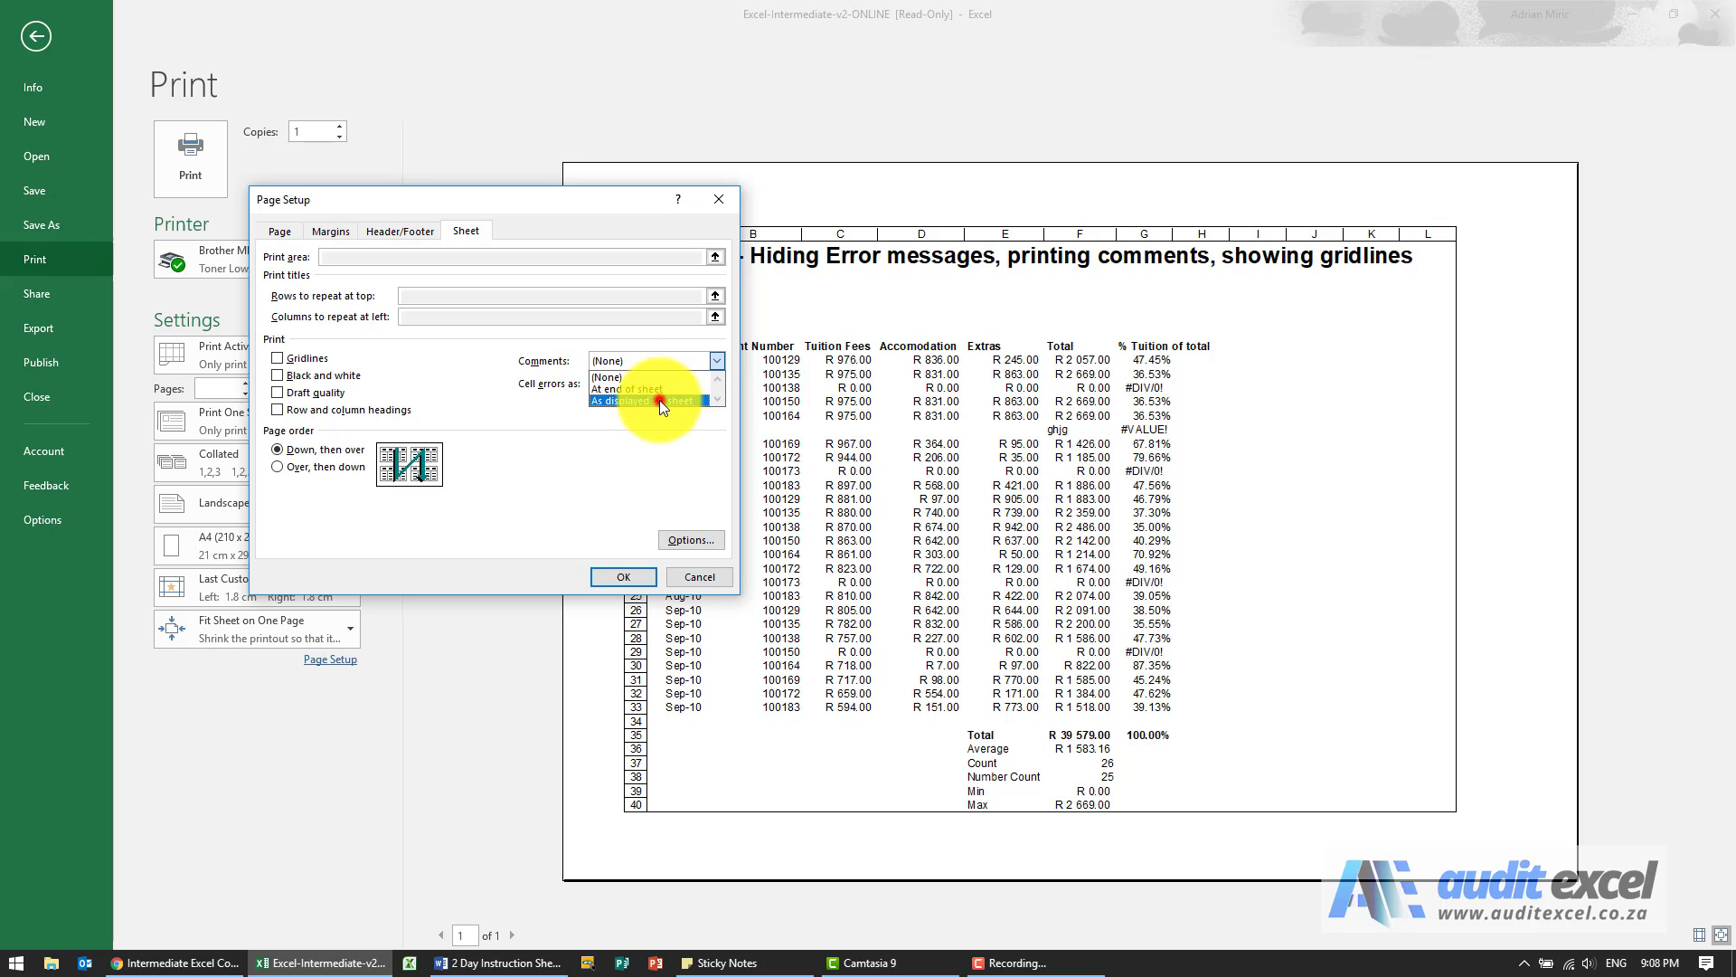
left_click(651, 400)
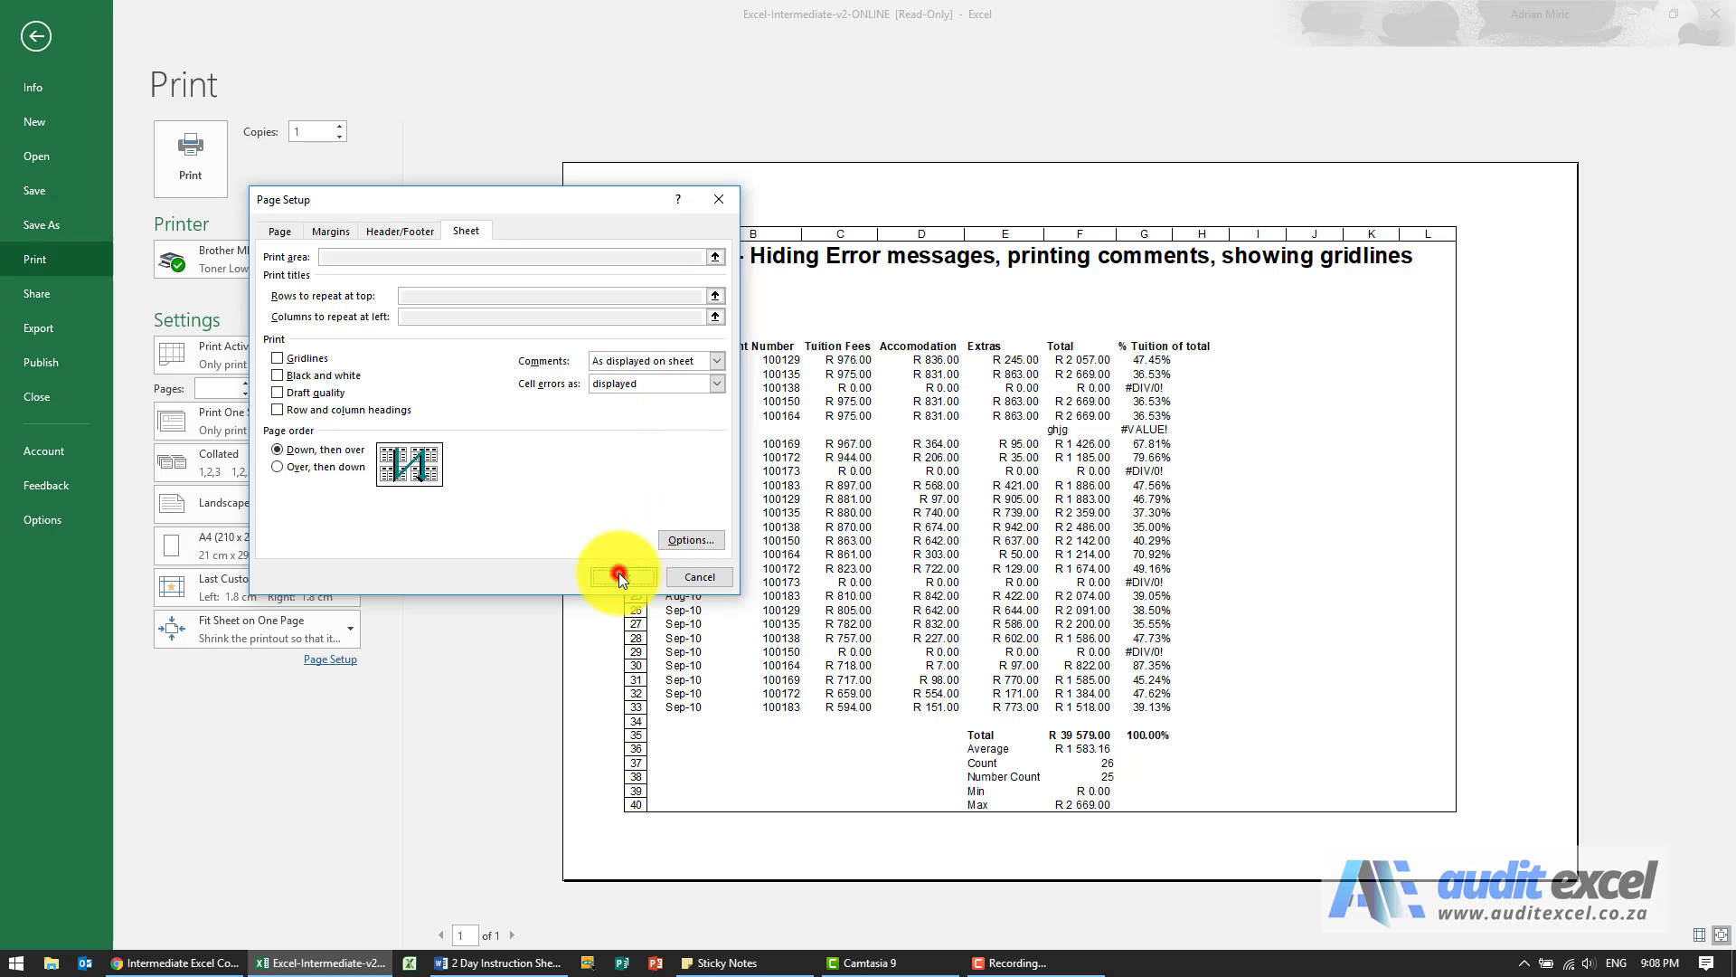
left_click(617, 576)
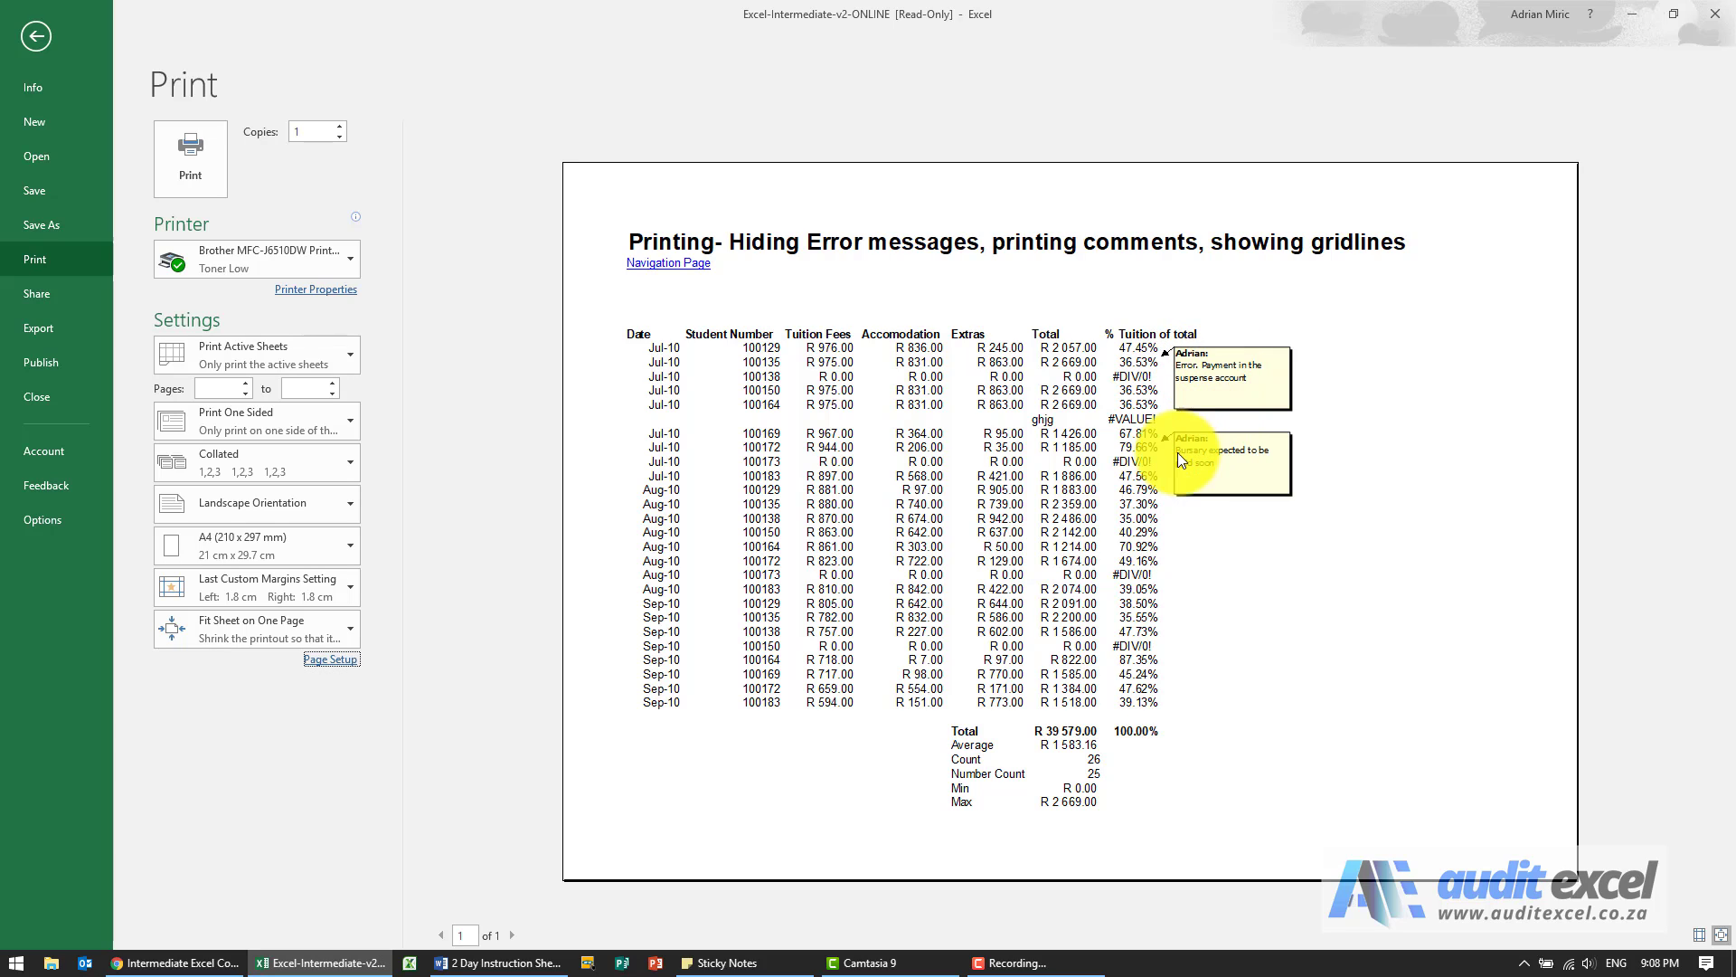
mouse_move(459, 667)
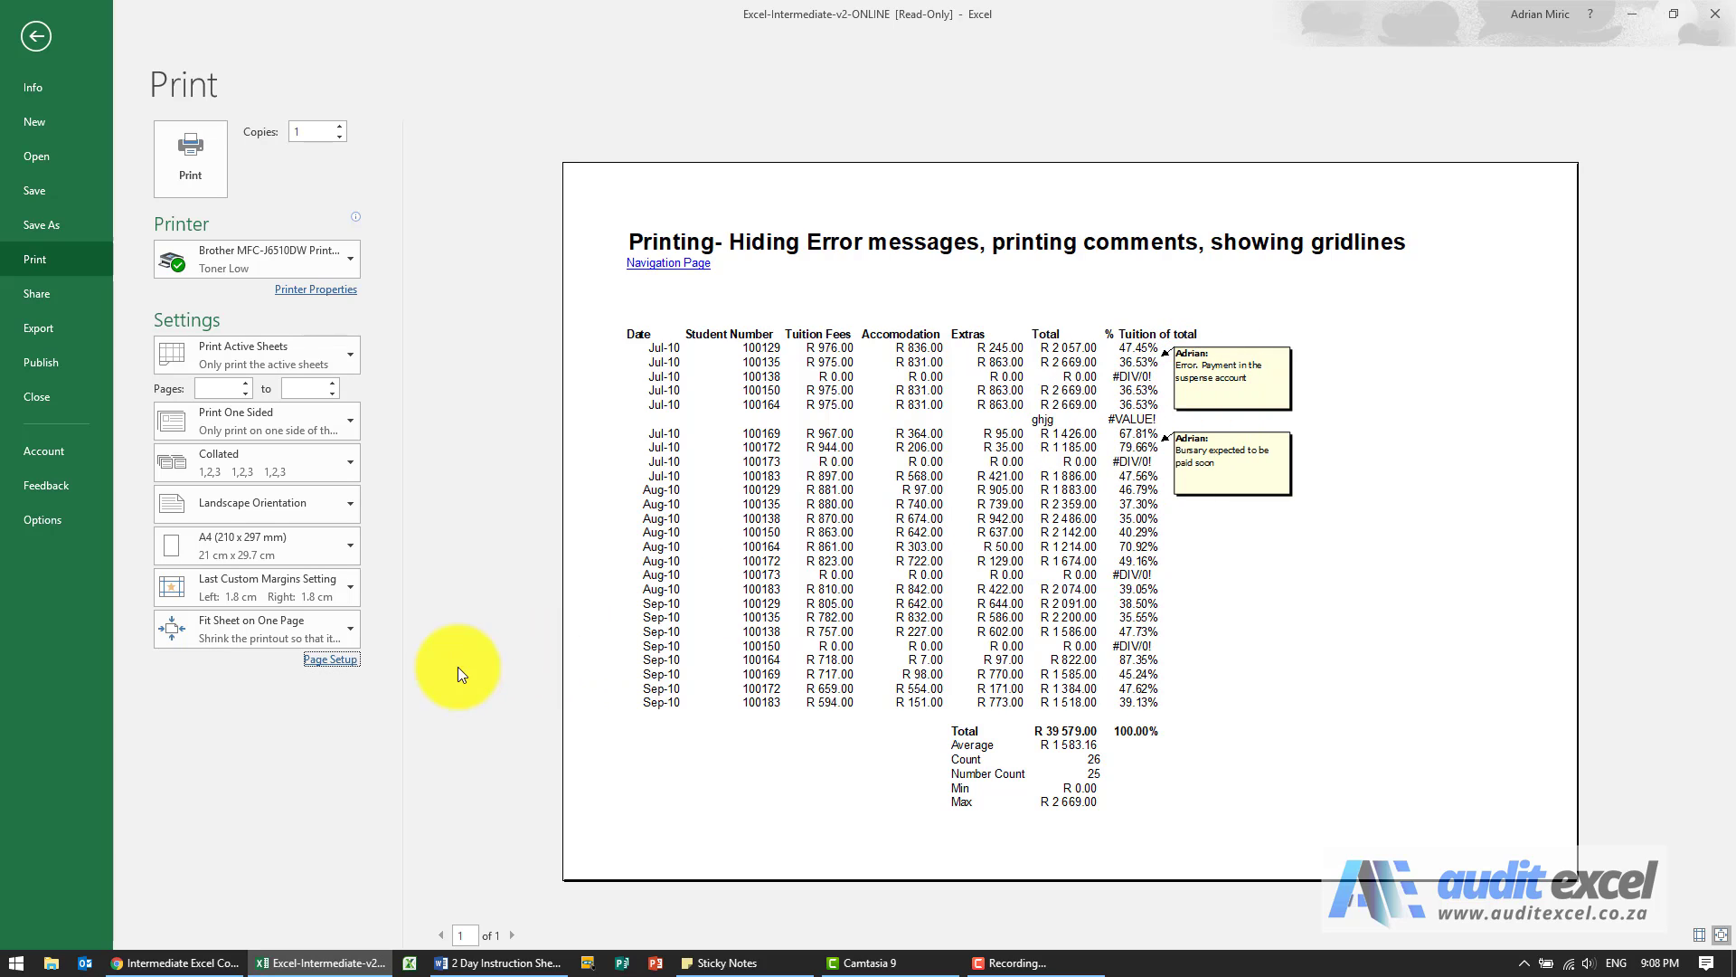
- Set Comments to 'At end of sheet' on the Sheet tab and apply it
left_click(330, 659)
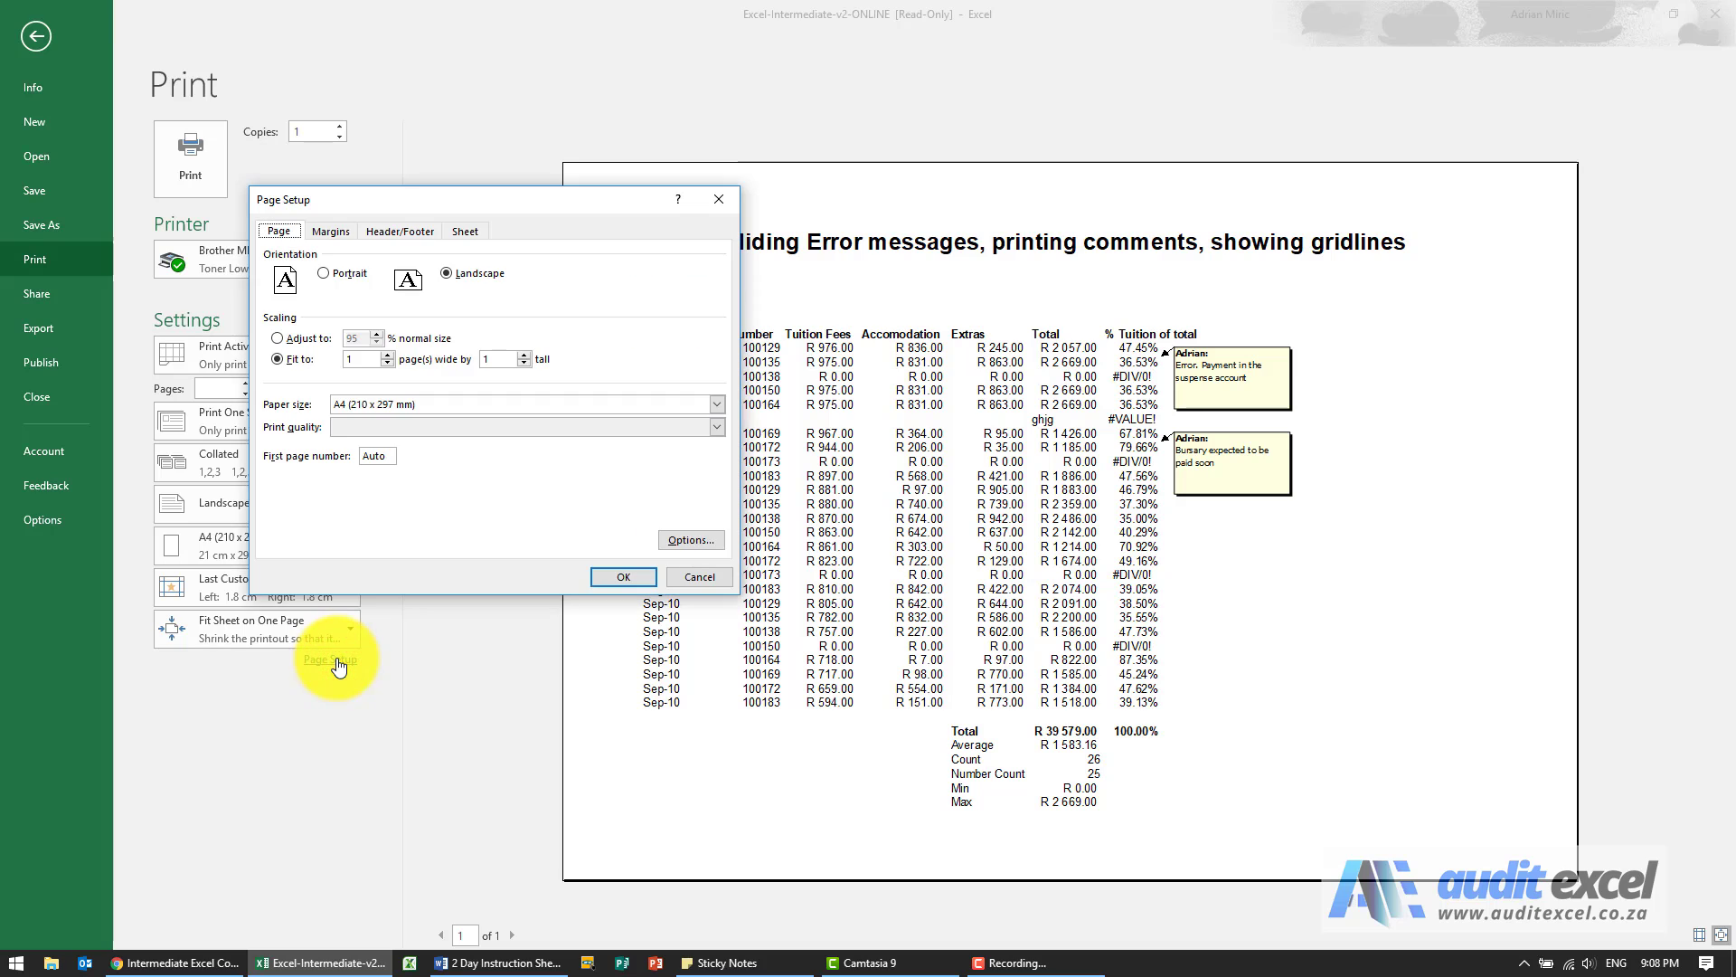
left_click(464, 231)
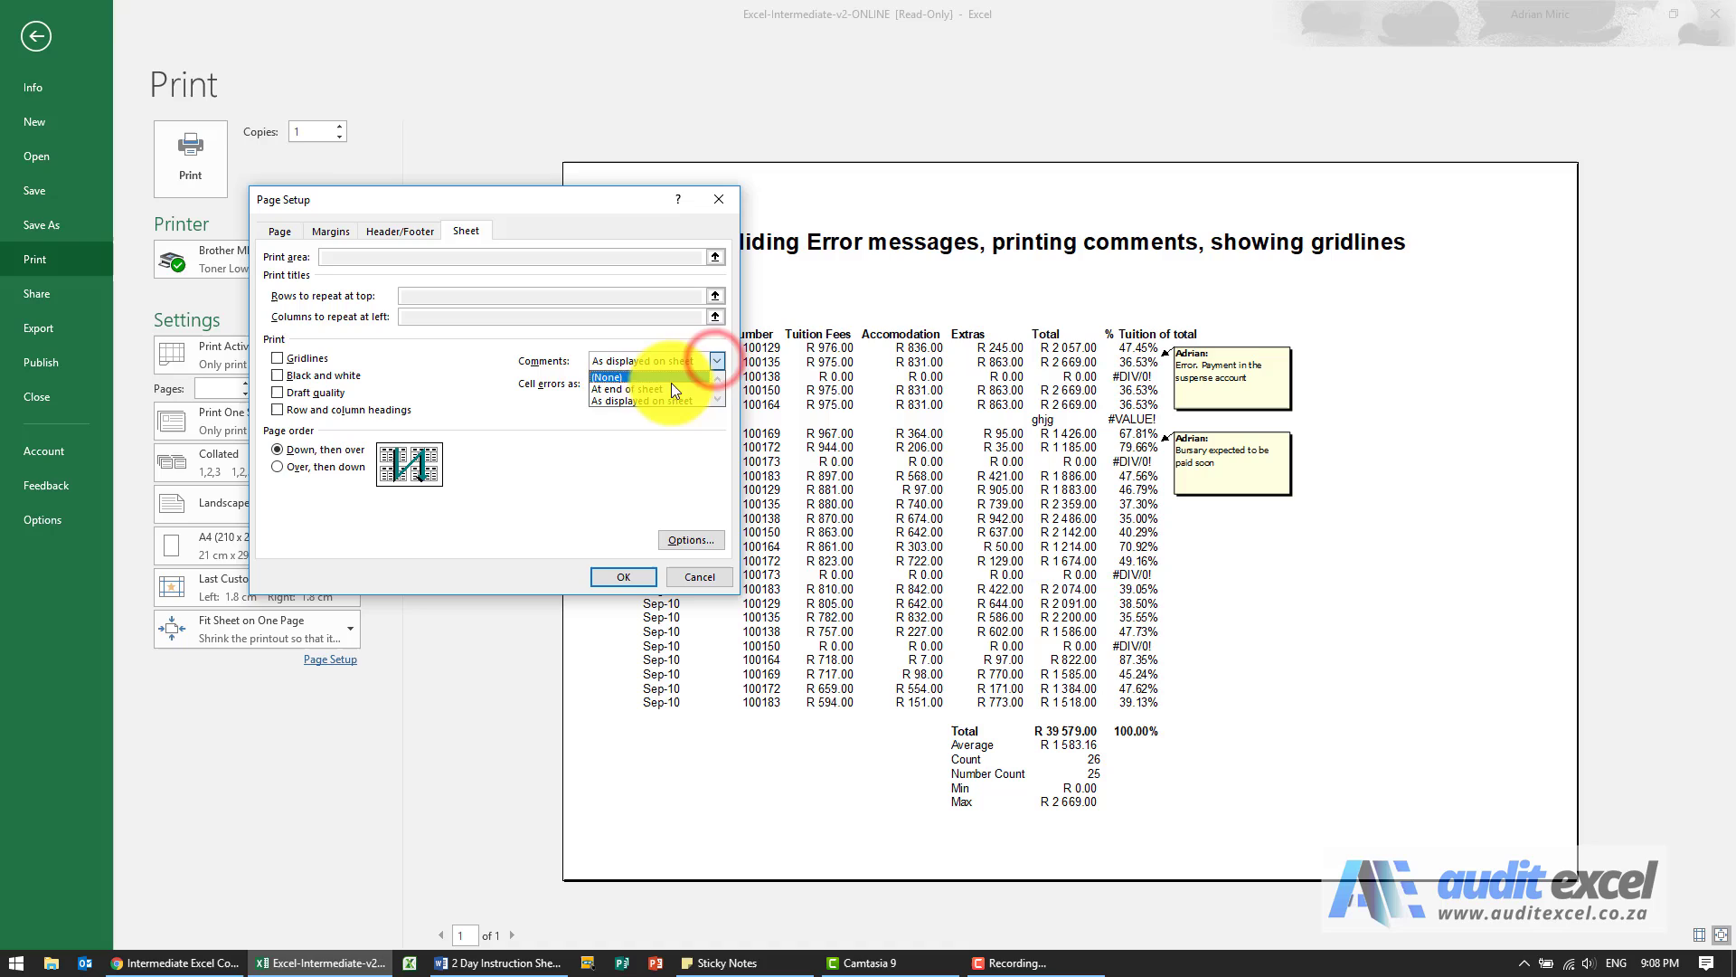
left_click(620, 389)
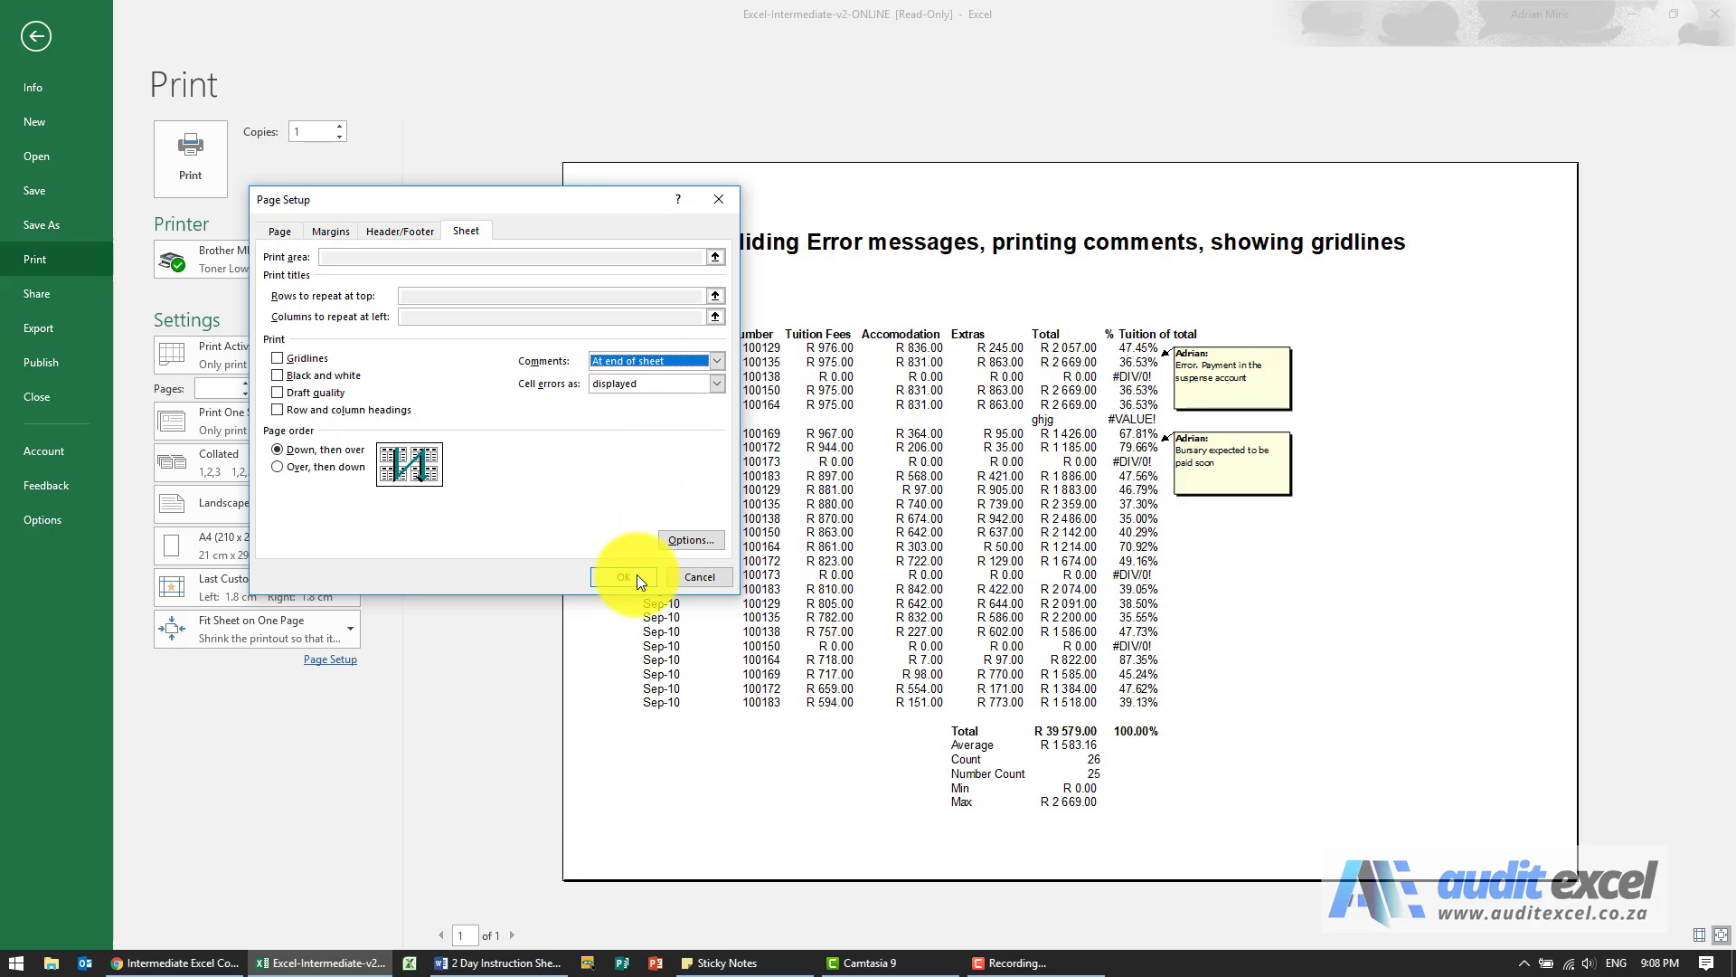
left_click(621, 577)
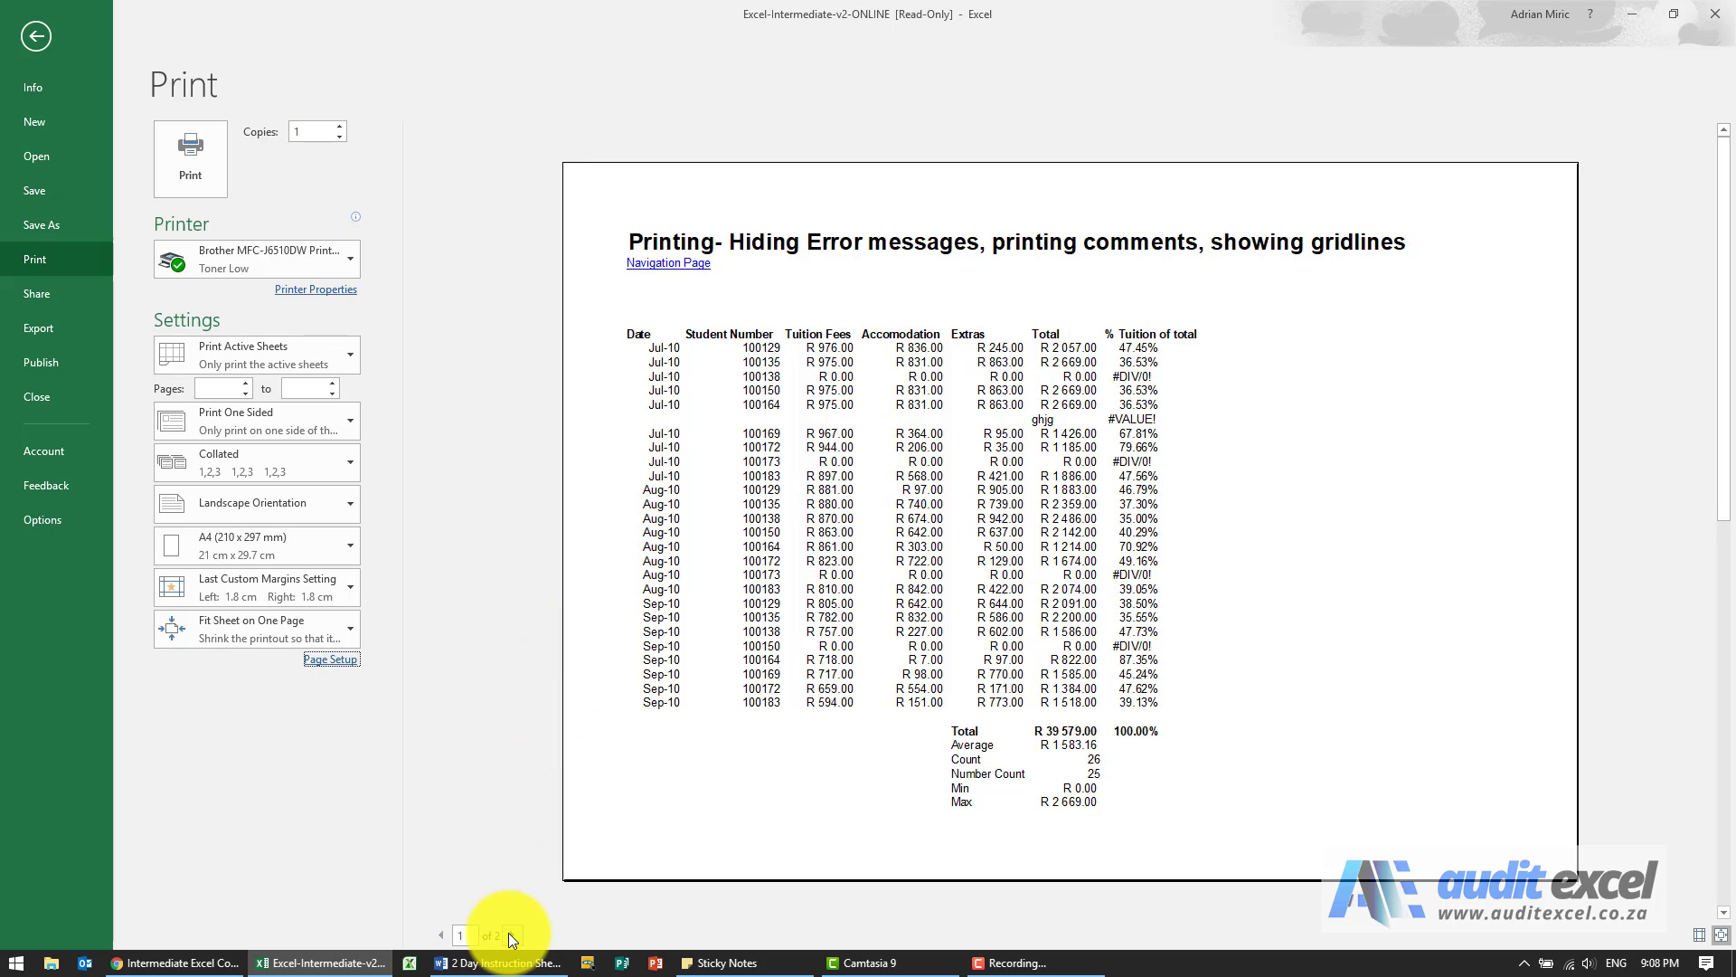
- Check the new second preview page and reopen Page Setup
left_click(510, 934)
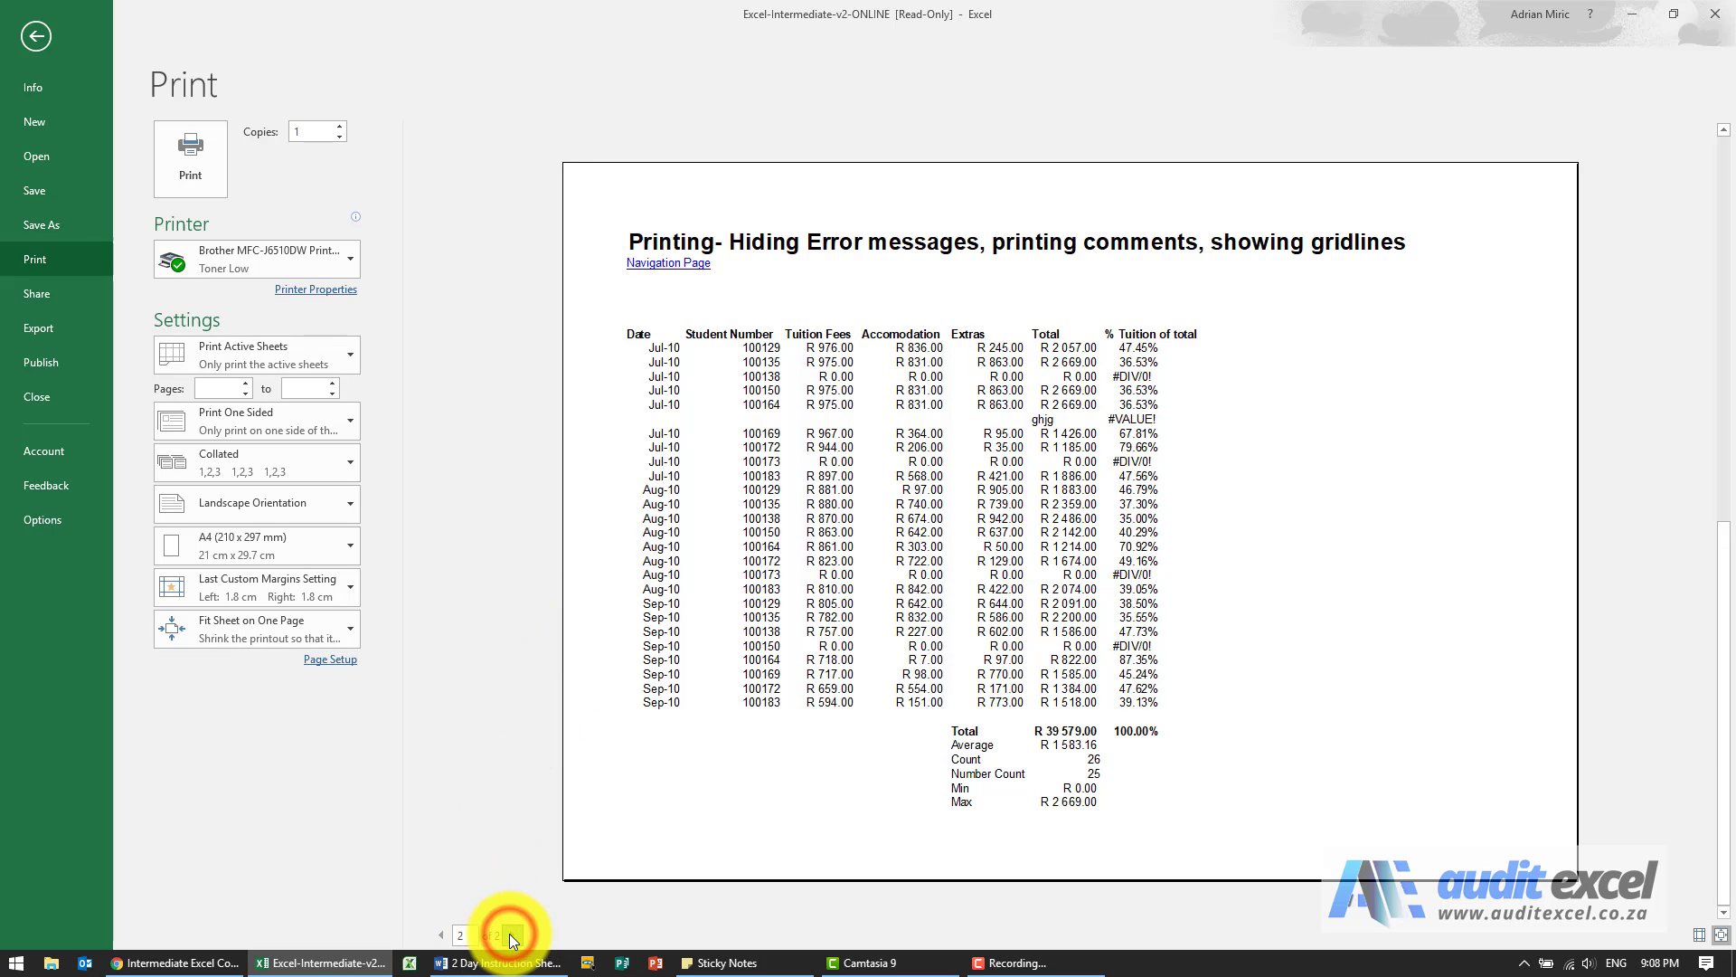
left_click(507, 933)
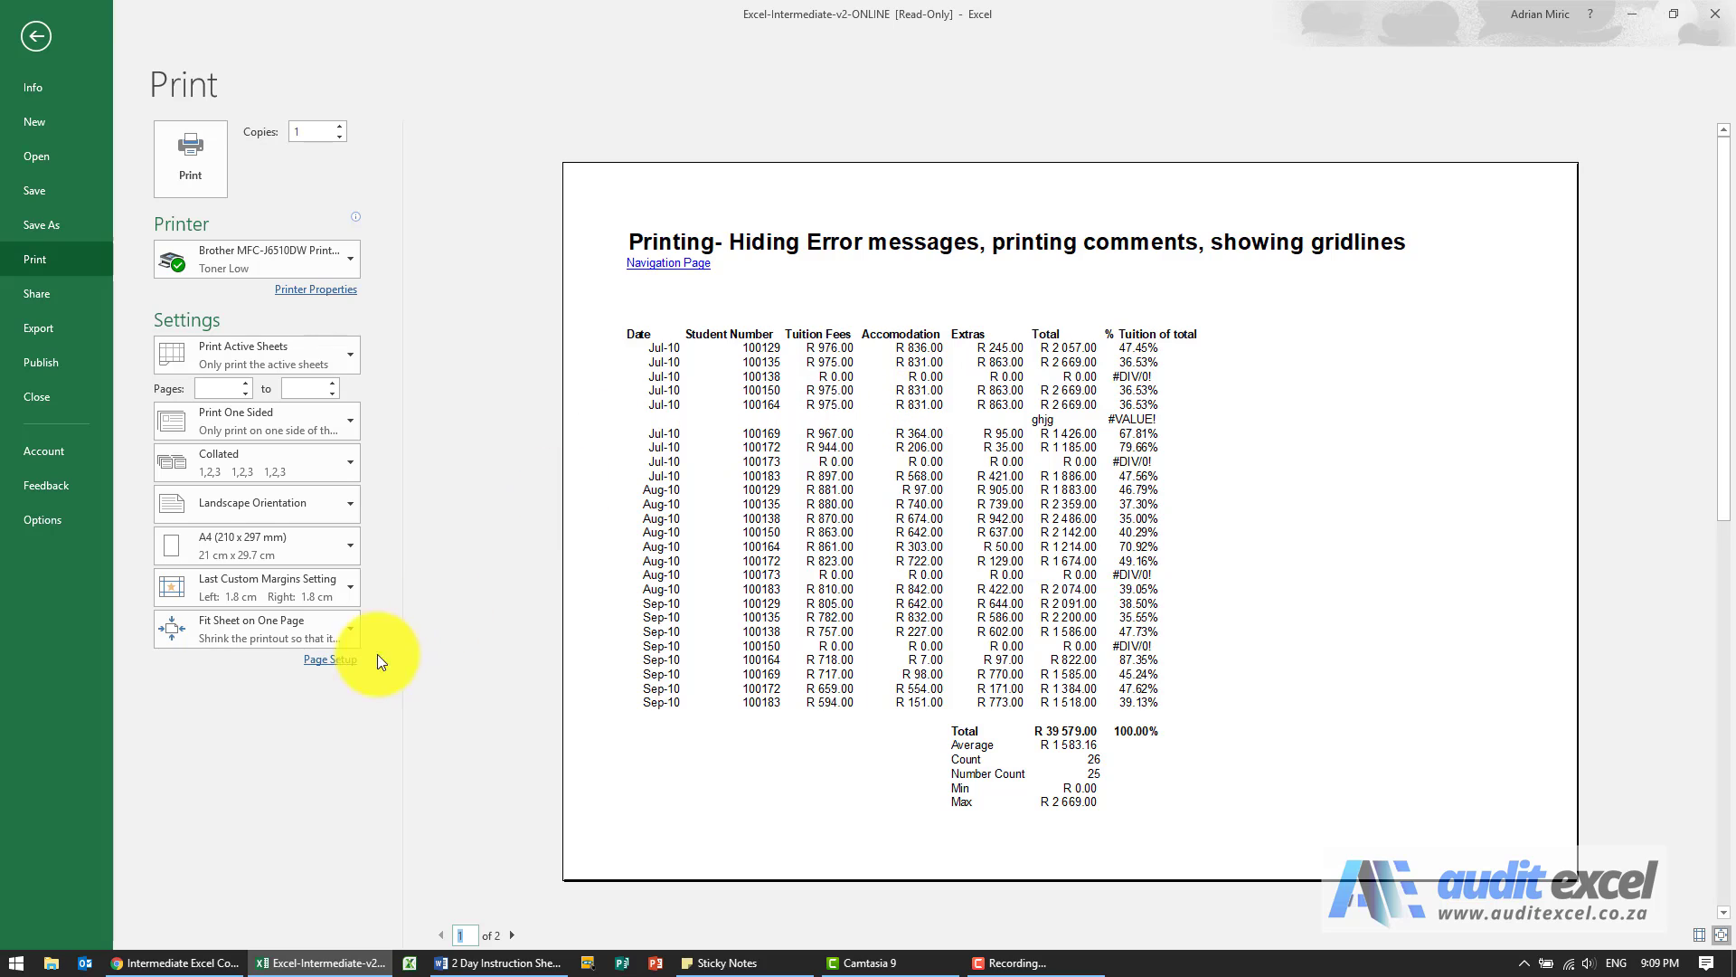
left_click(330, 659)
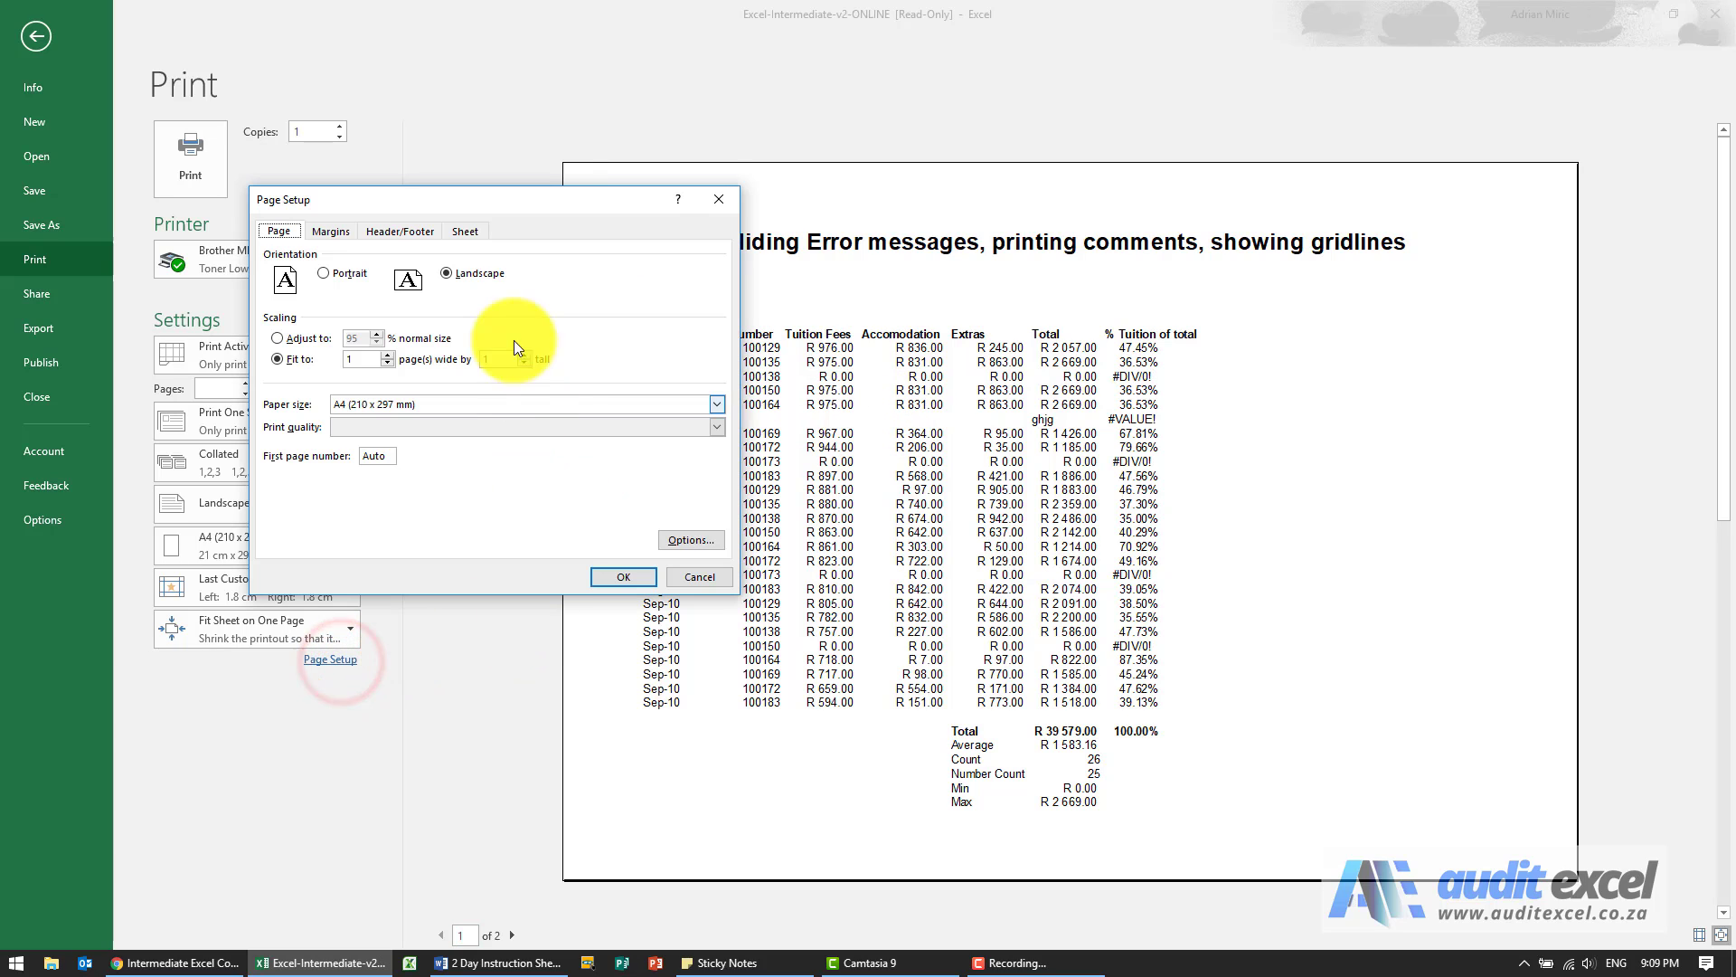
- Re-enable row and column headings, then check both preview pages
left_click(464, 230)
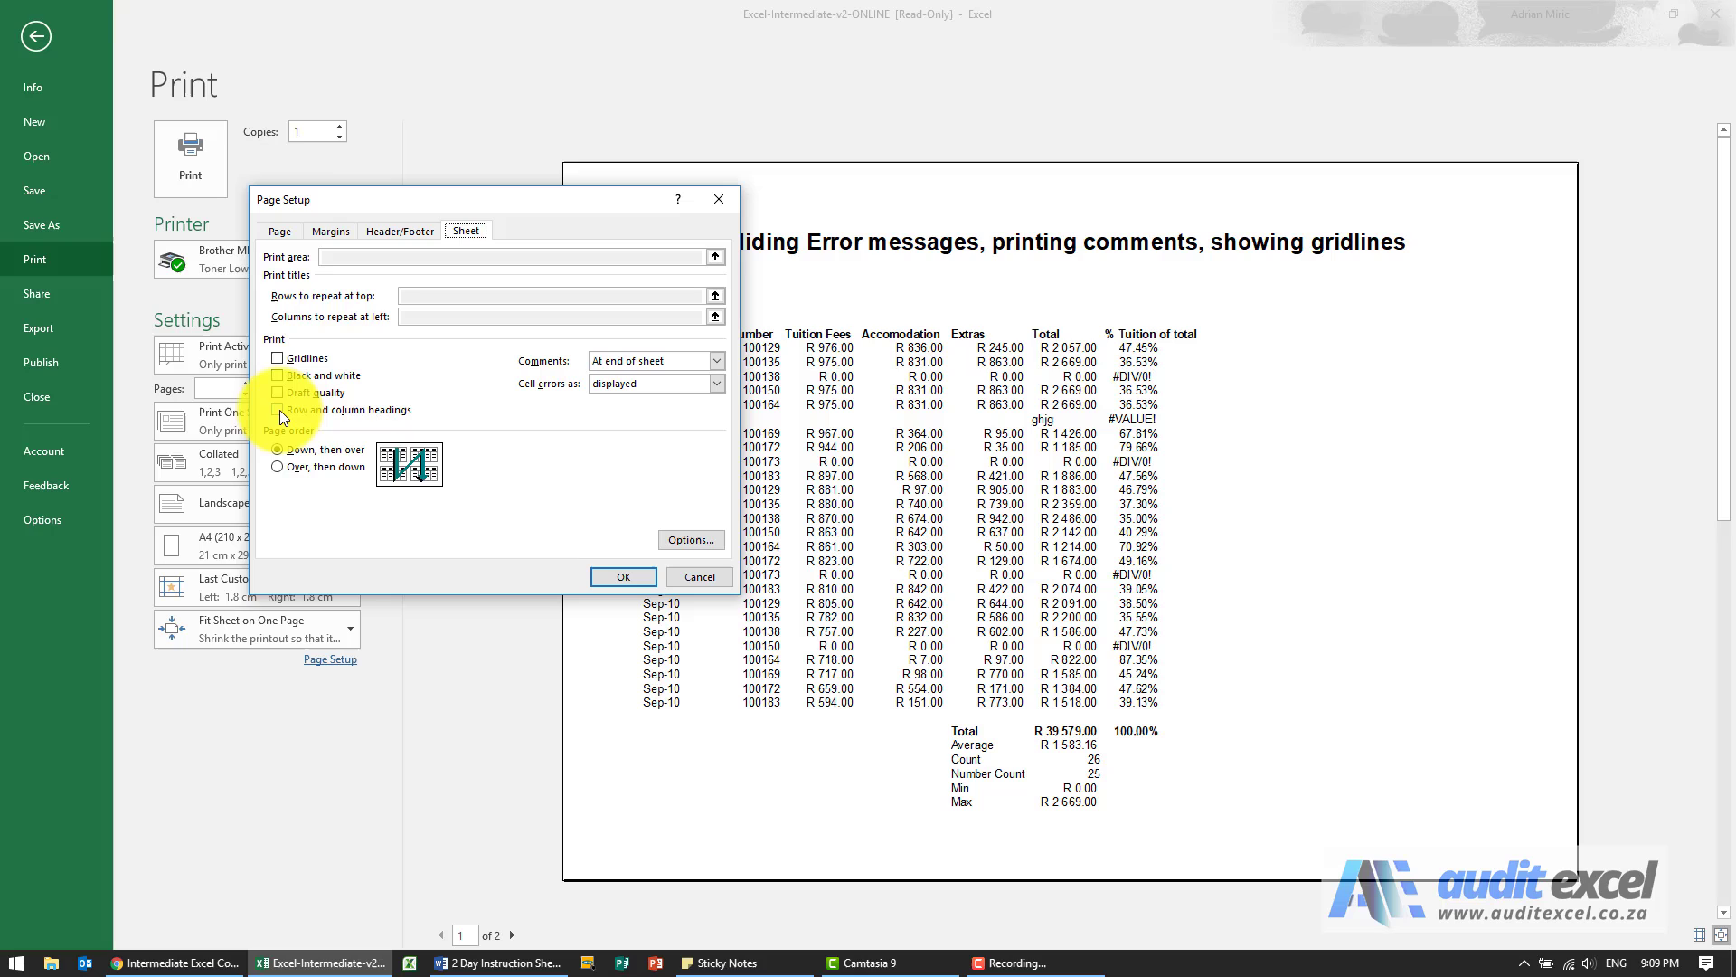
left_click(279, 409)
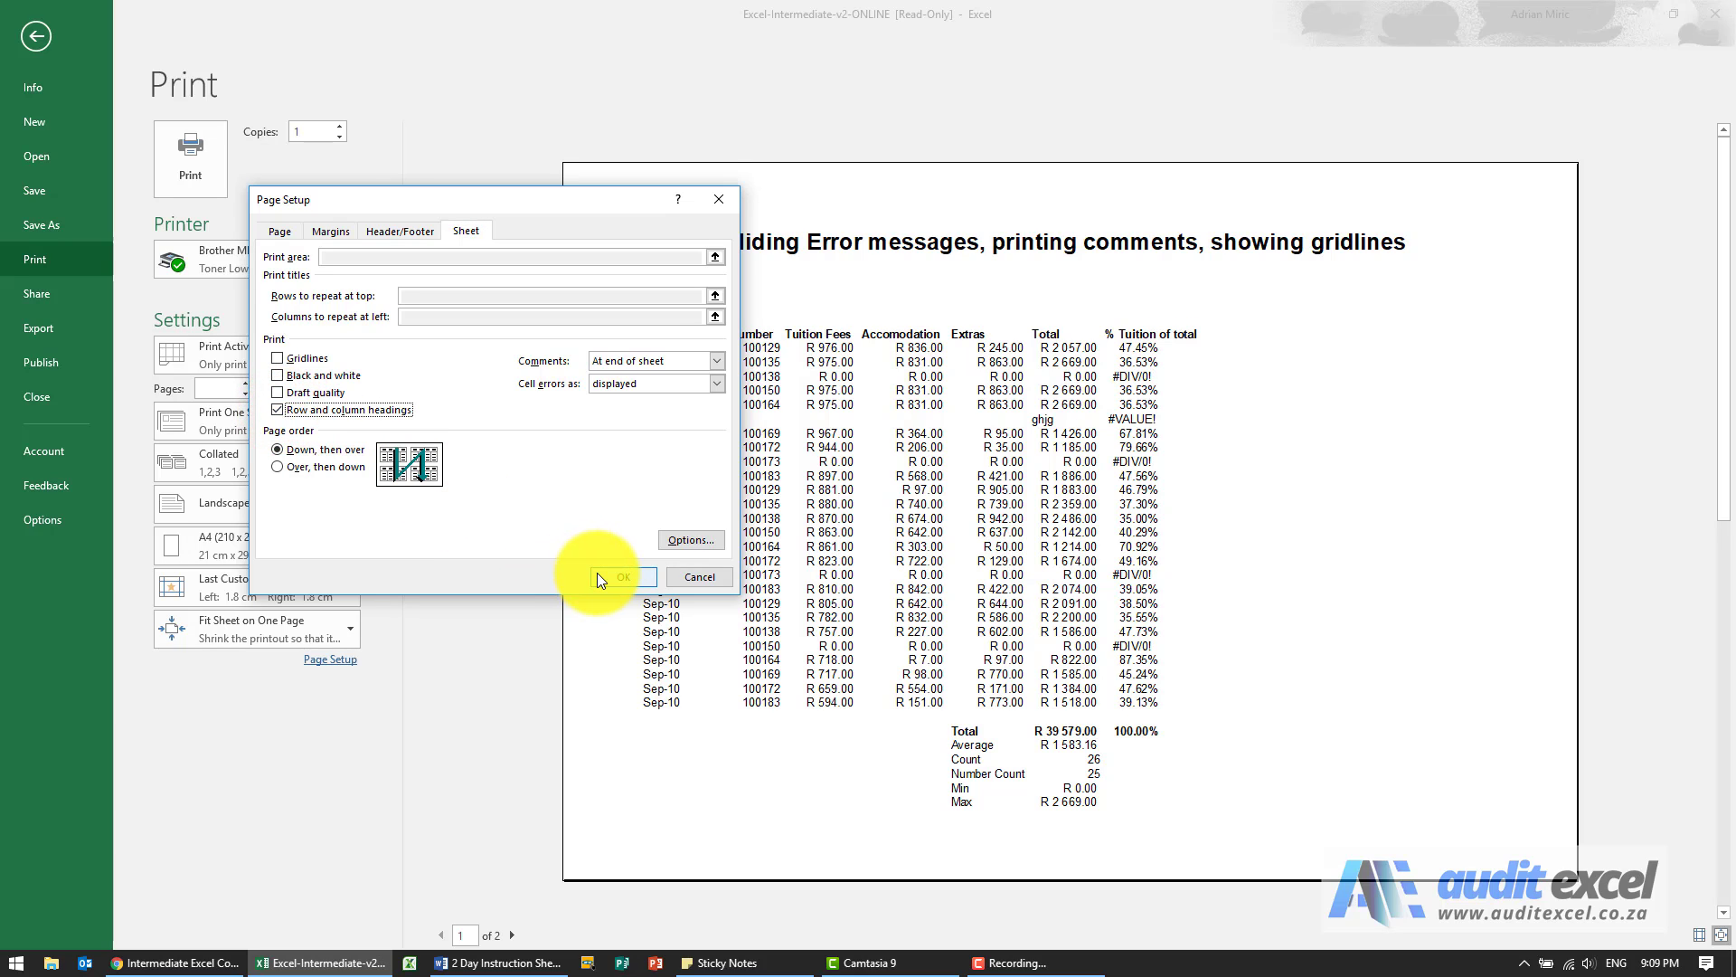
left_click(620, 576)
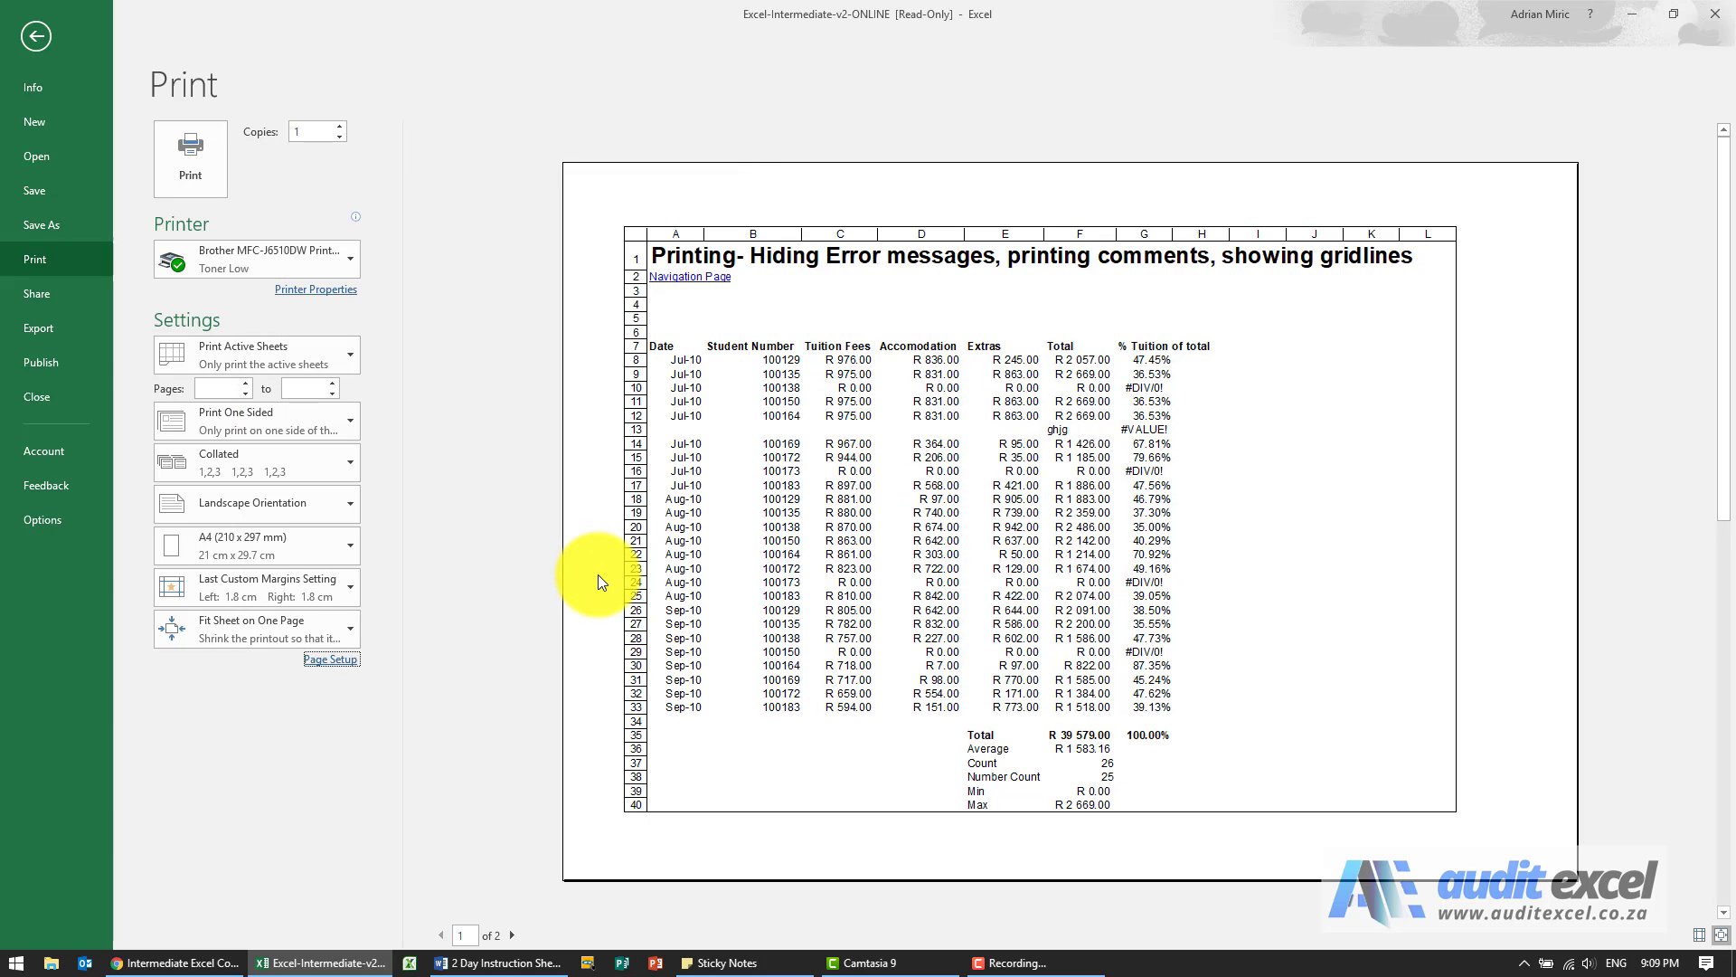
mouse_move(1057, 379)
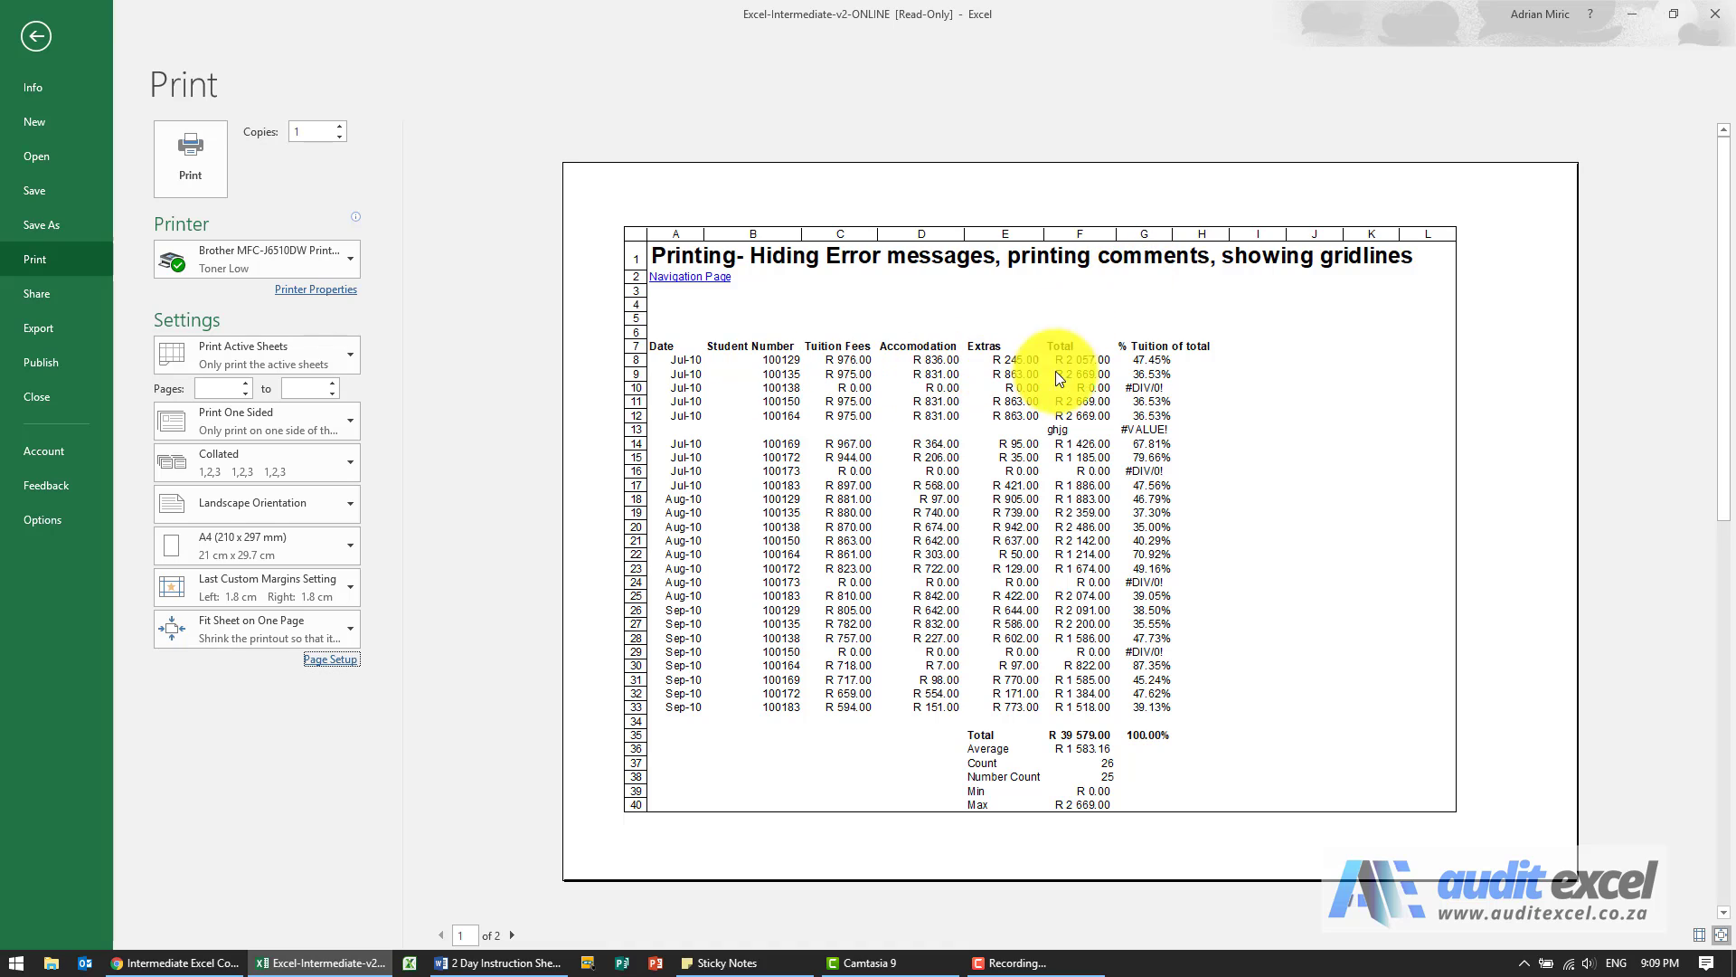
left_click(509, 934)
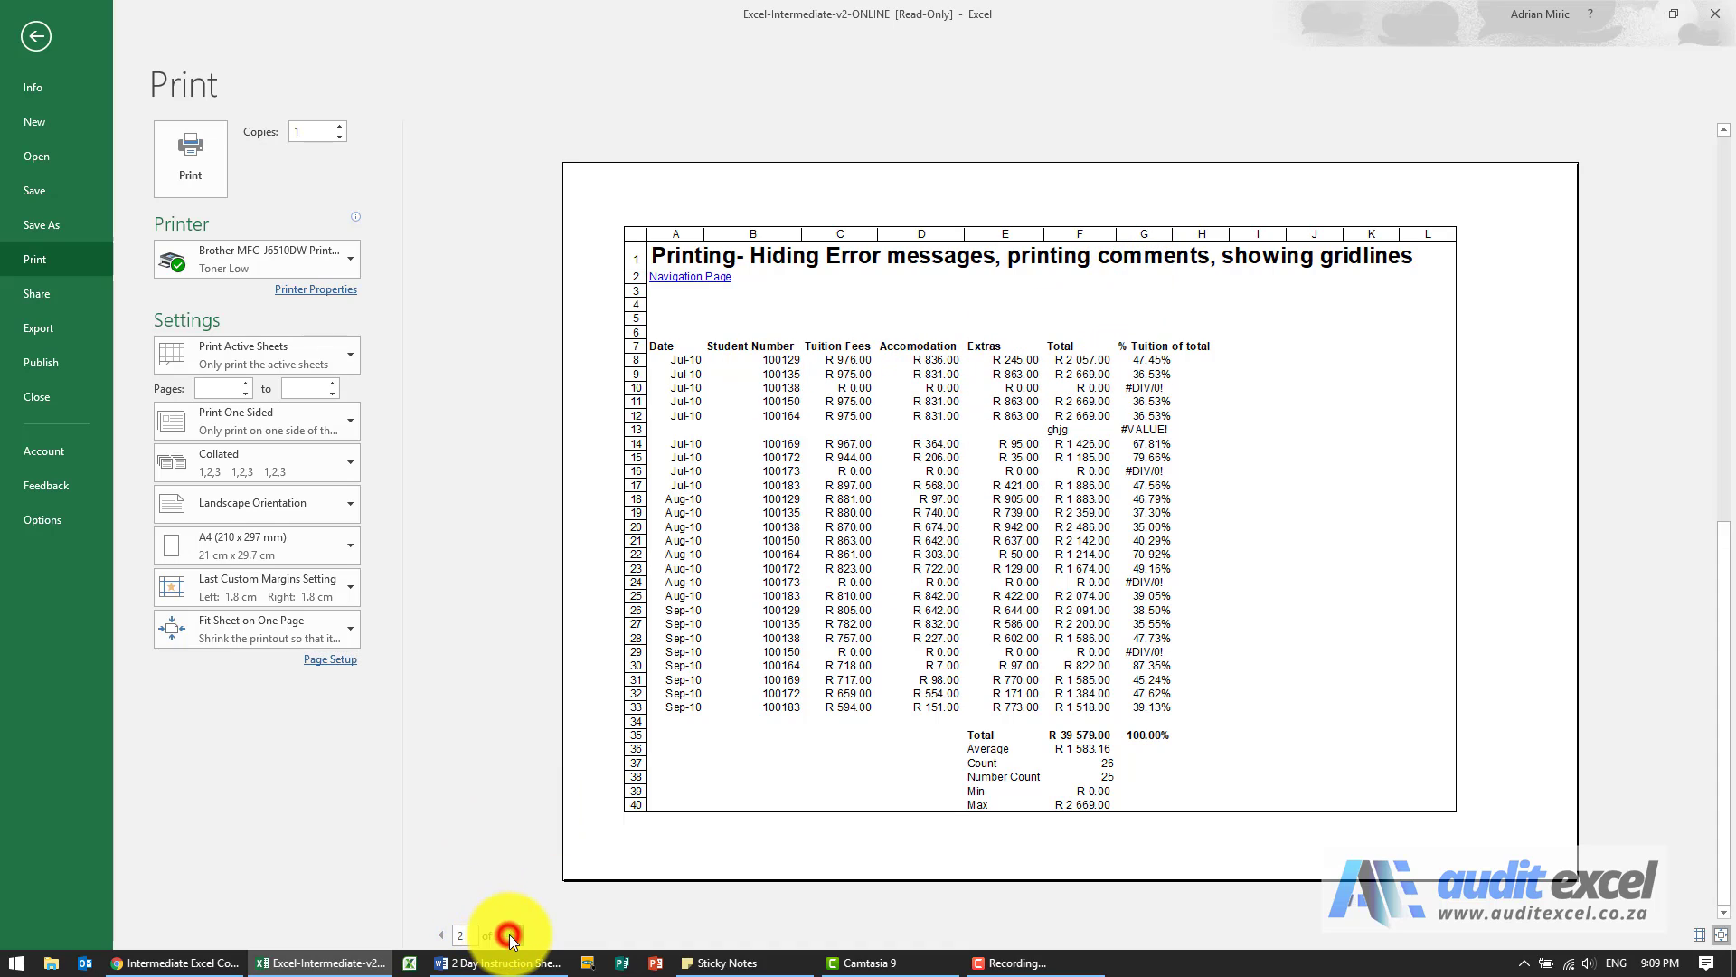
left_click(508, 934)
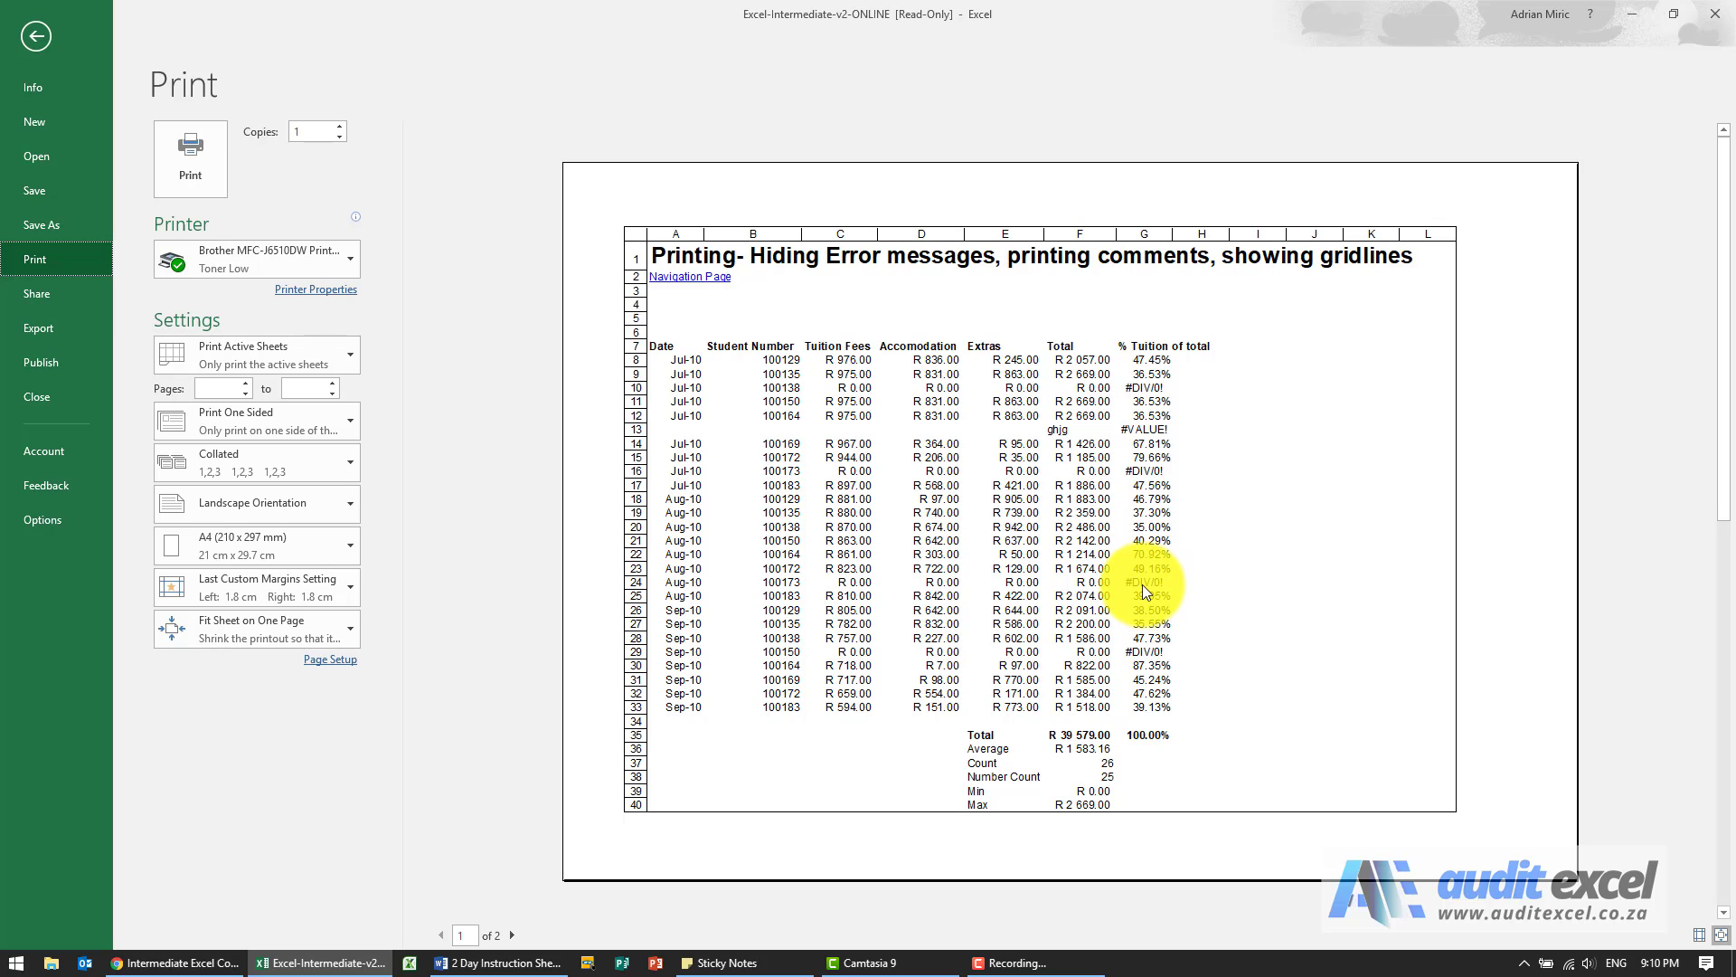
mouse_move(1151, 591)
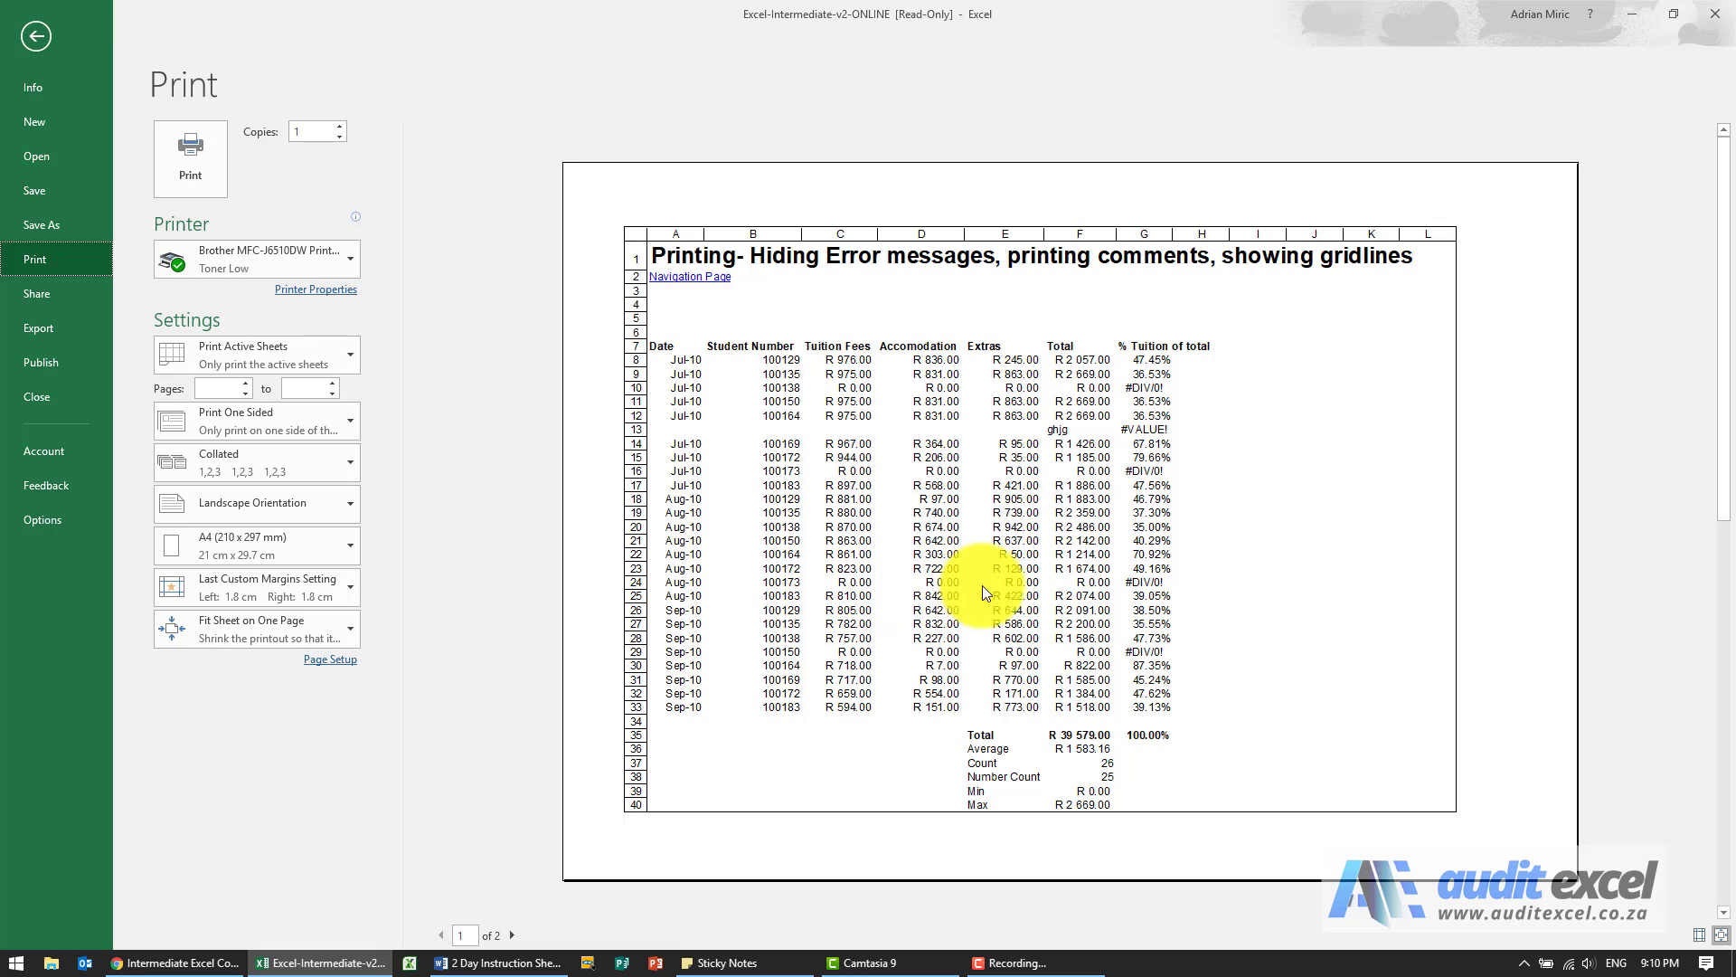
mouse_move(1129, 583)
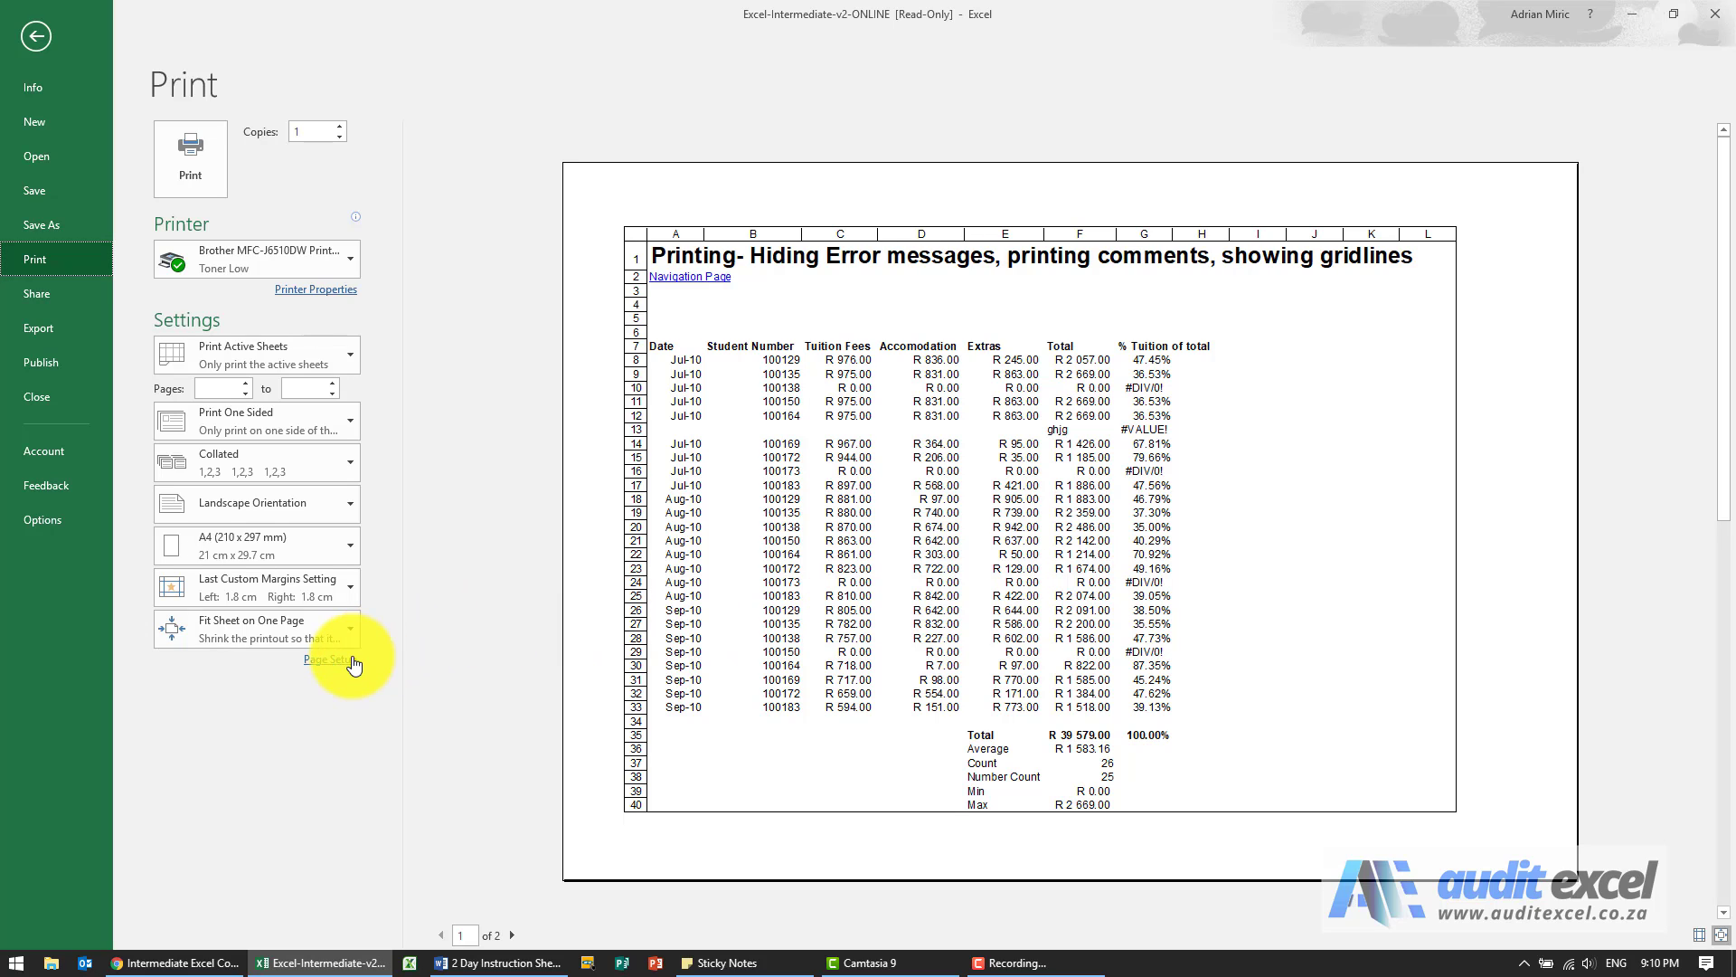
- Set 'Cell errors as' to <blank> so #DIV/0! values print empty
left_click(326, 659)
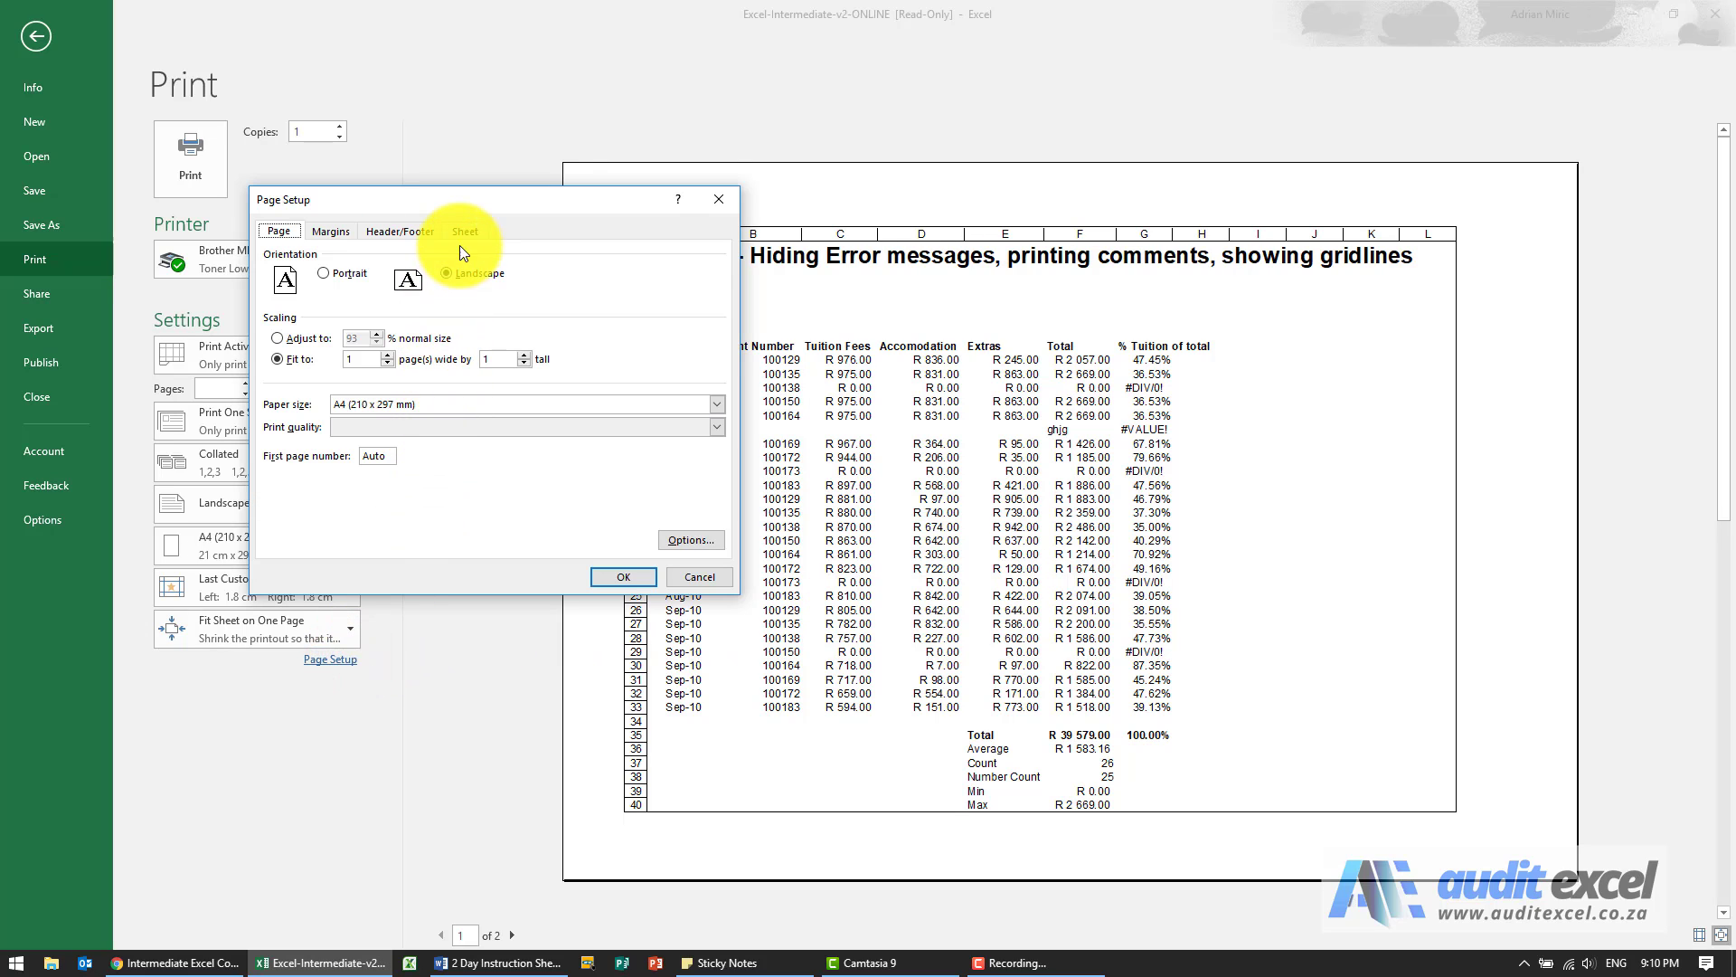
left_click(464, 231)
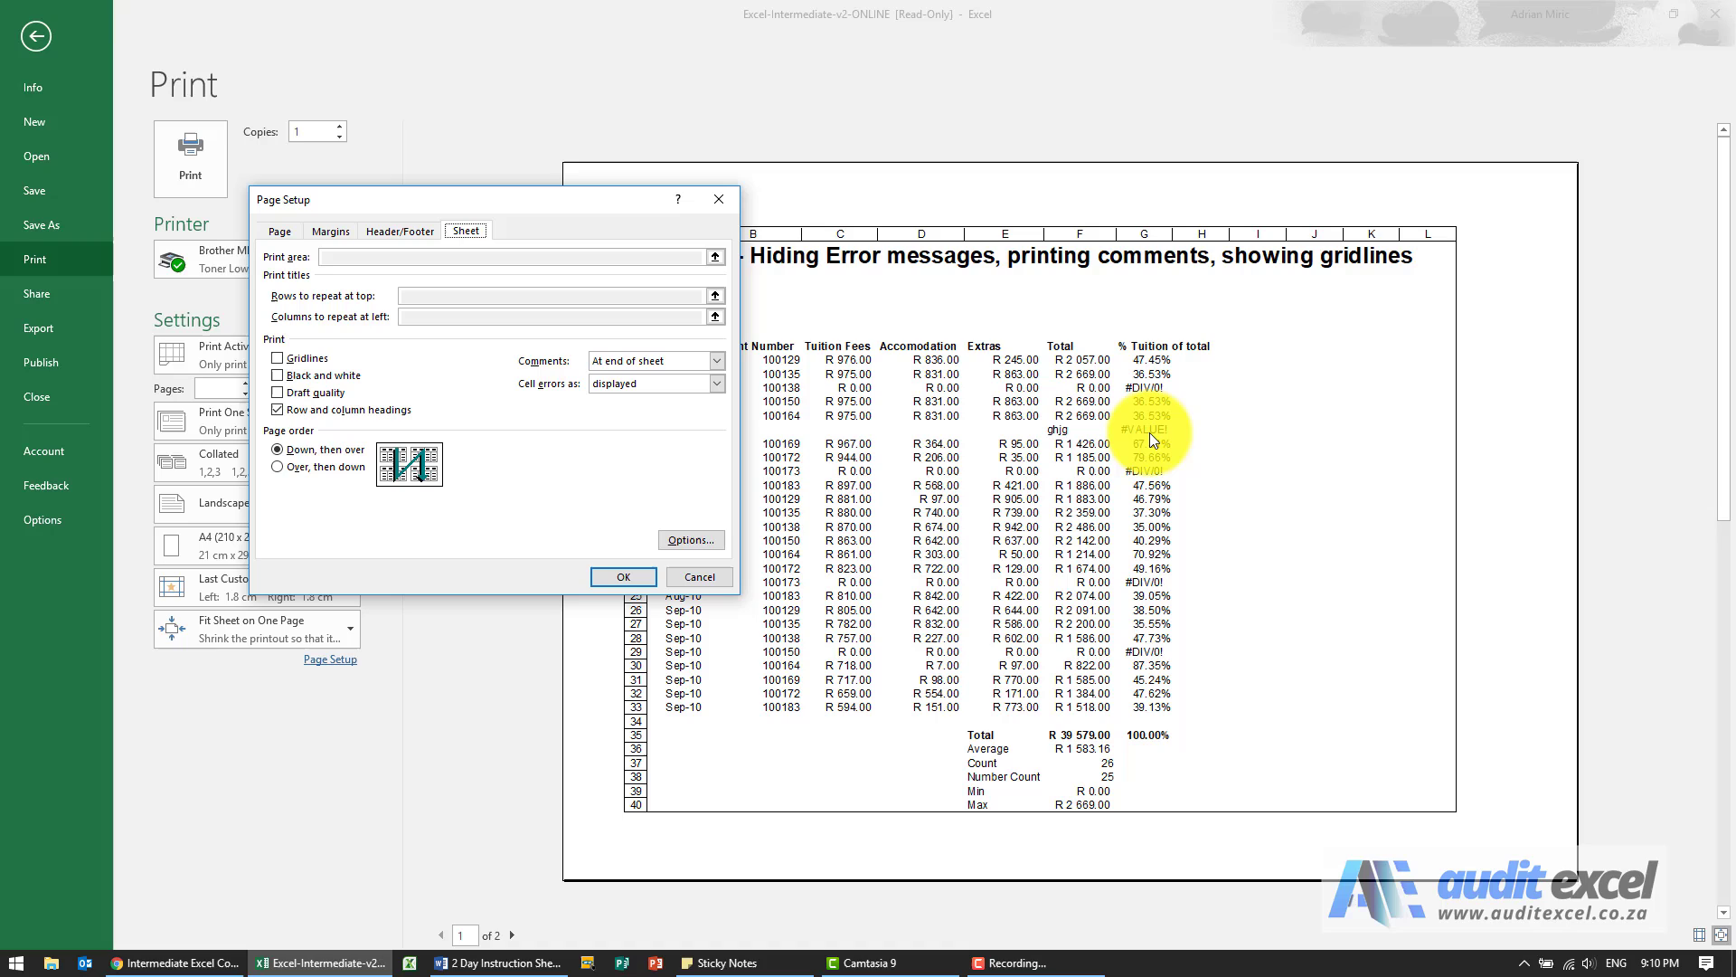
mouse_move(1046, 449)
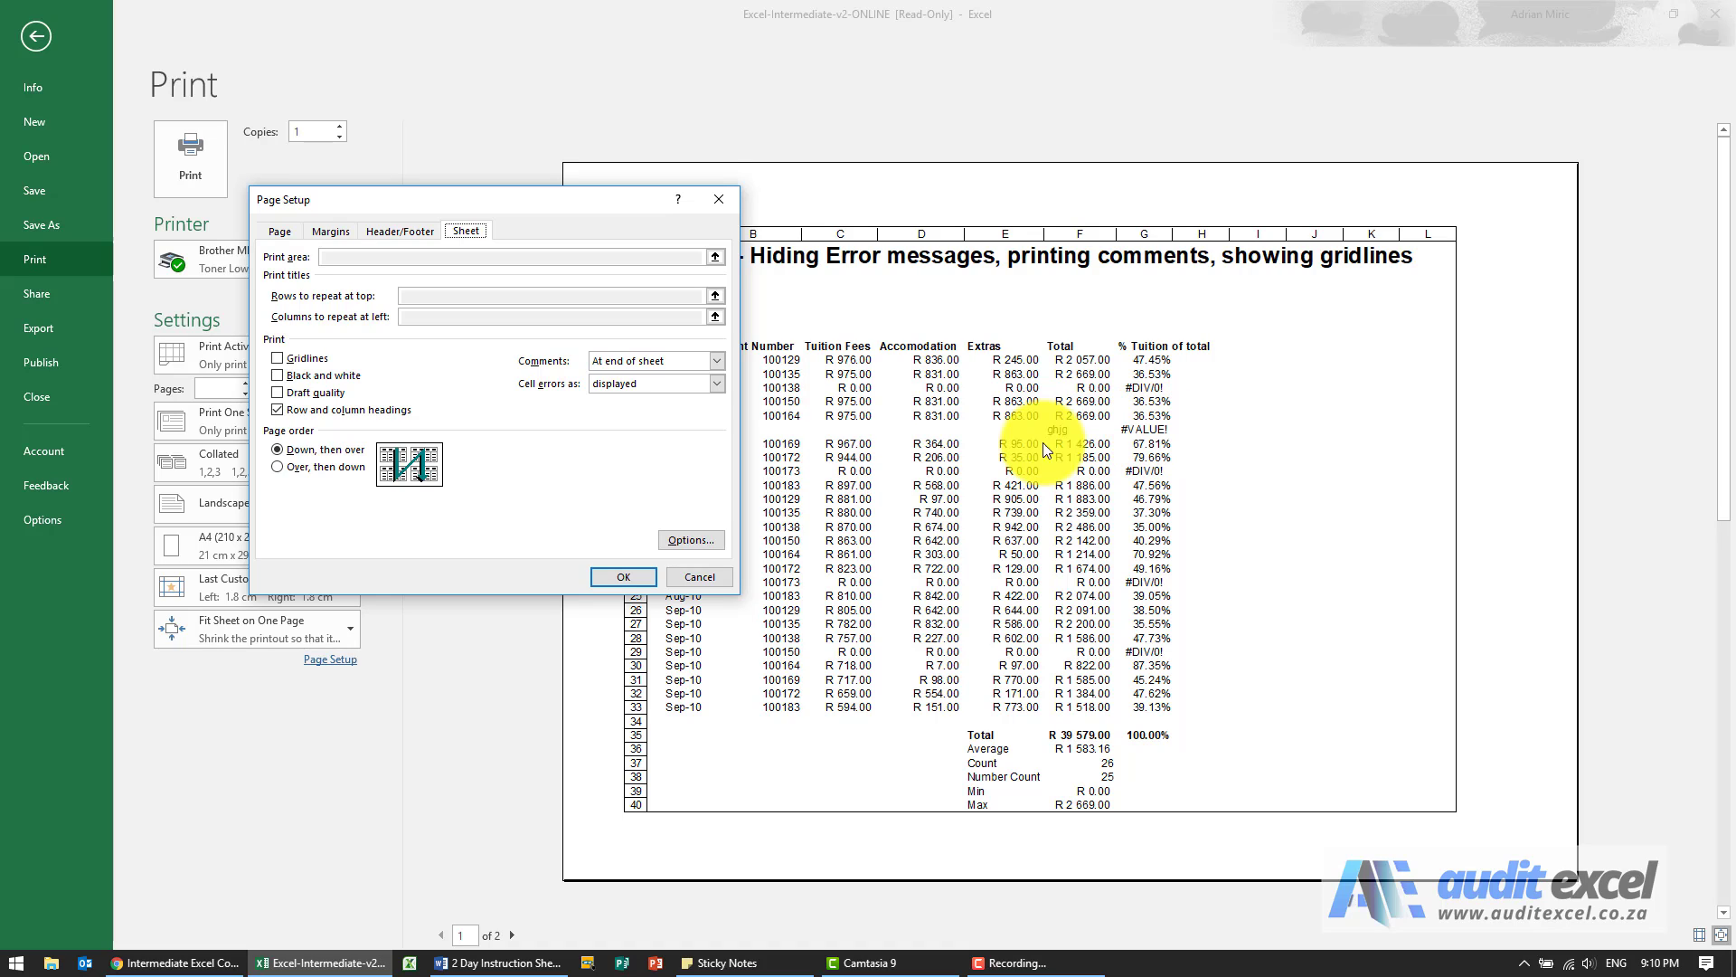
left_click(716, 383)
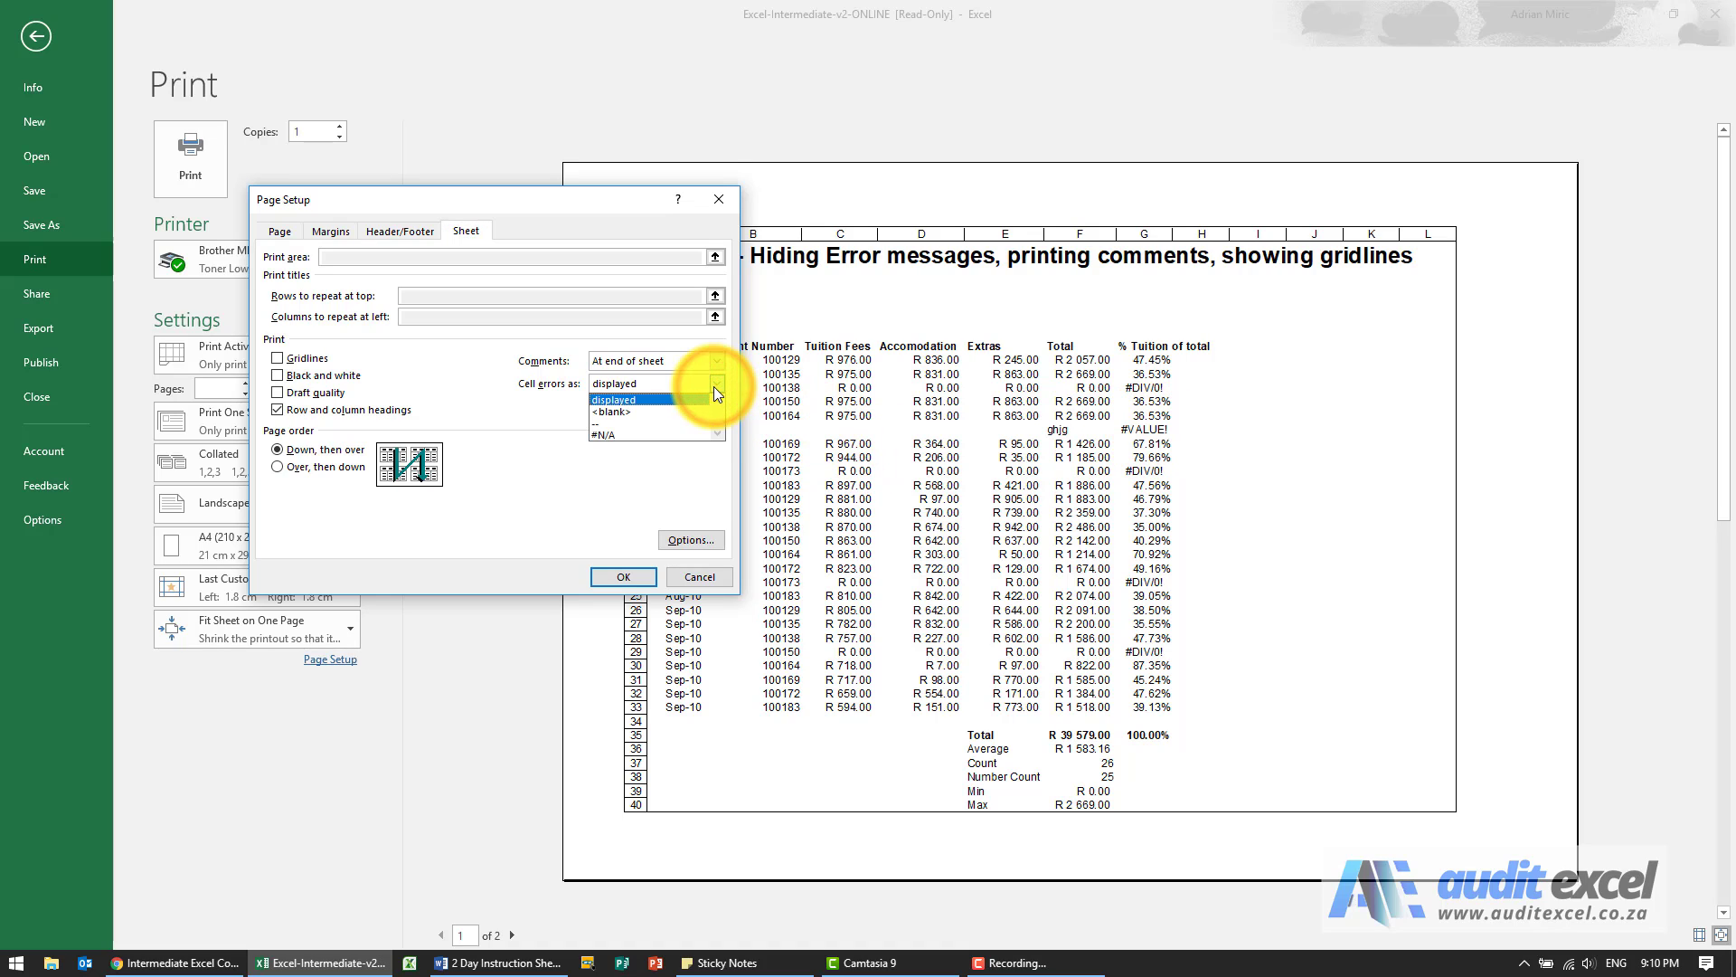
left_click(617, 410)
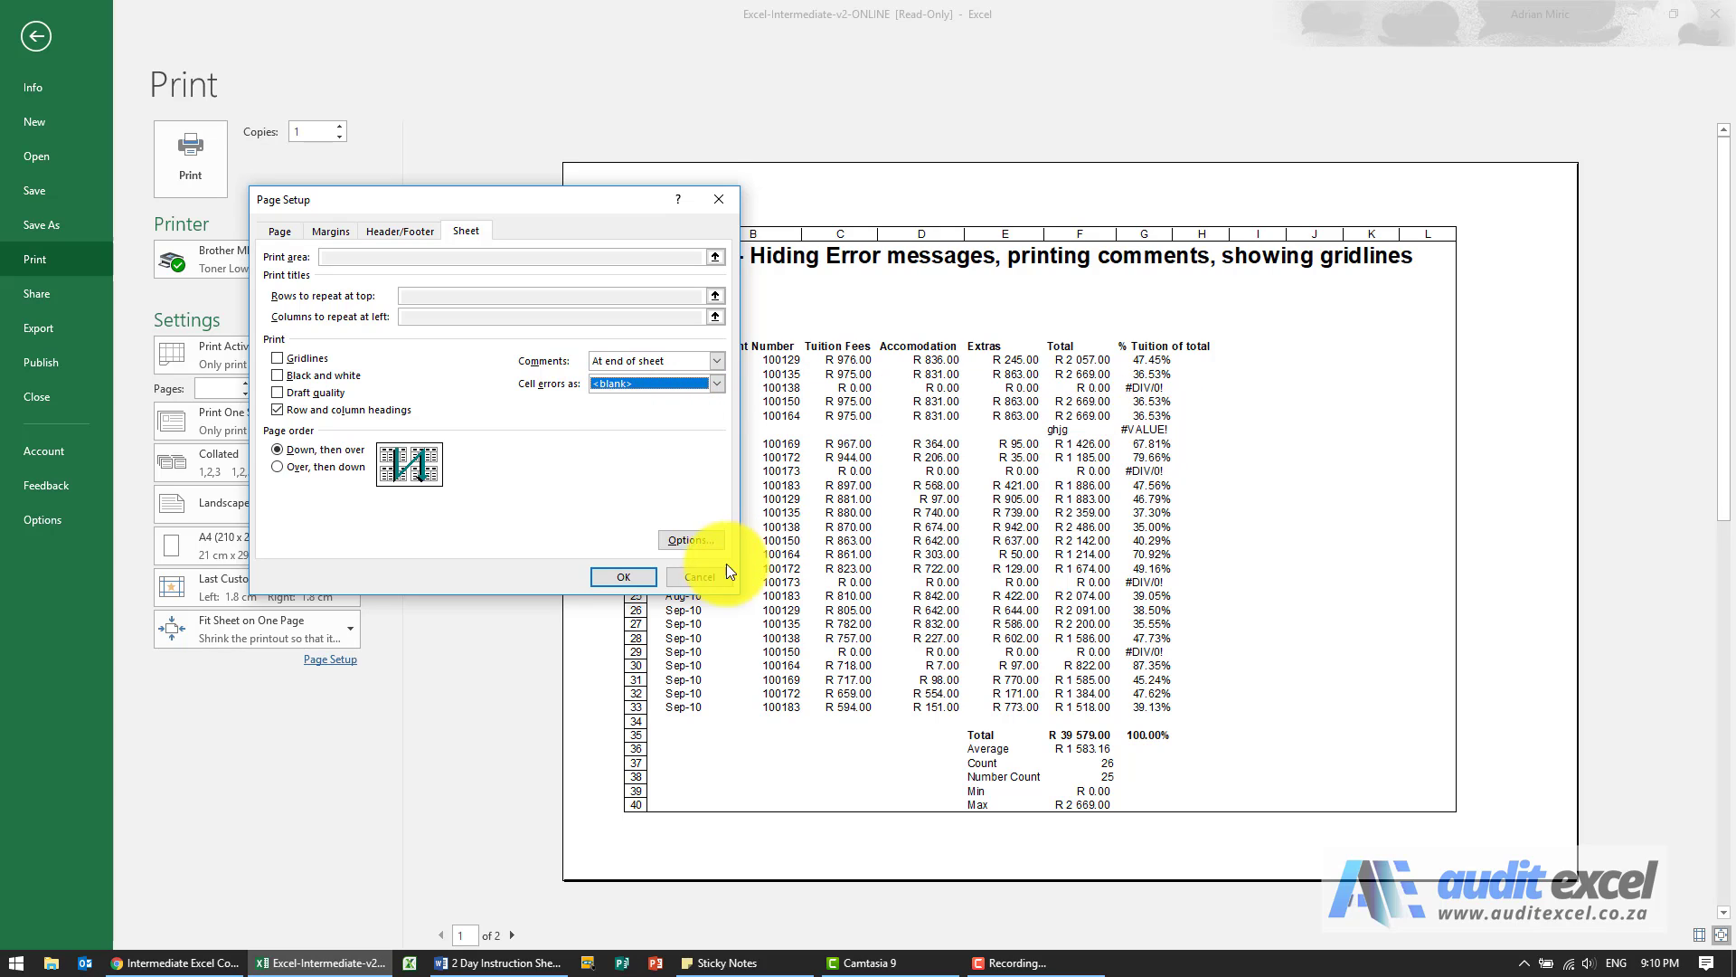
left_click(622, 576)
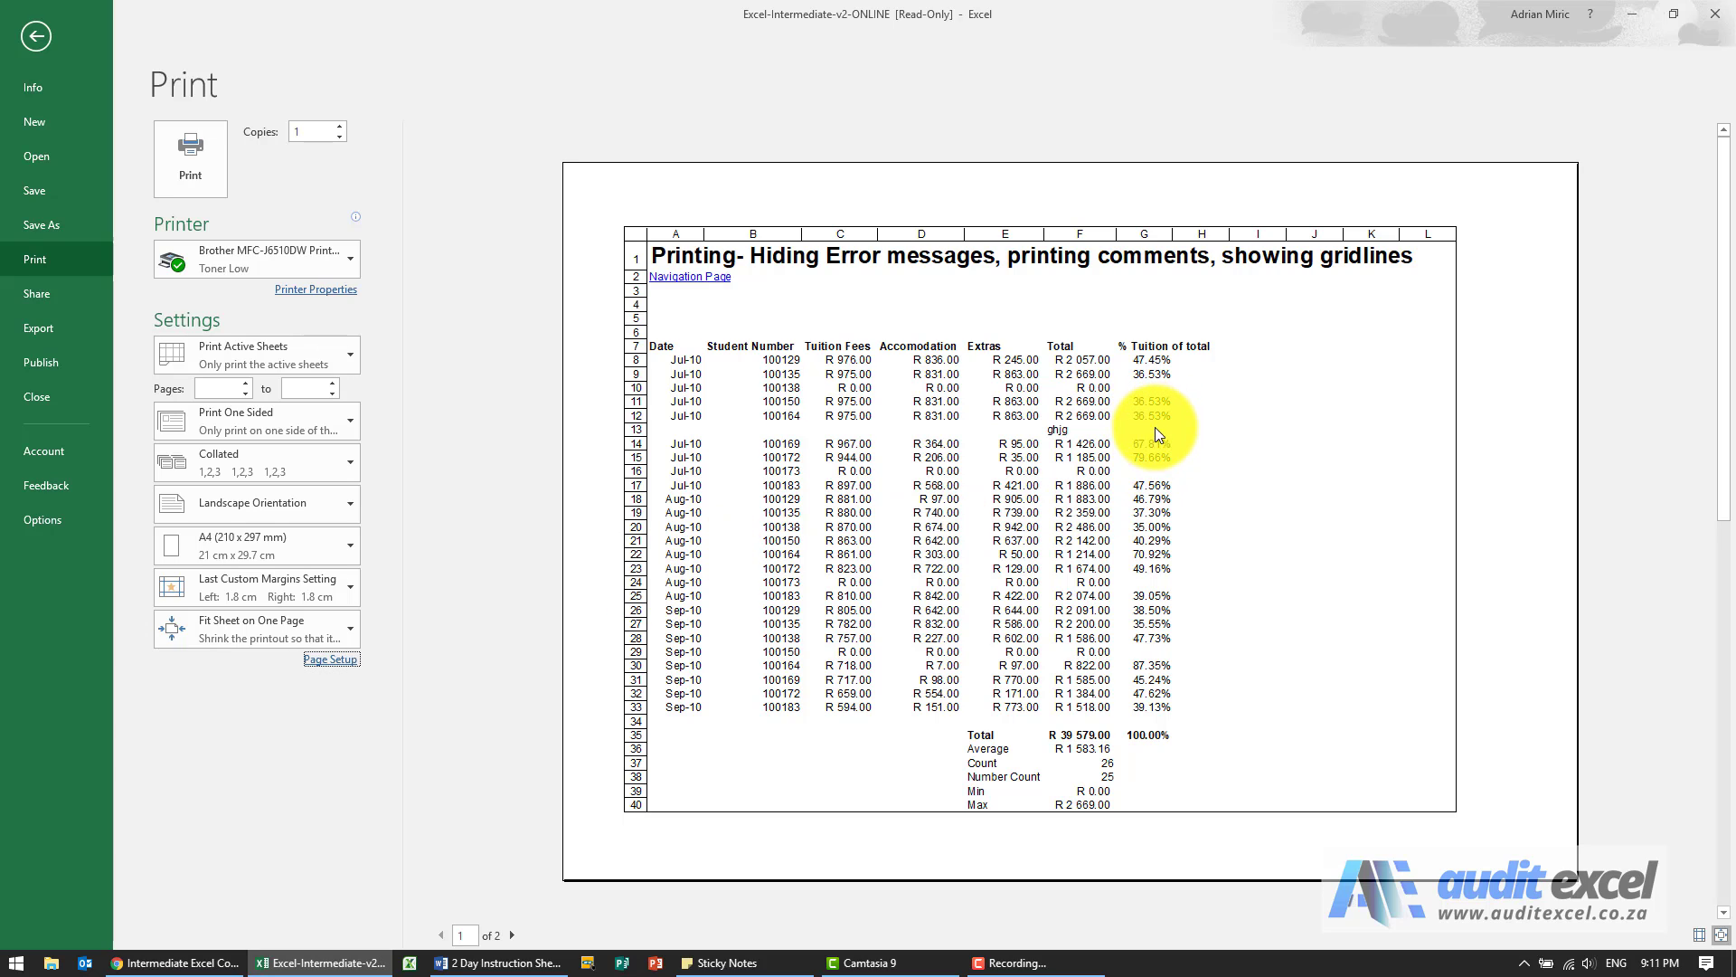
mouse_move(490, 667)
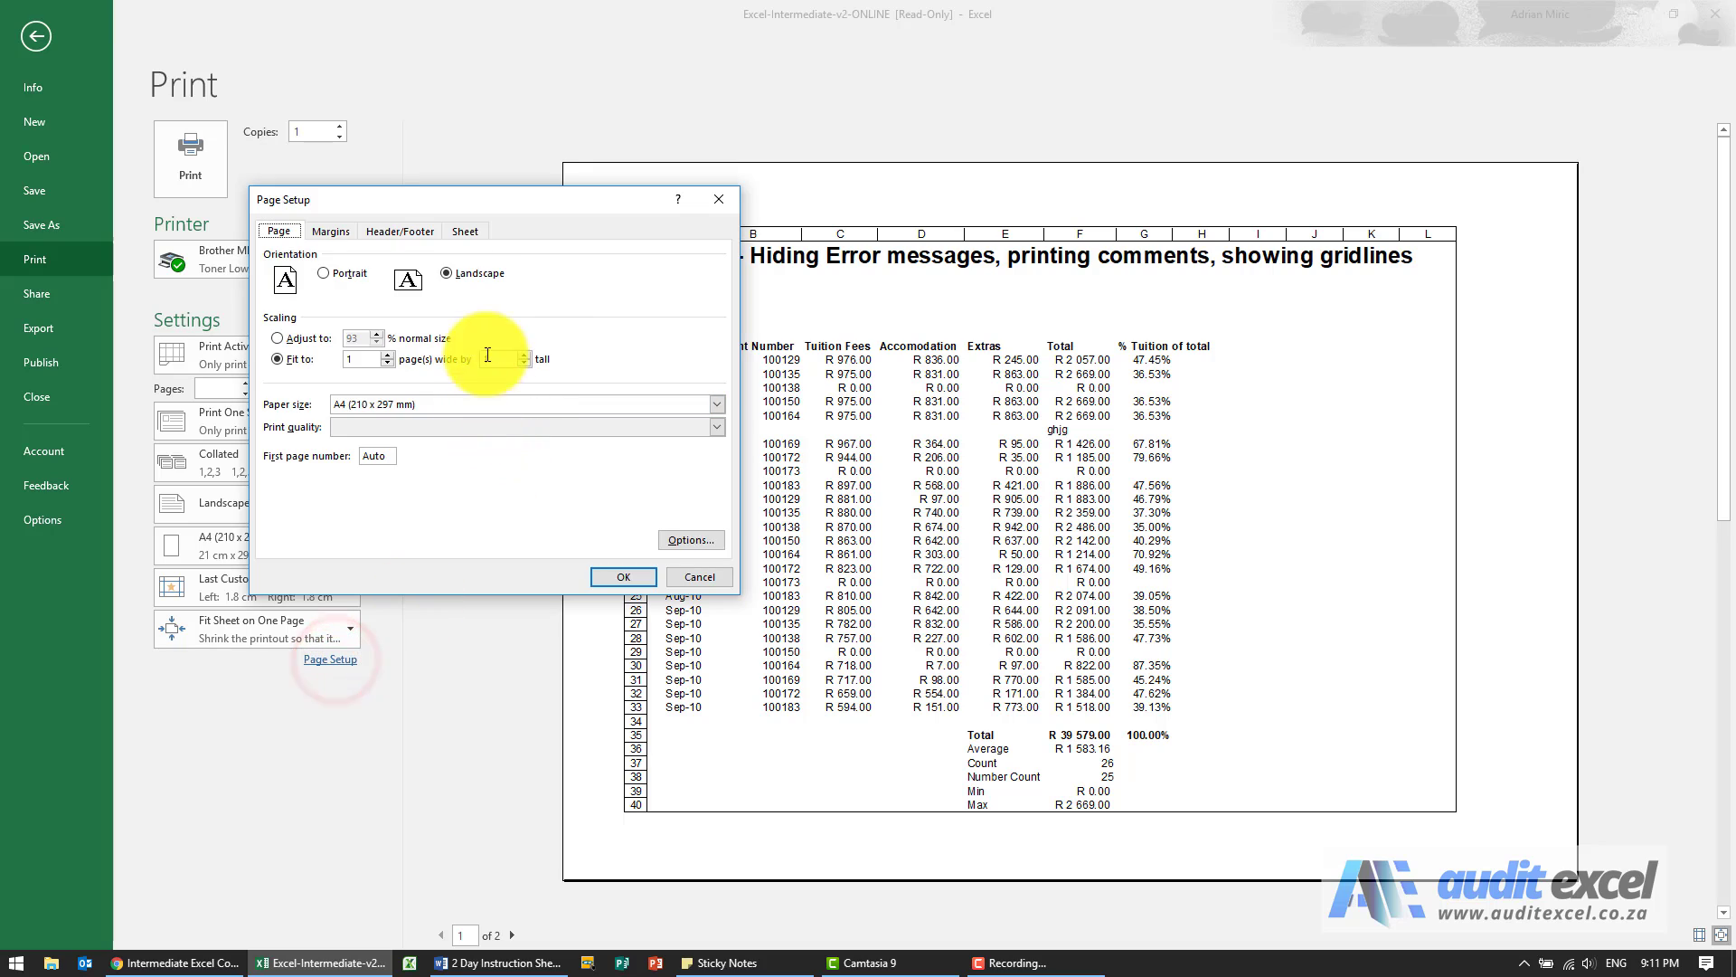
- Change 'Cell errors as' to #N/A so every error prints as #N/A
left_click(463, 230)
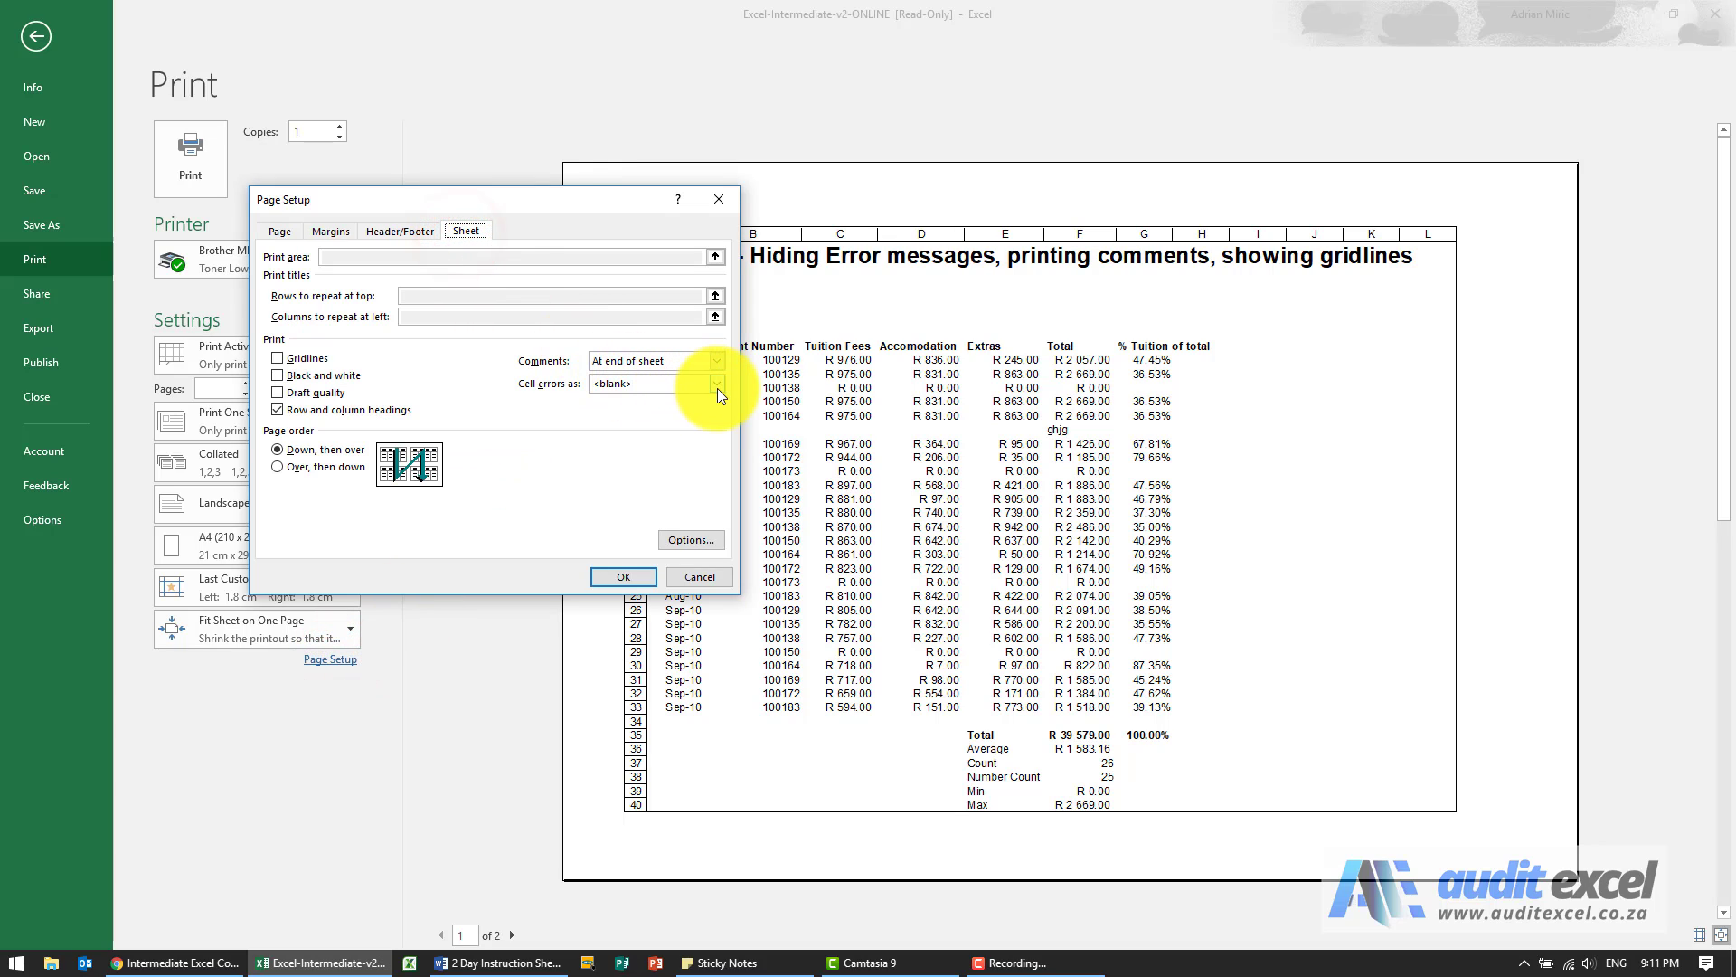
left_click(716, 383)
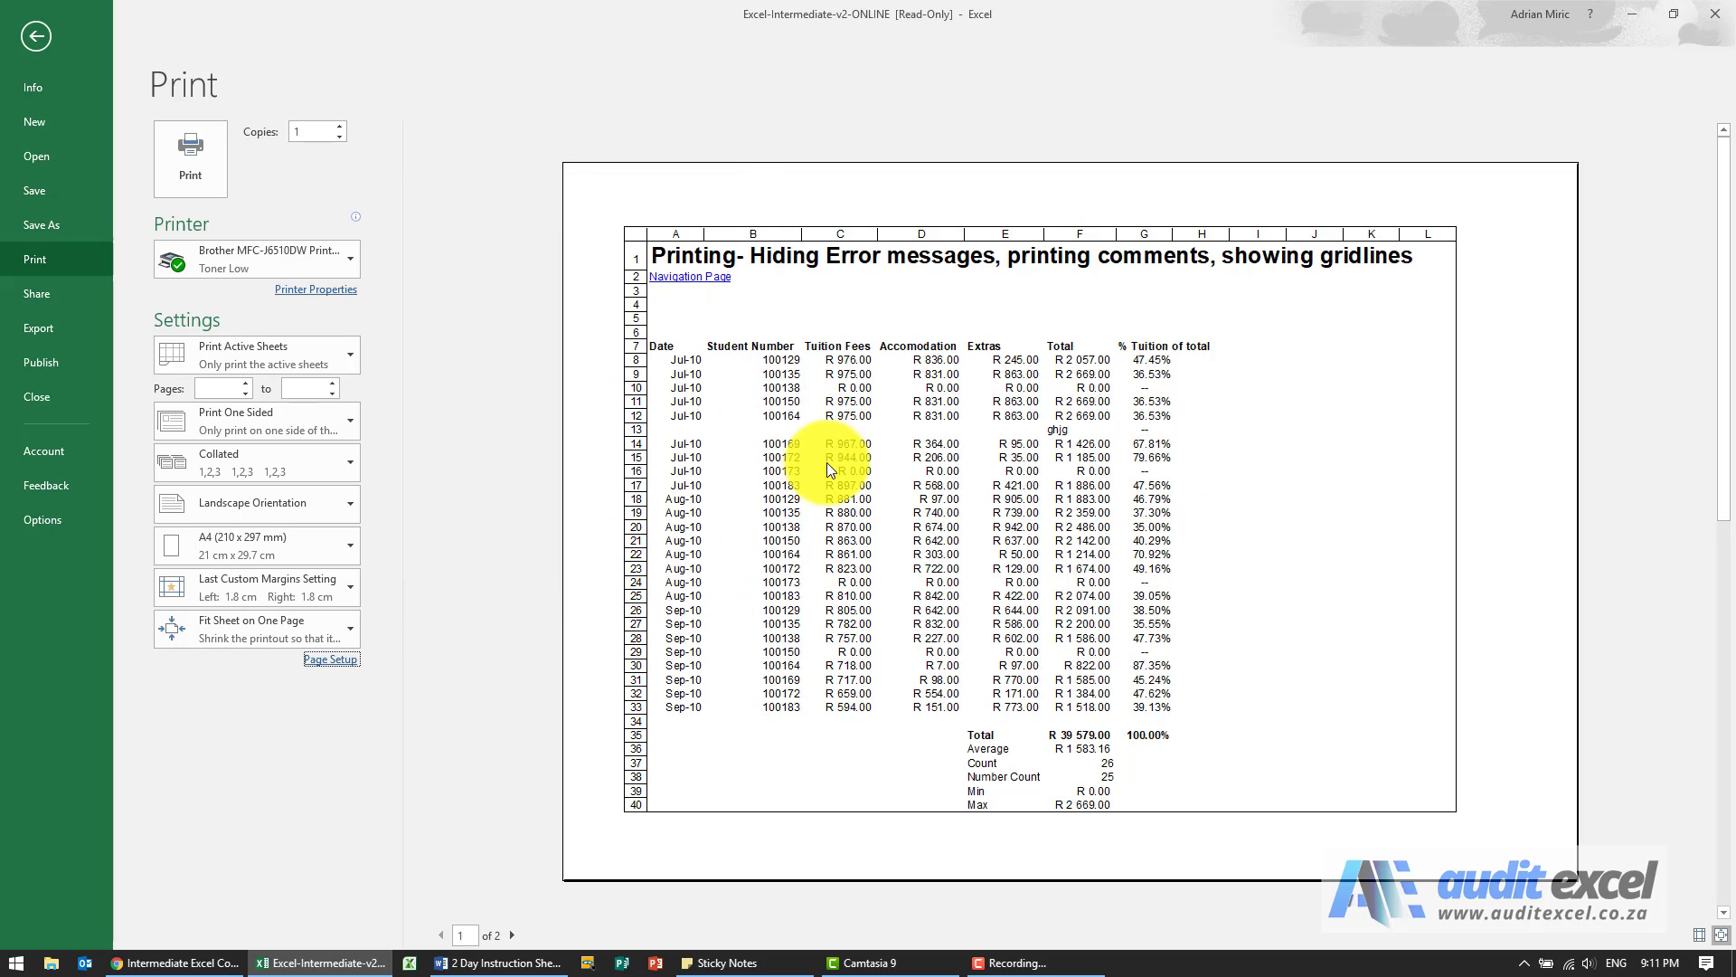
left_click(330, 659)
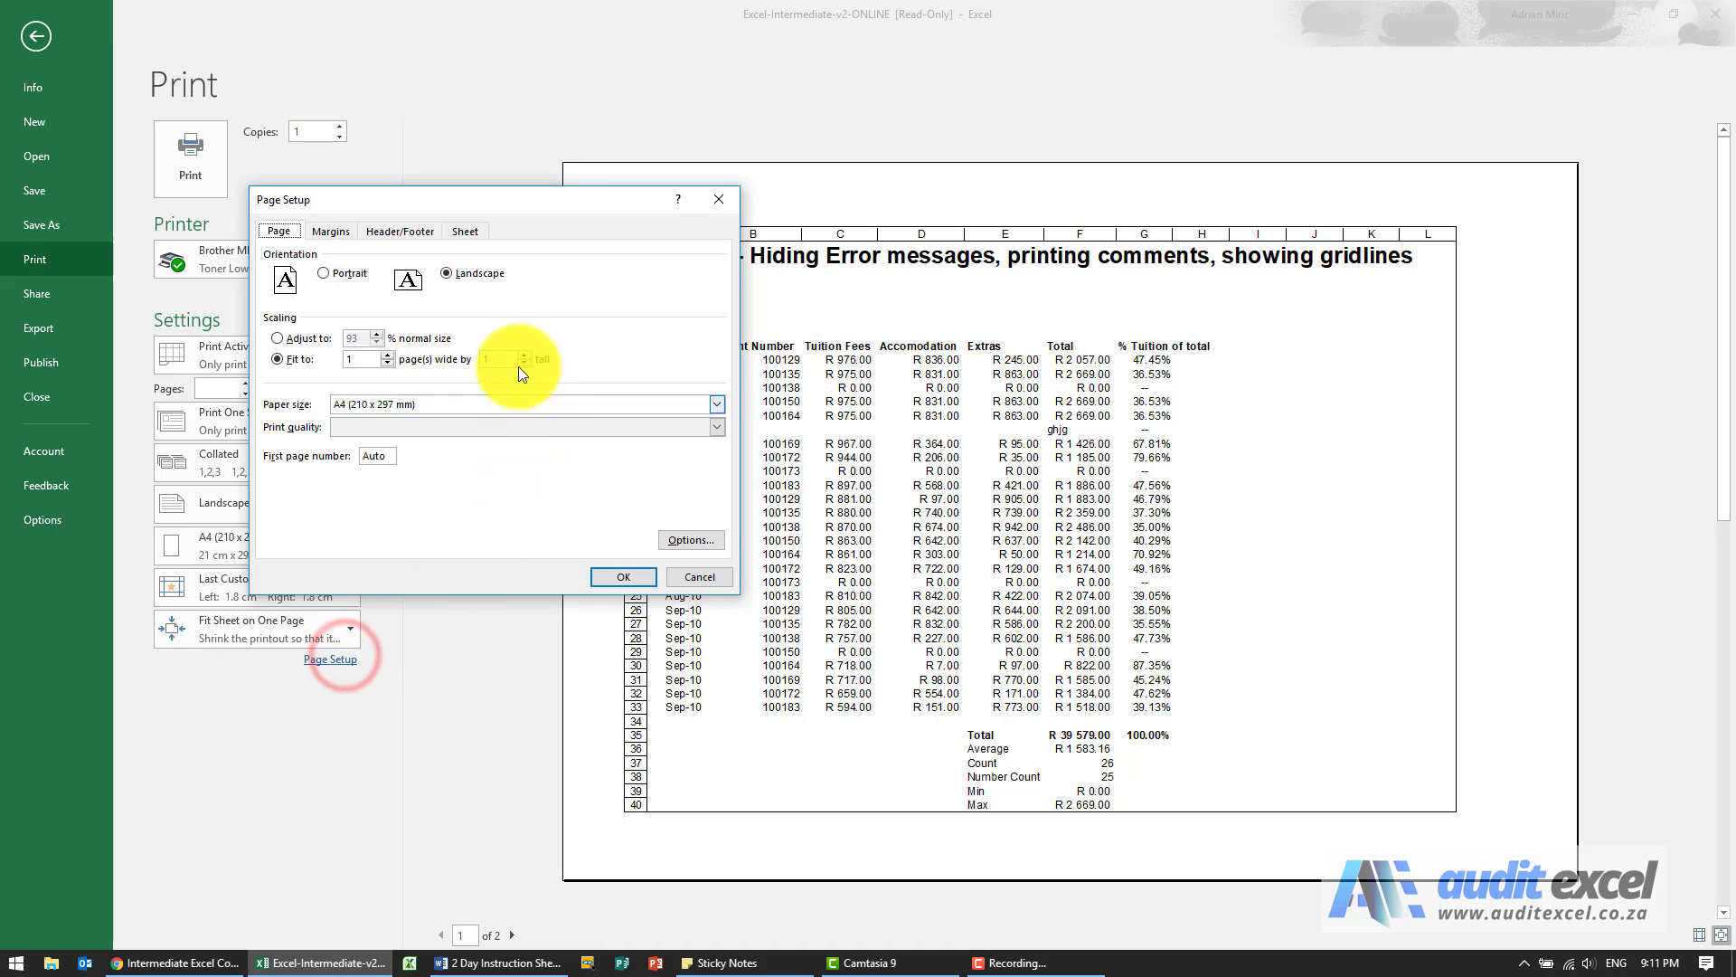
left_click(464, 230)
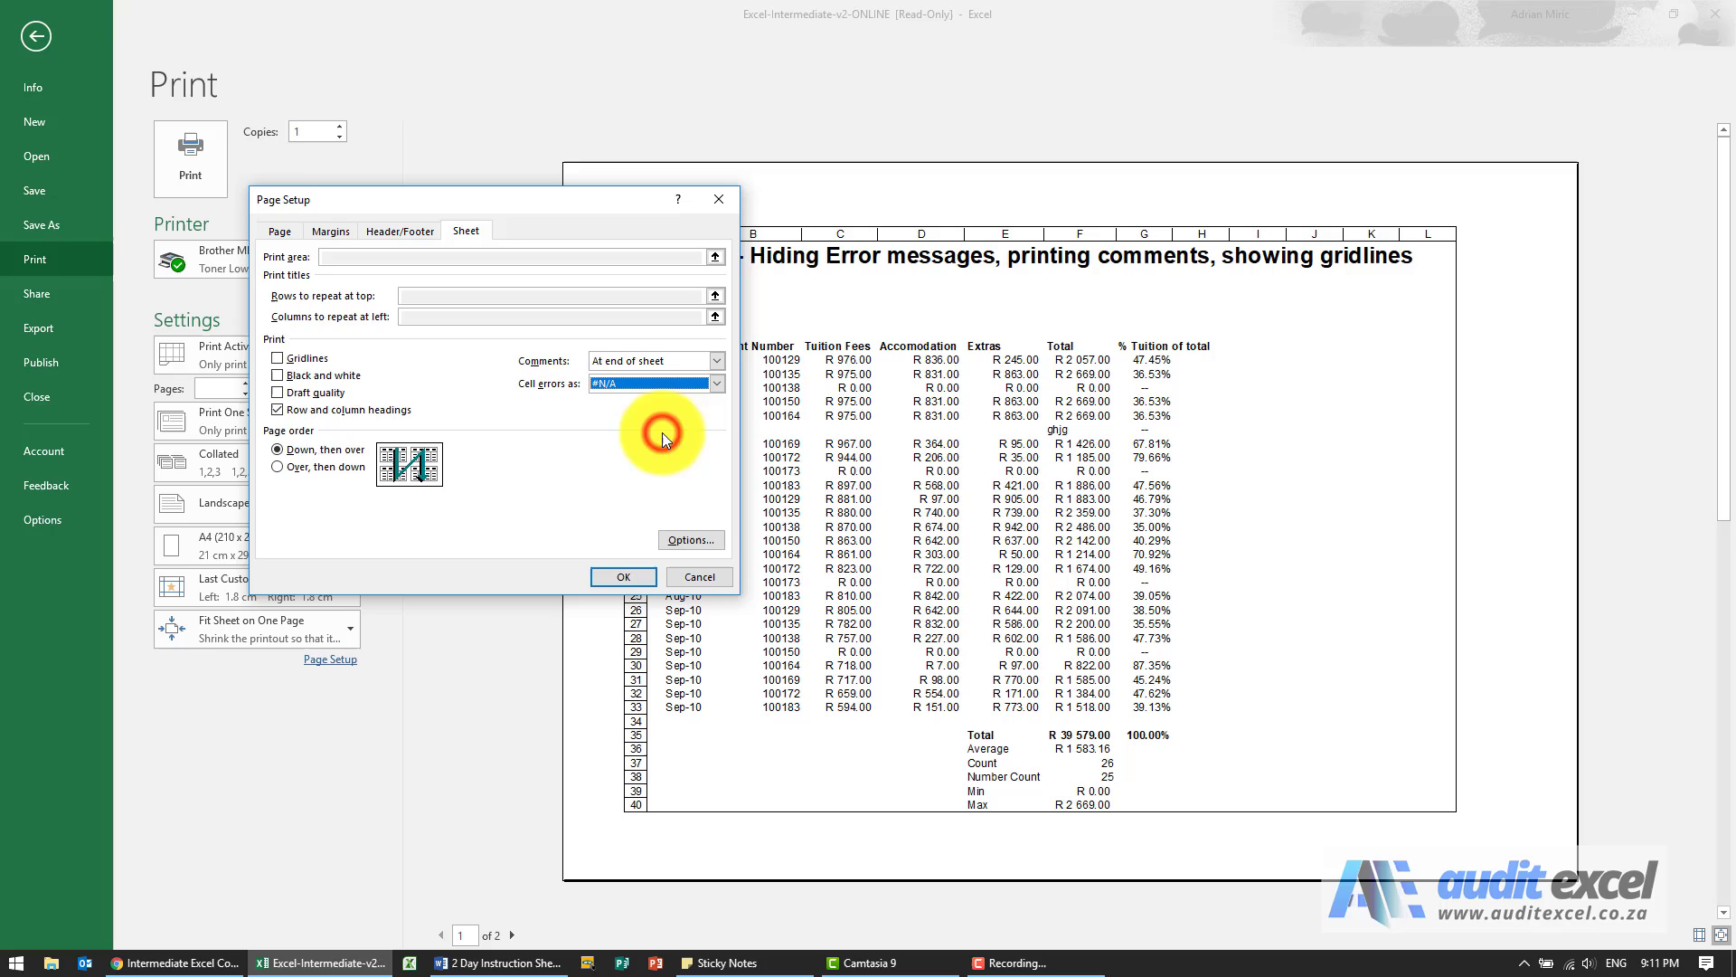
left_click(622, 576)
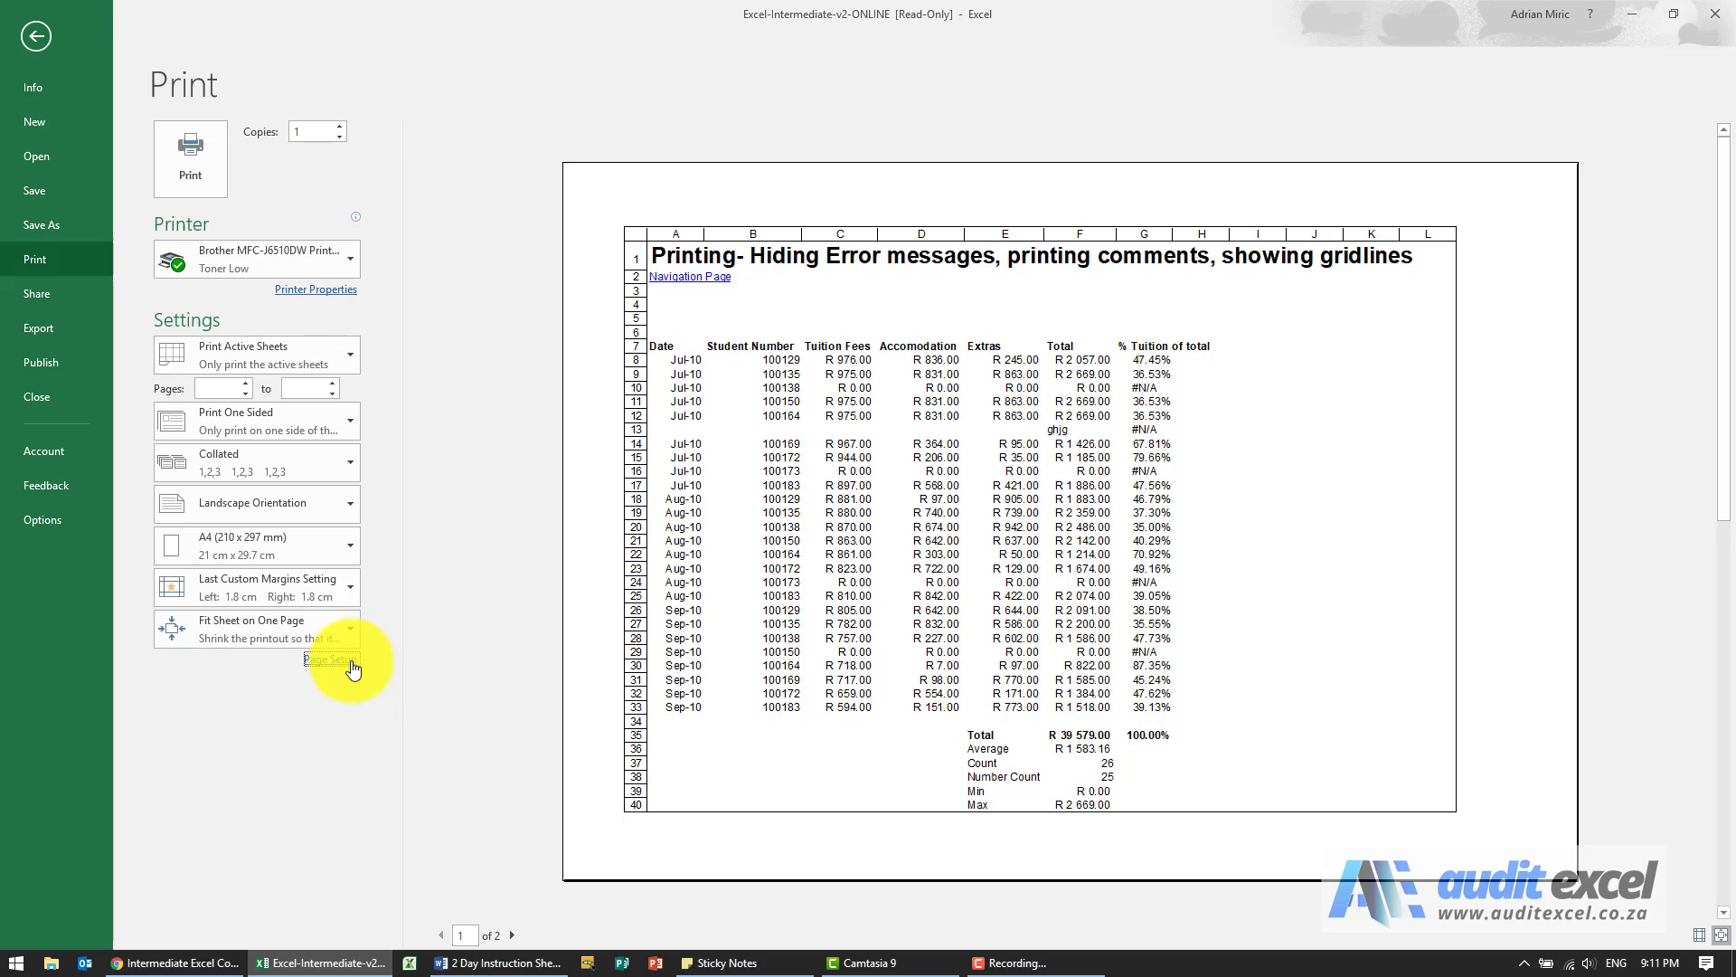
- Try 'Over, then down' page order, then revert to 'Down, then over'
left_click(329, 659)
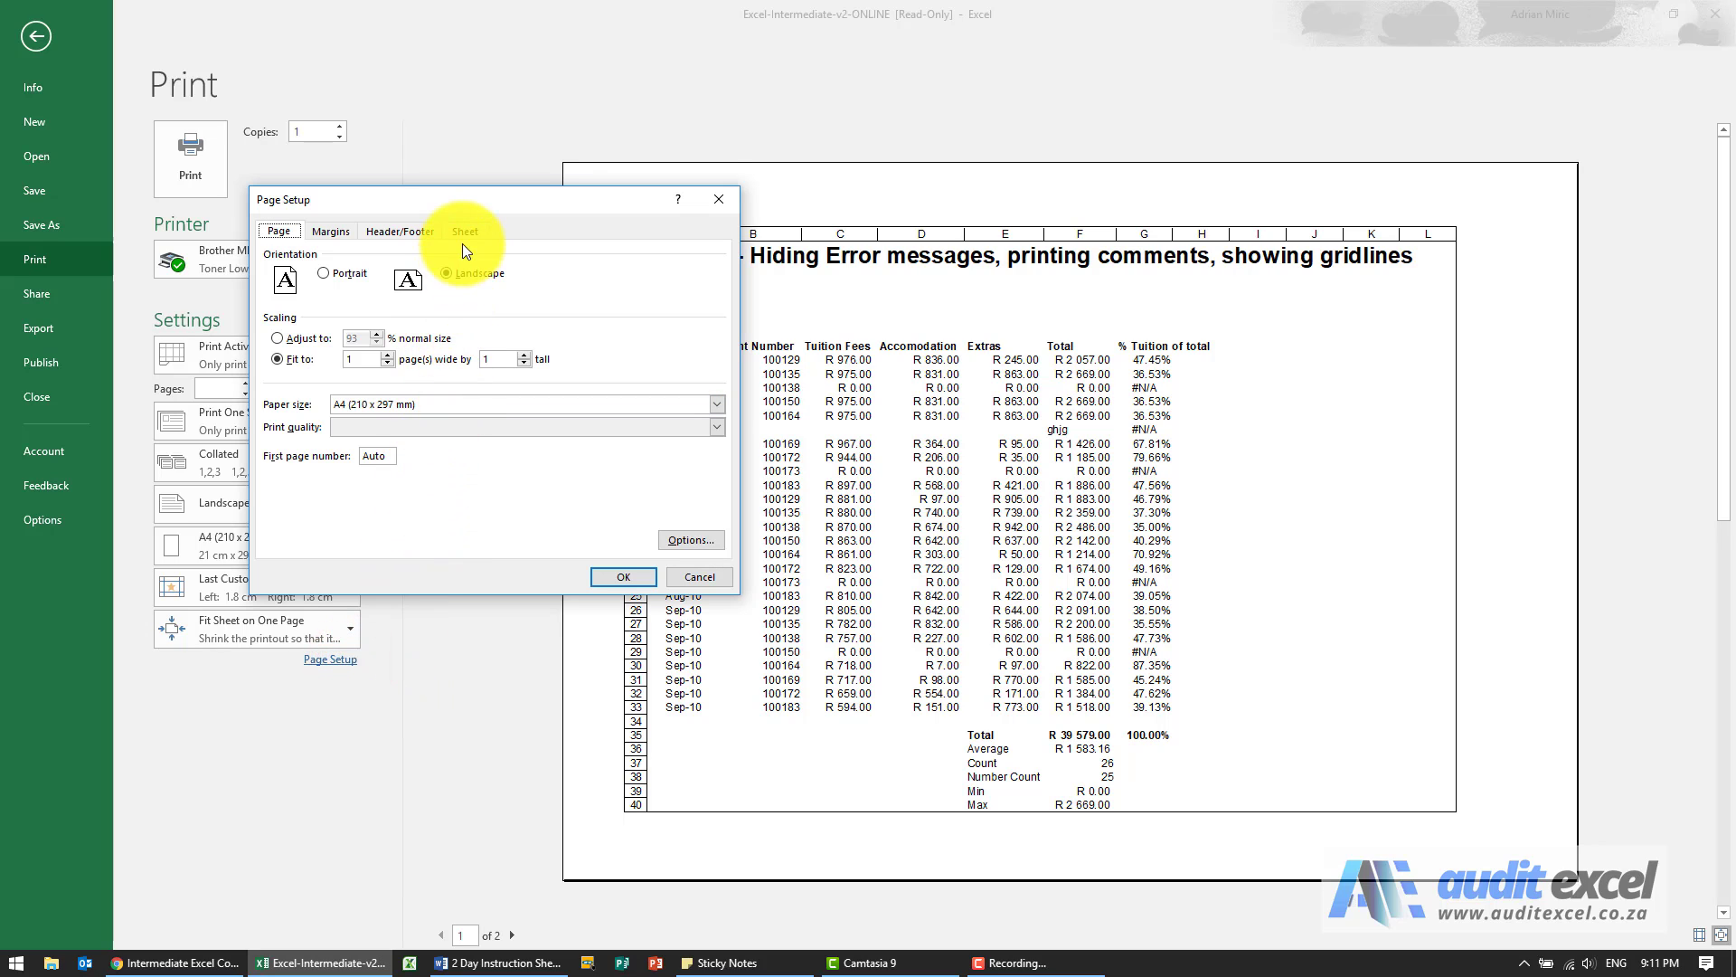
left_click(463, 230)
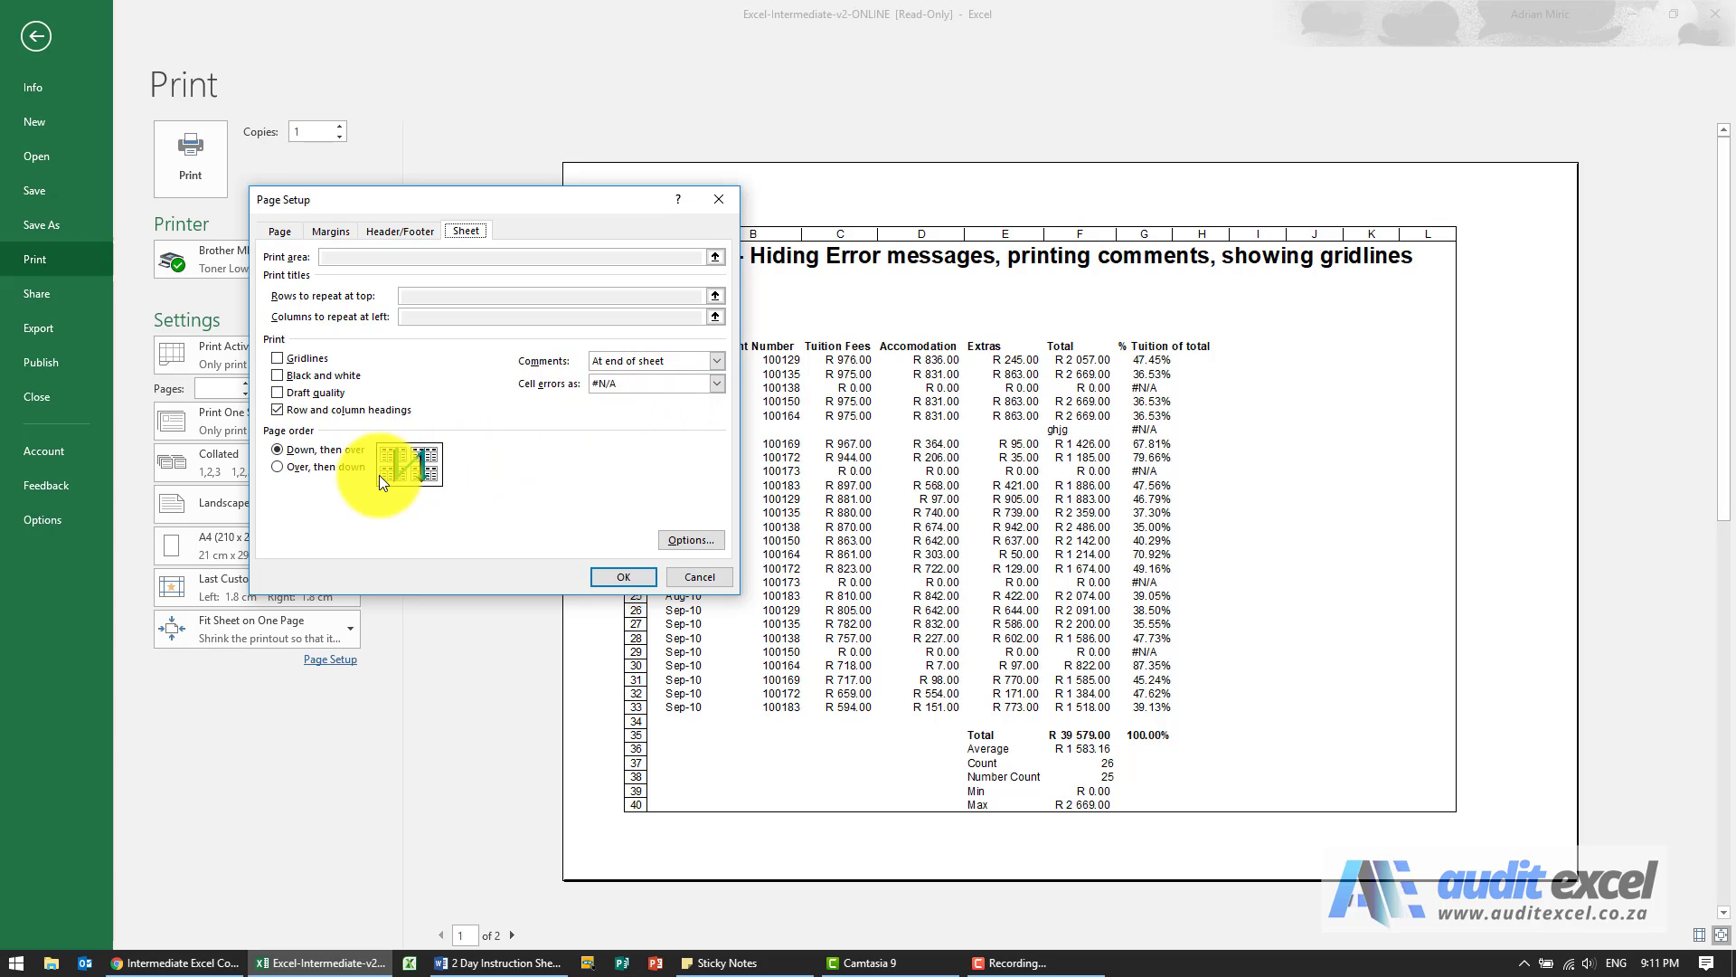
mouse_move(393, 459)
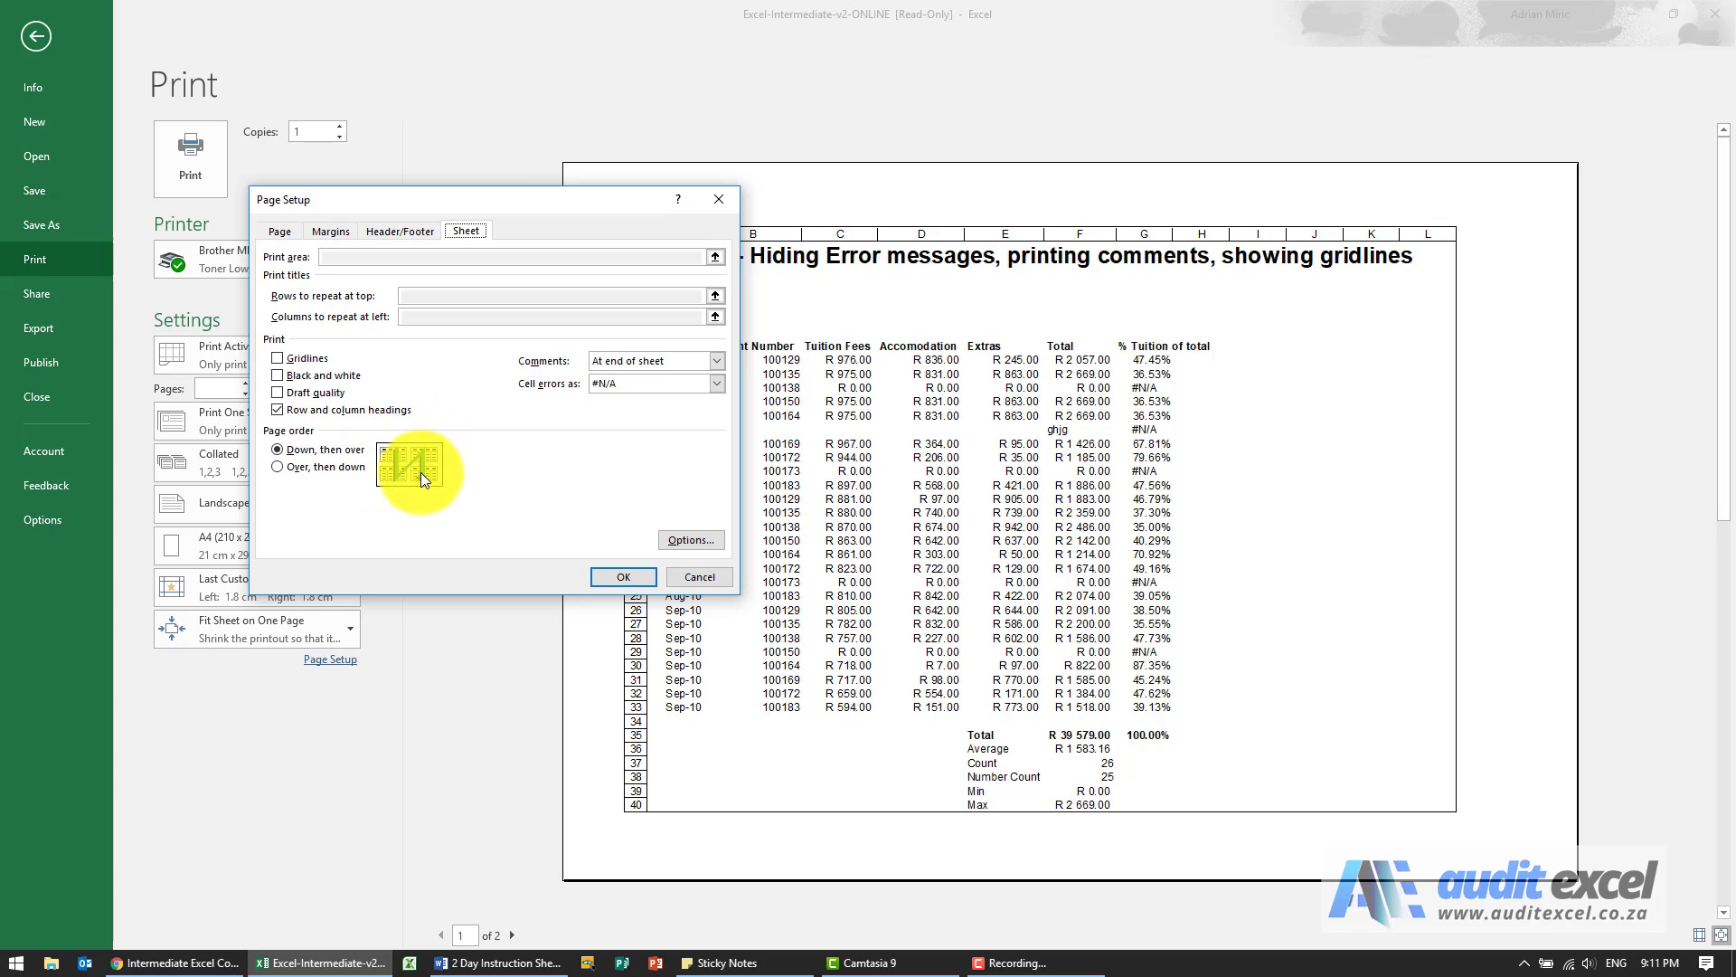
left_click(277, 466)
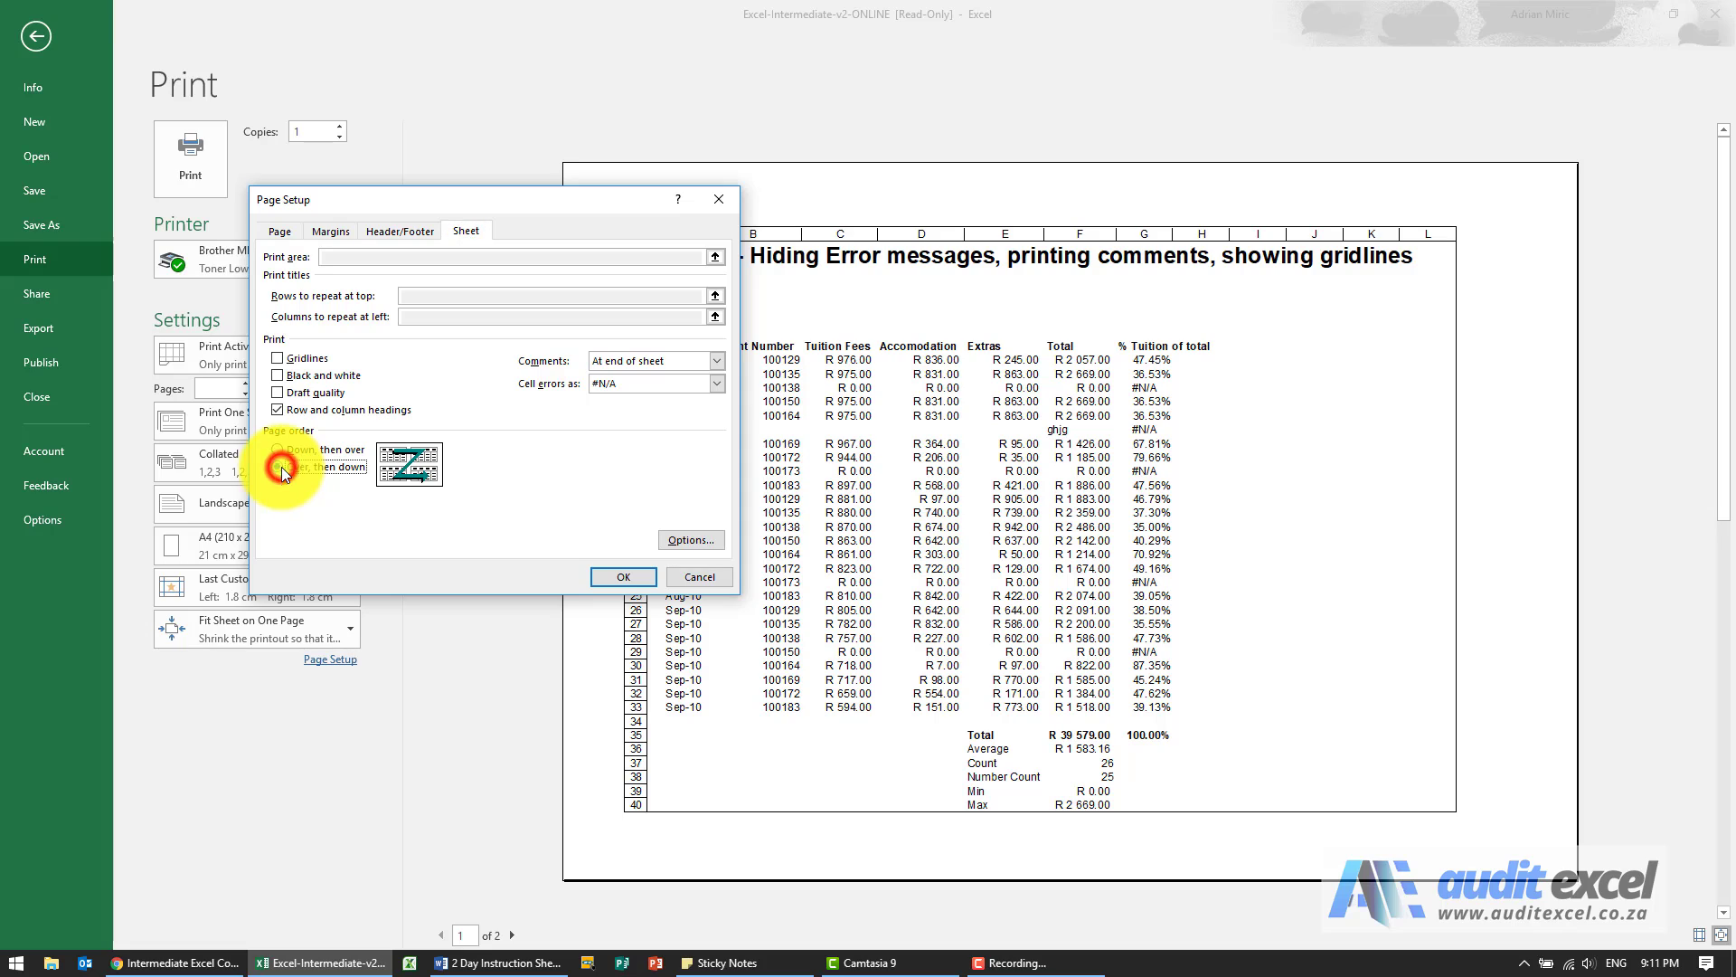
left_click(277, 465)
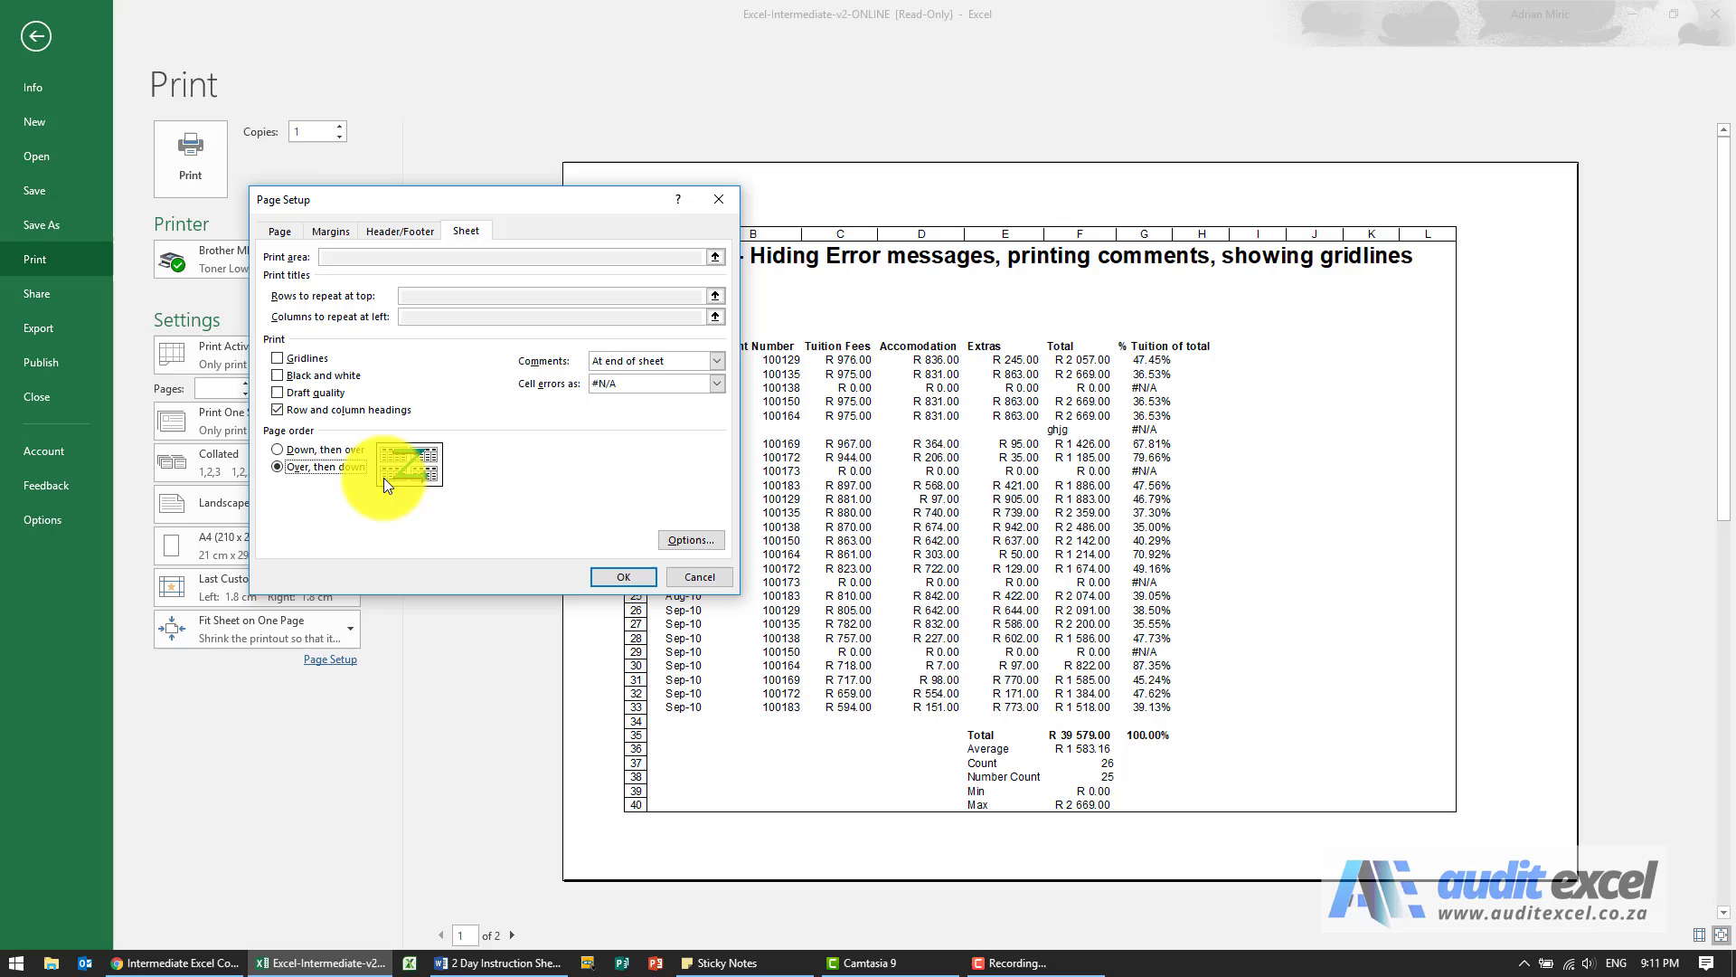
left_click(276, 448)
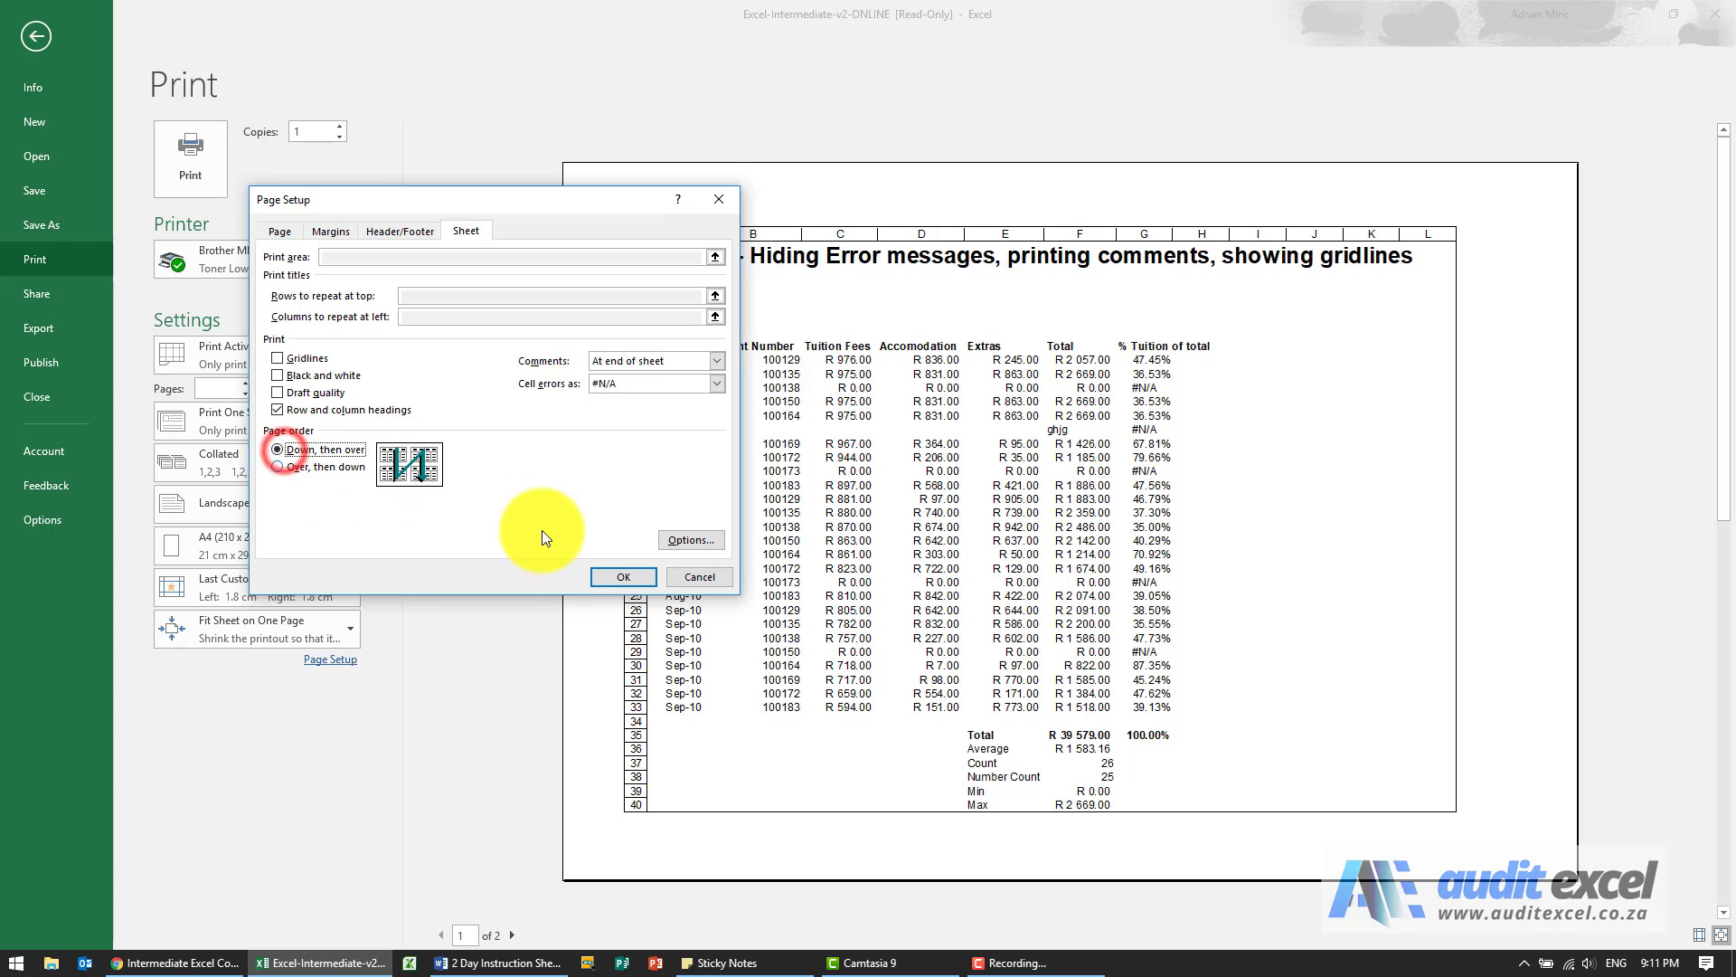